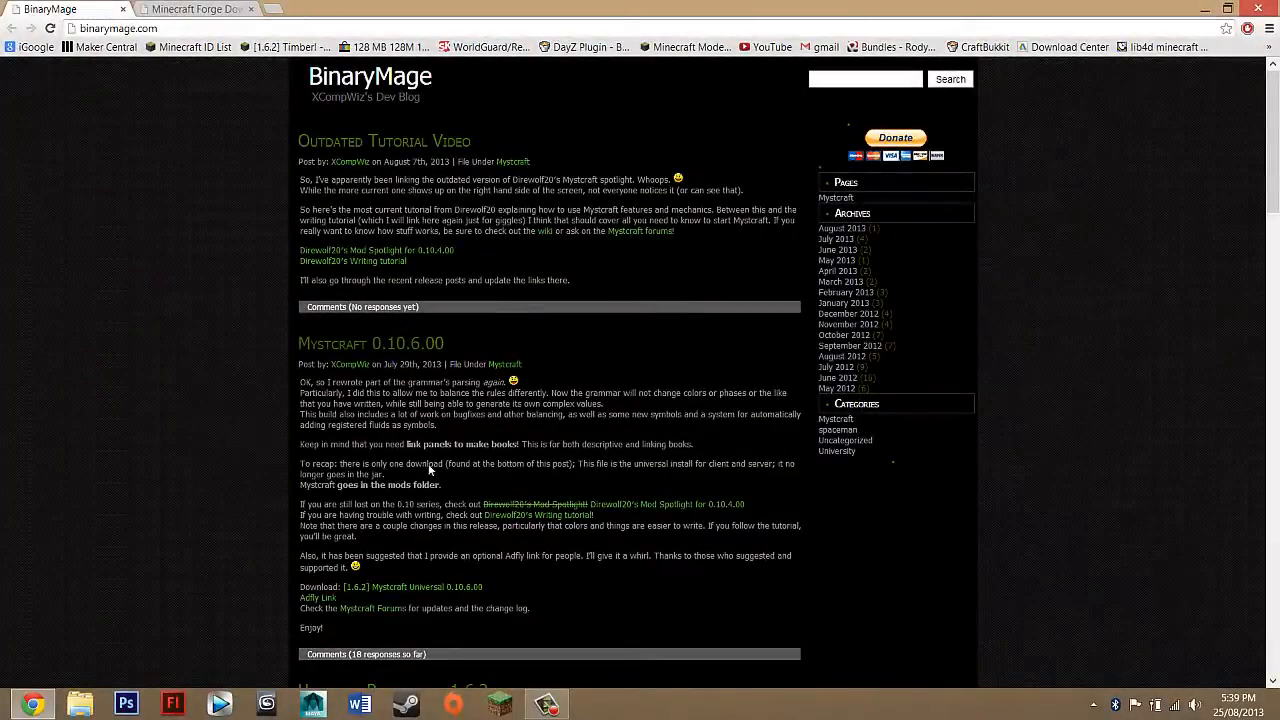
pyautogui.moveTo(330, 502)
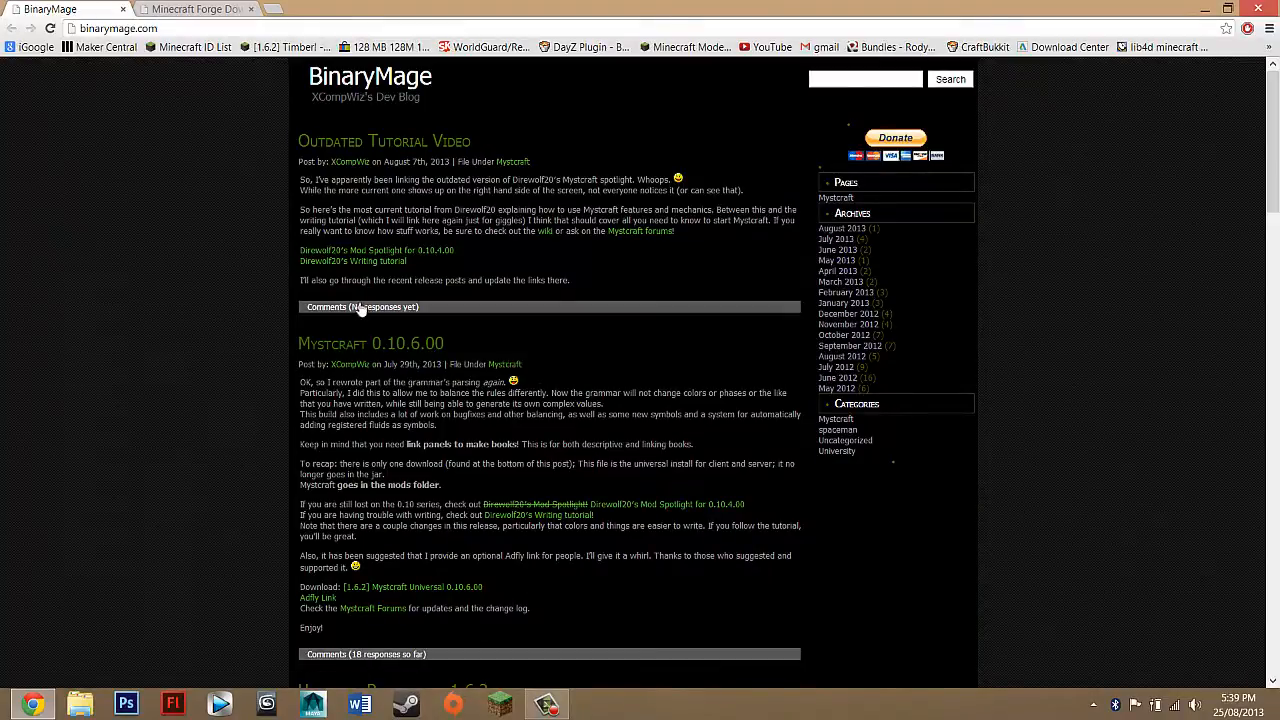
pyautogui.moveTo(350, 268)
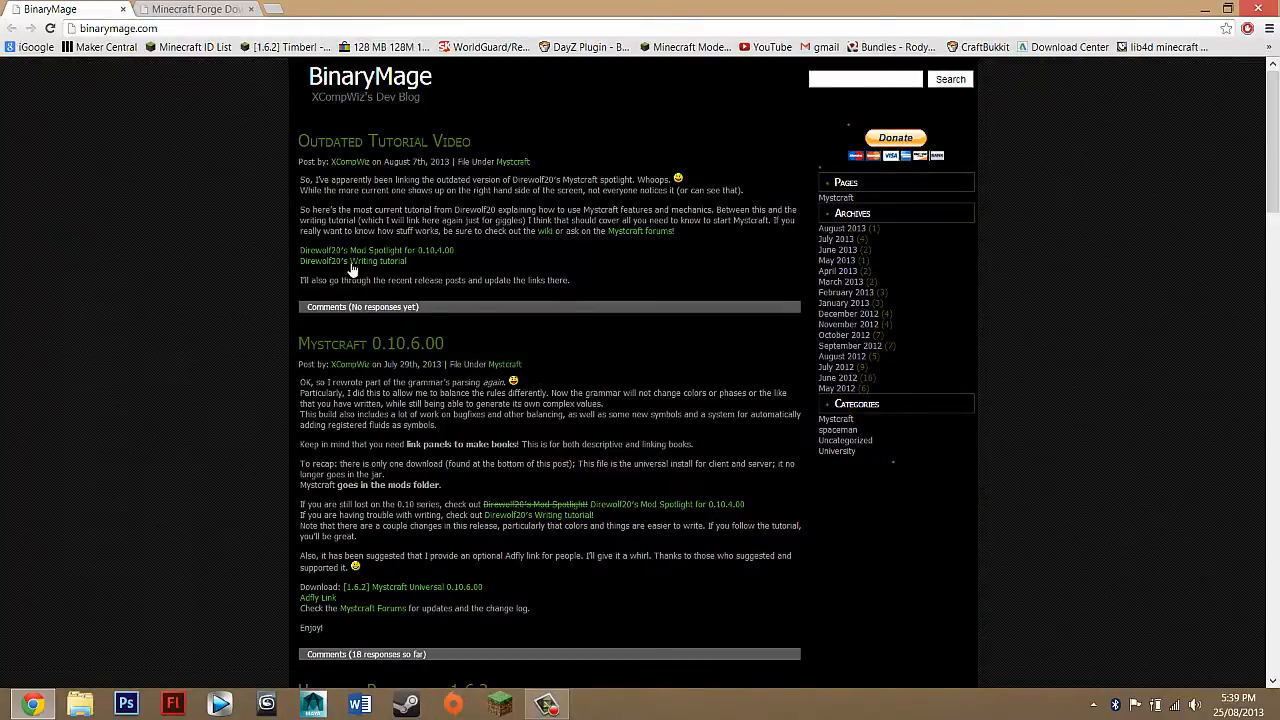
pyautogui.moveTo(370, 376)
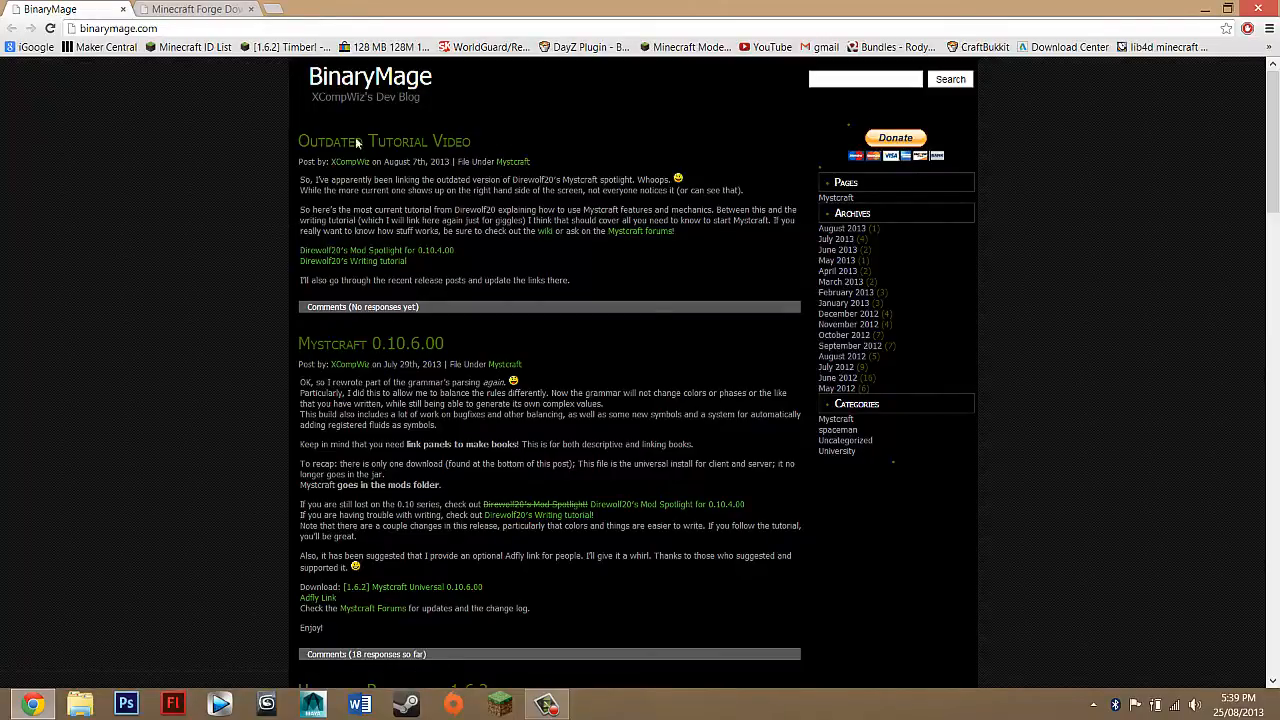
pyautogui.moveTo(700, 196)
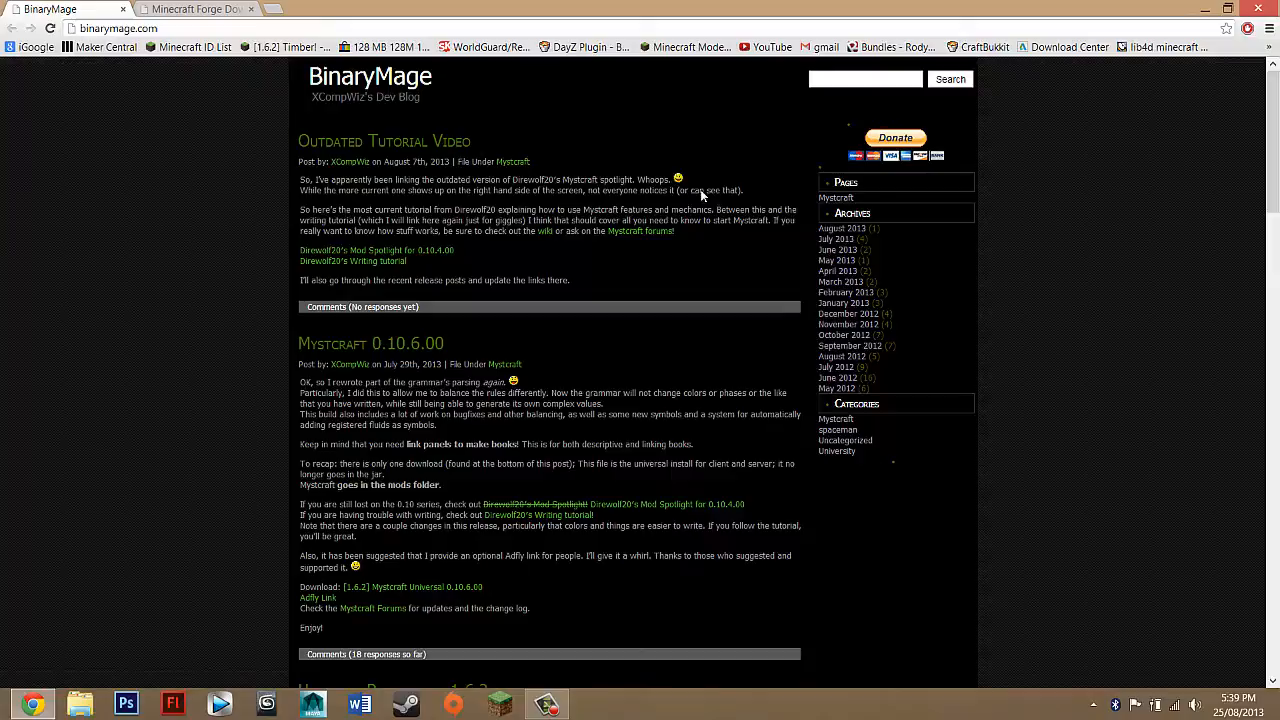
pyautogui.moveTo(538, 230)
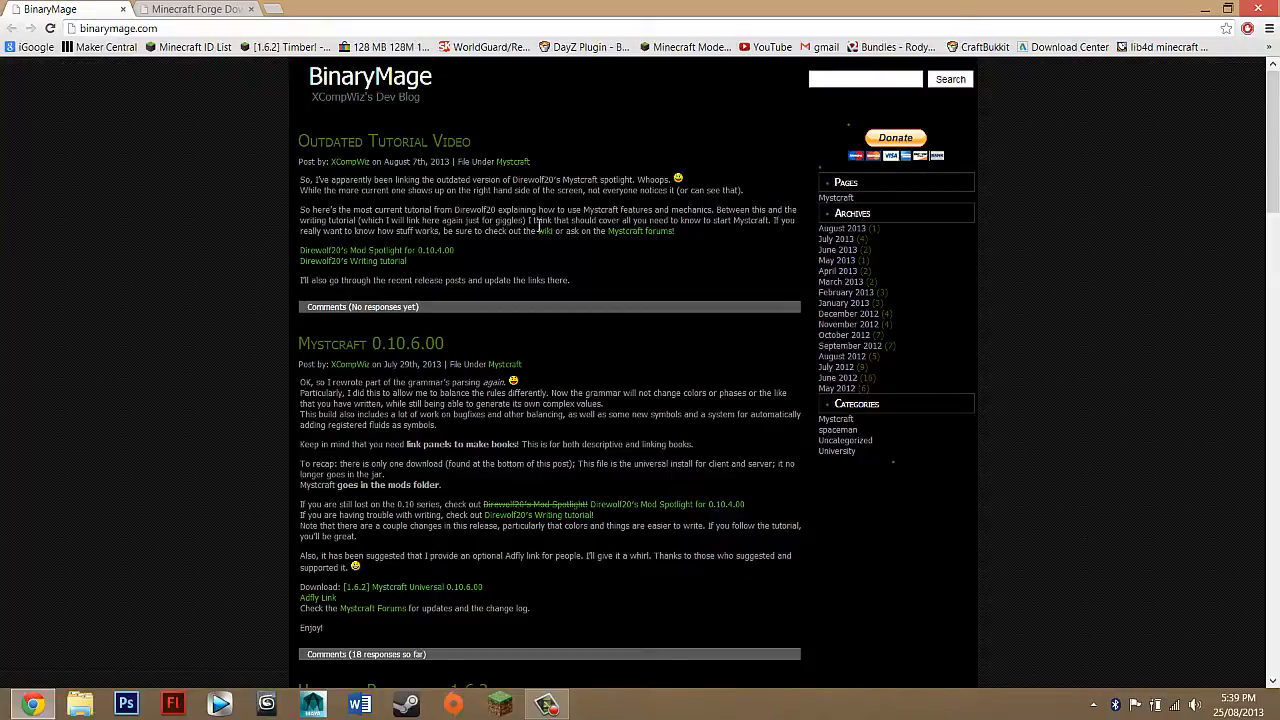
pyautogui.moveTo(328, 232)
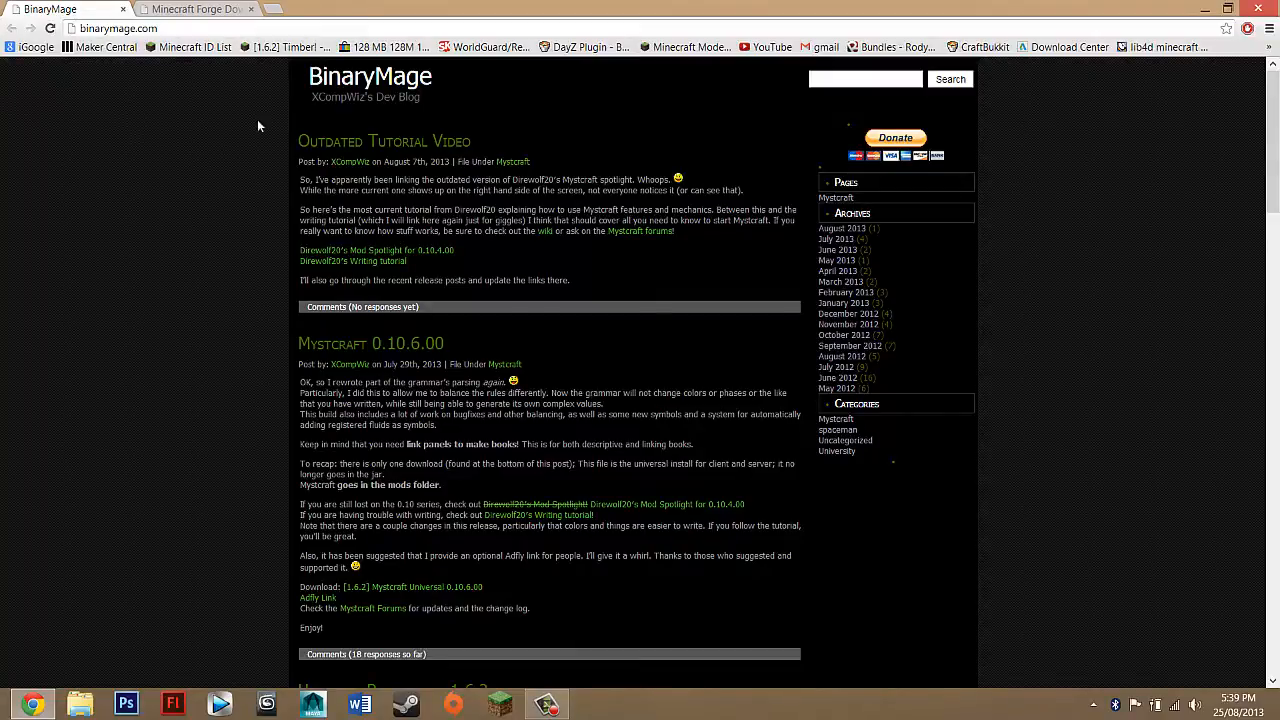
pyautogui.moveTo(282, 80)
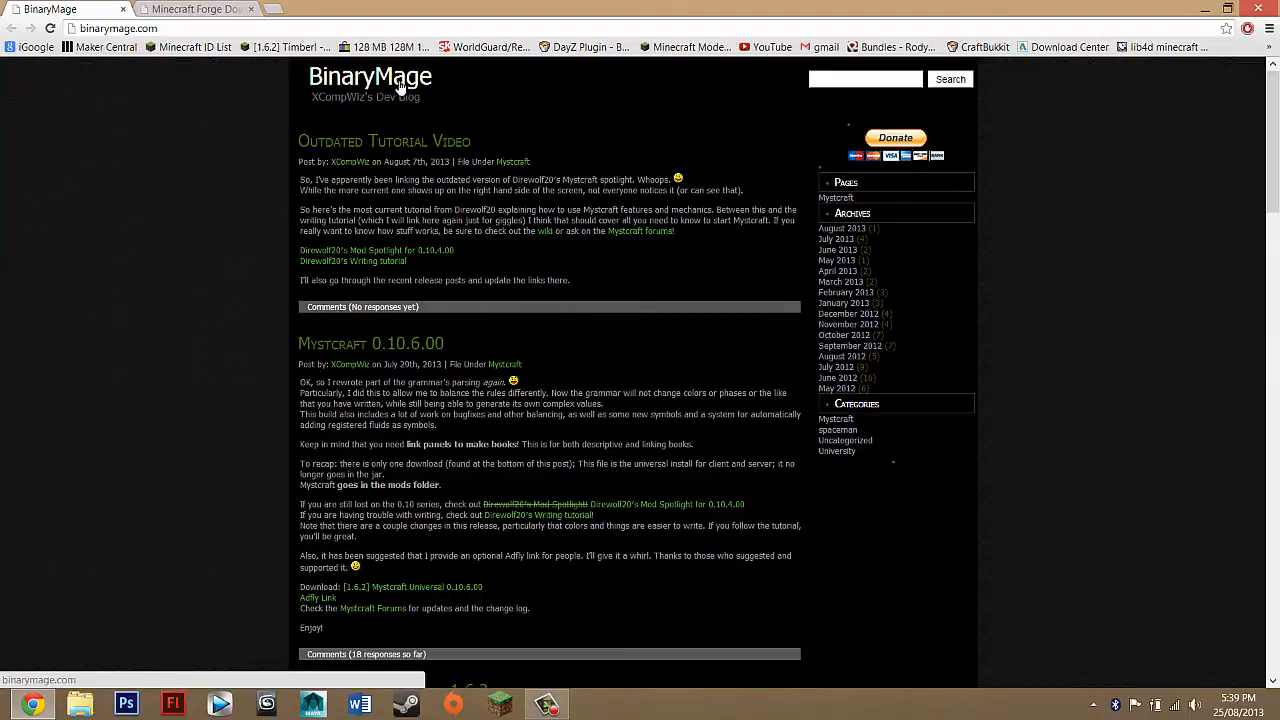
# - Download the [1.6.2] Mystcraft Universal 0.10.6.00 zip from the BinaryMage blog post
pyautogui.click(204, 8)
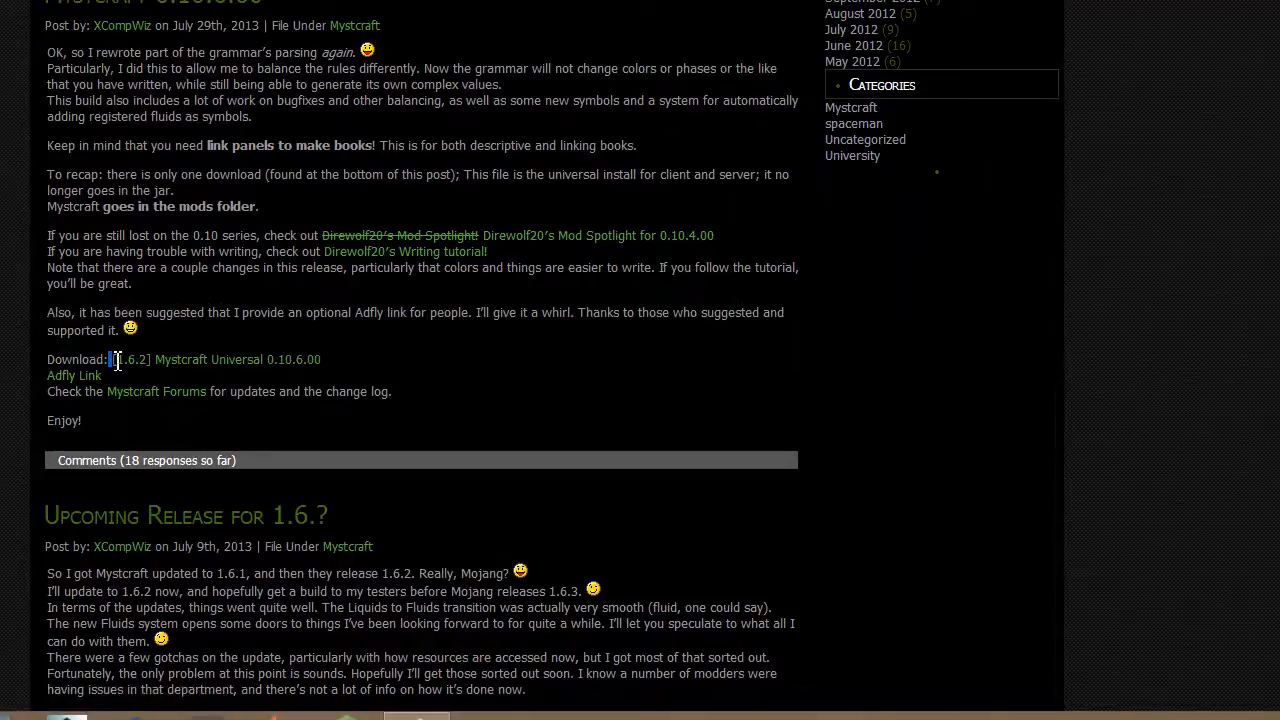
pyautogui.doubleClick(128, 360)
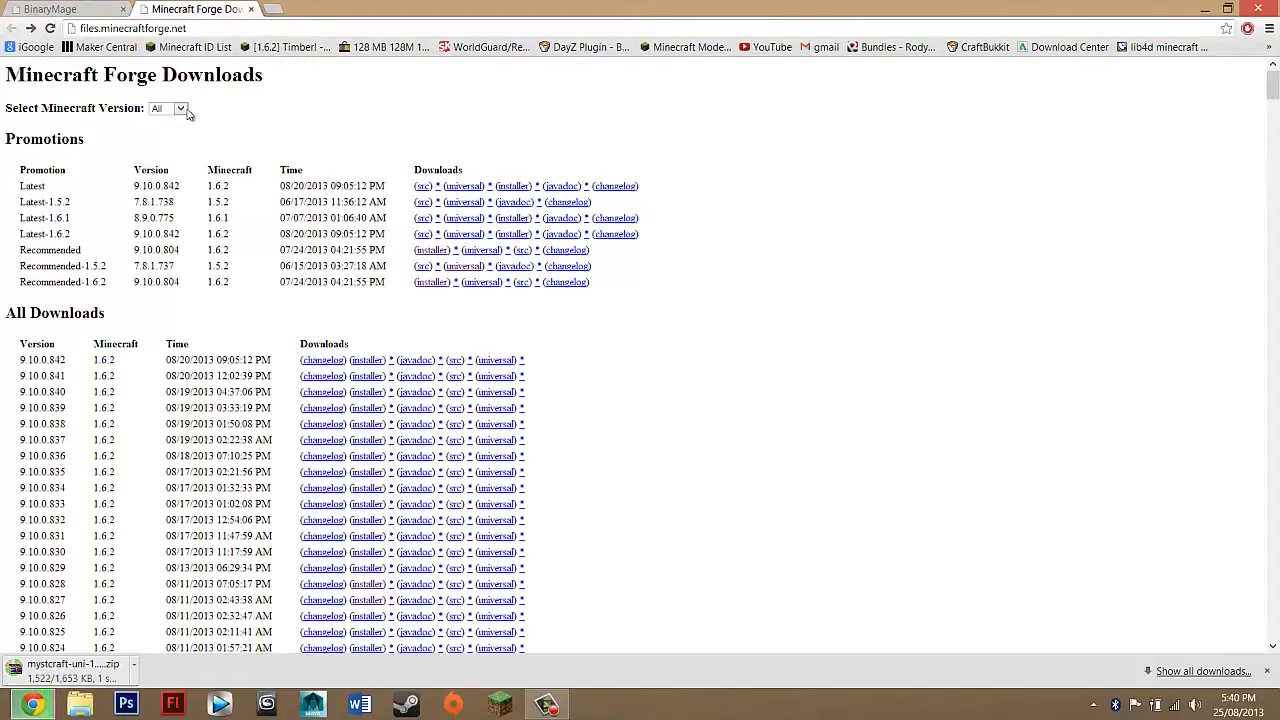
# - Filter Forge builds to Minecraft 1.6.2 and get the Recommended 9.10.0.804 installer via adf.ly
pyautogui.click(180, 108)
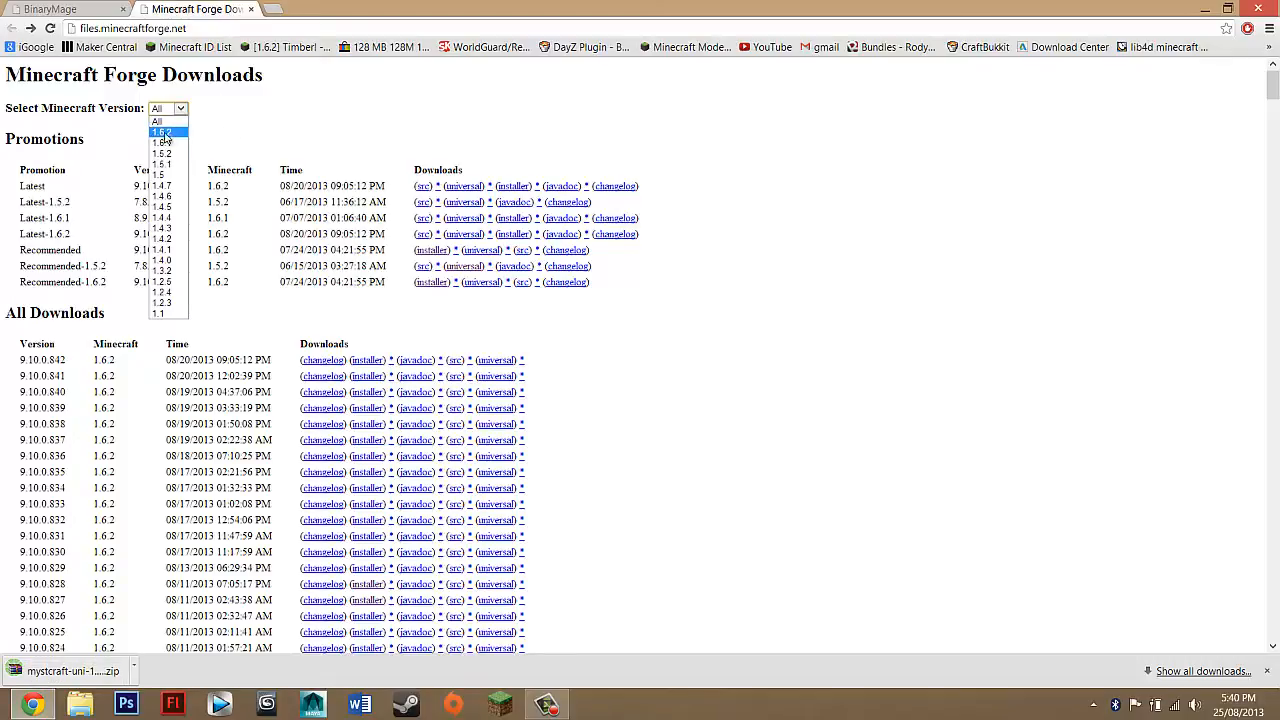
pyautogui.click(164, 132)
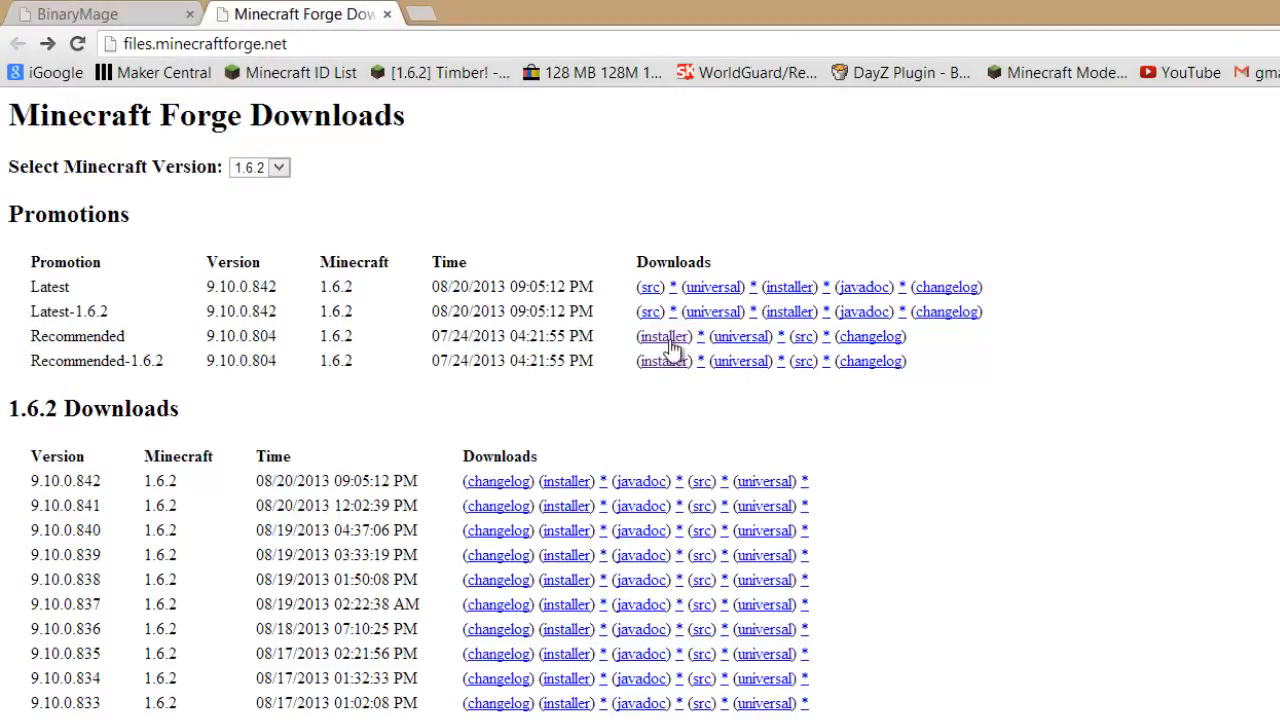
pyautogui.click(662, 336)
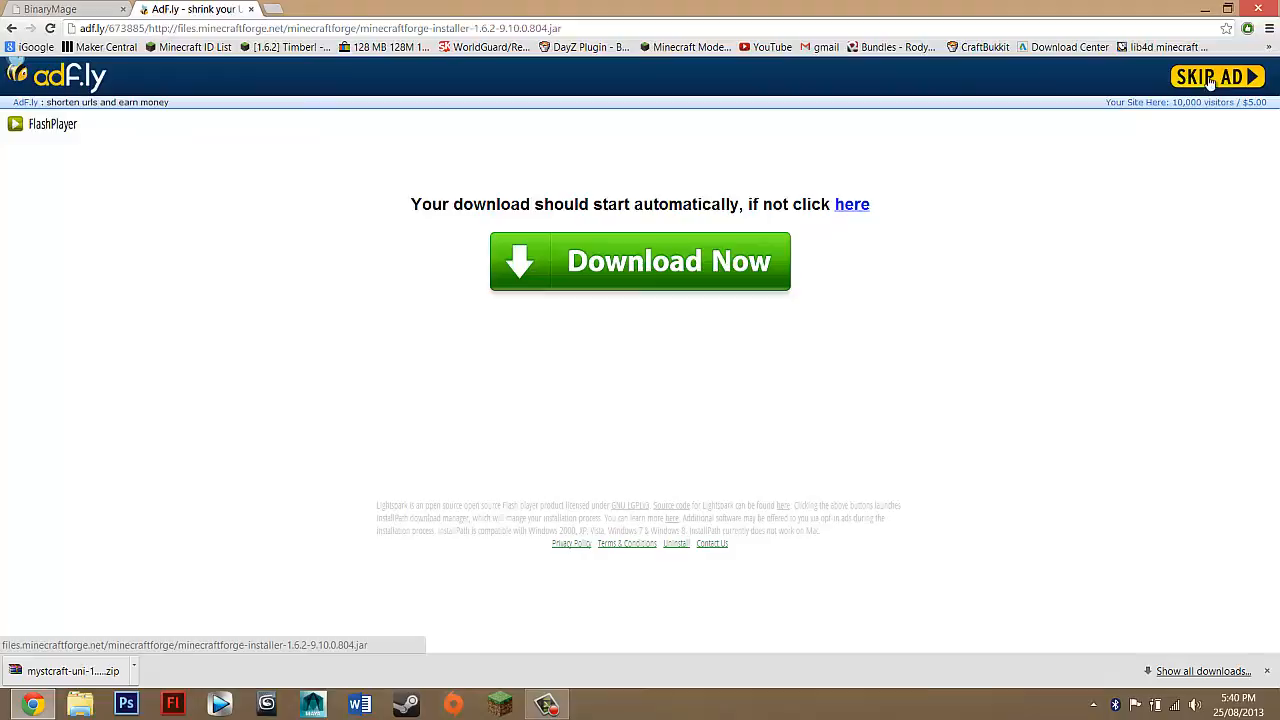
pyautogui.moveTo(1200, 76)
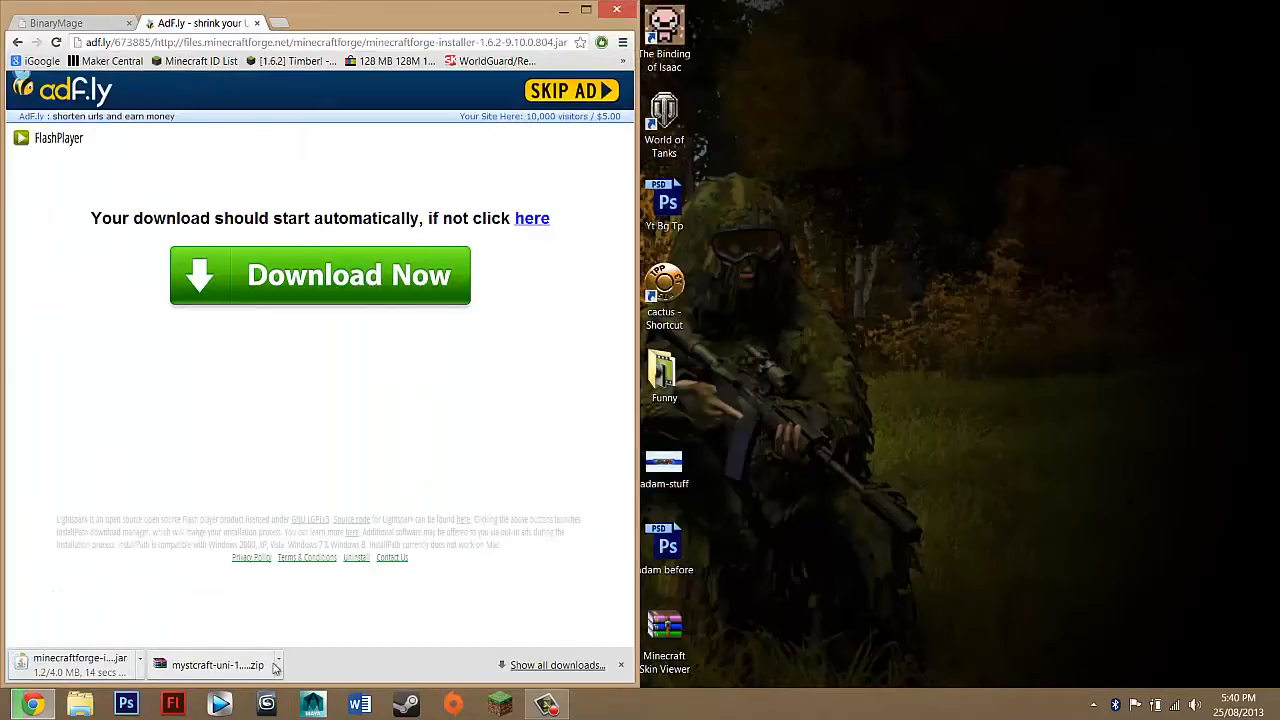
# - Verify the desktop Forge installer jar opens with Java, then run it to launch the setup wizard
pyautogui.click(556, 664)
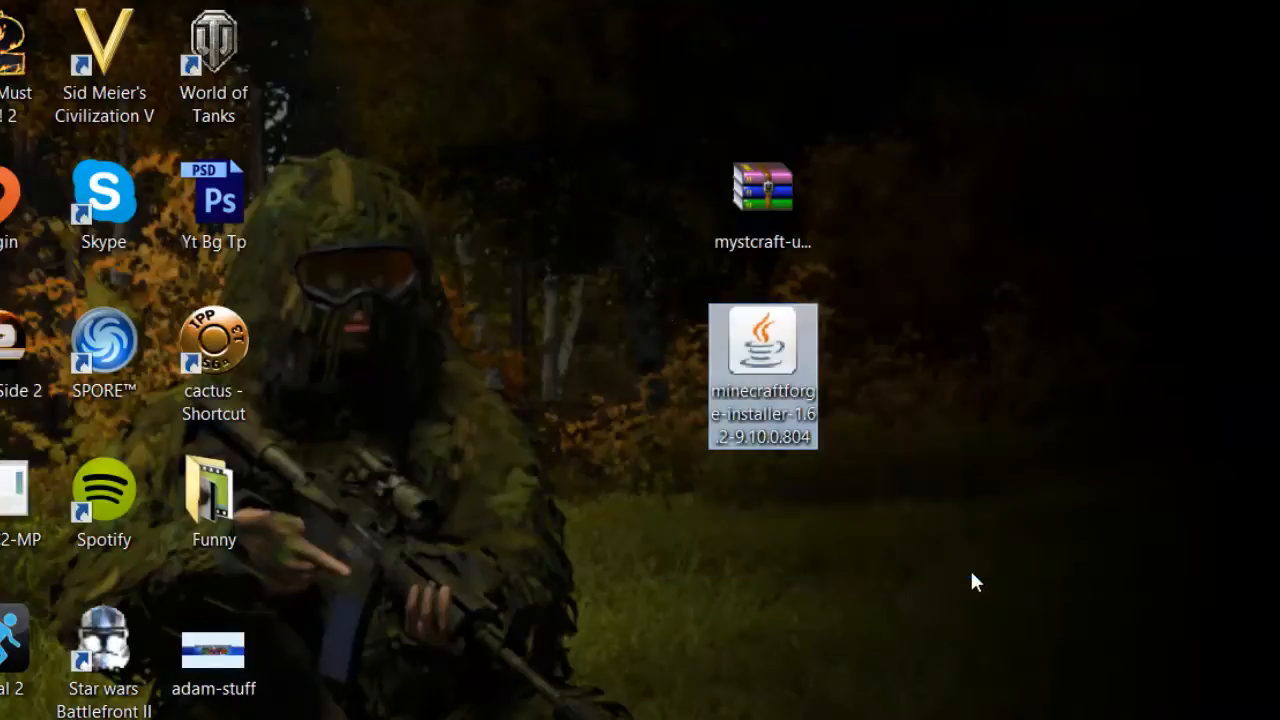
pyautogui.rightClick(764, 360)
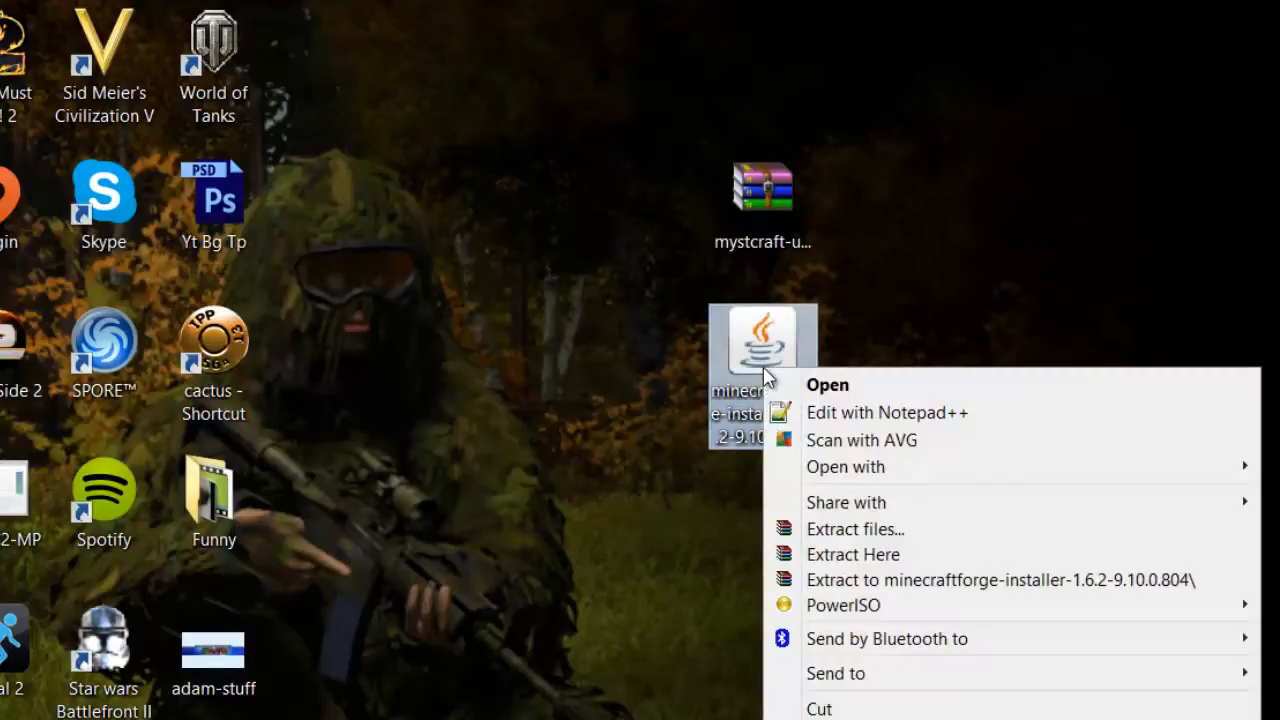
pyautogui.click(844, 468)
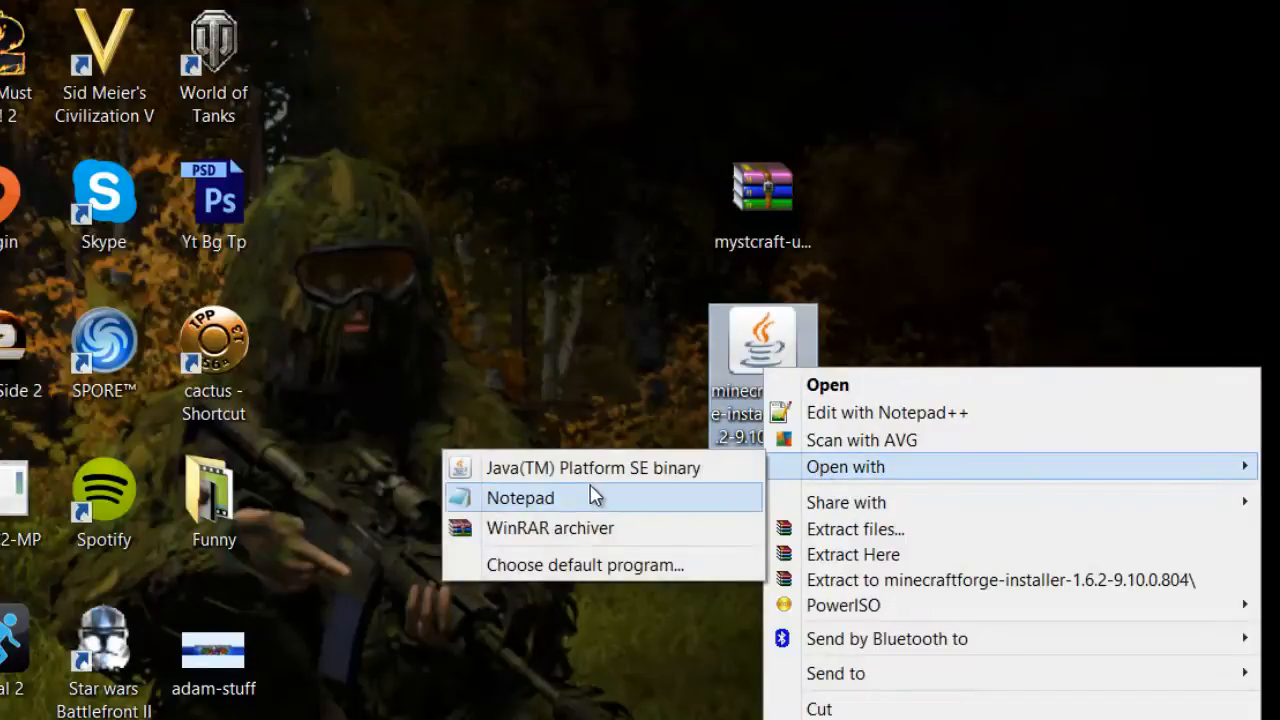
pyautogui.moveTo(596, 668)
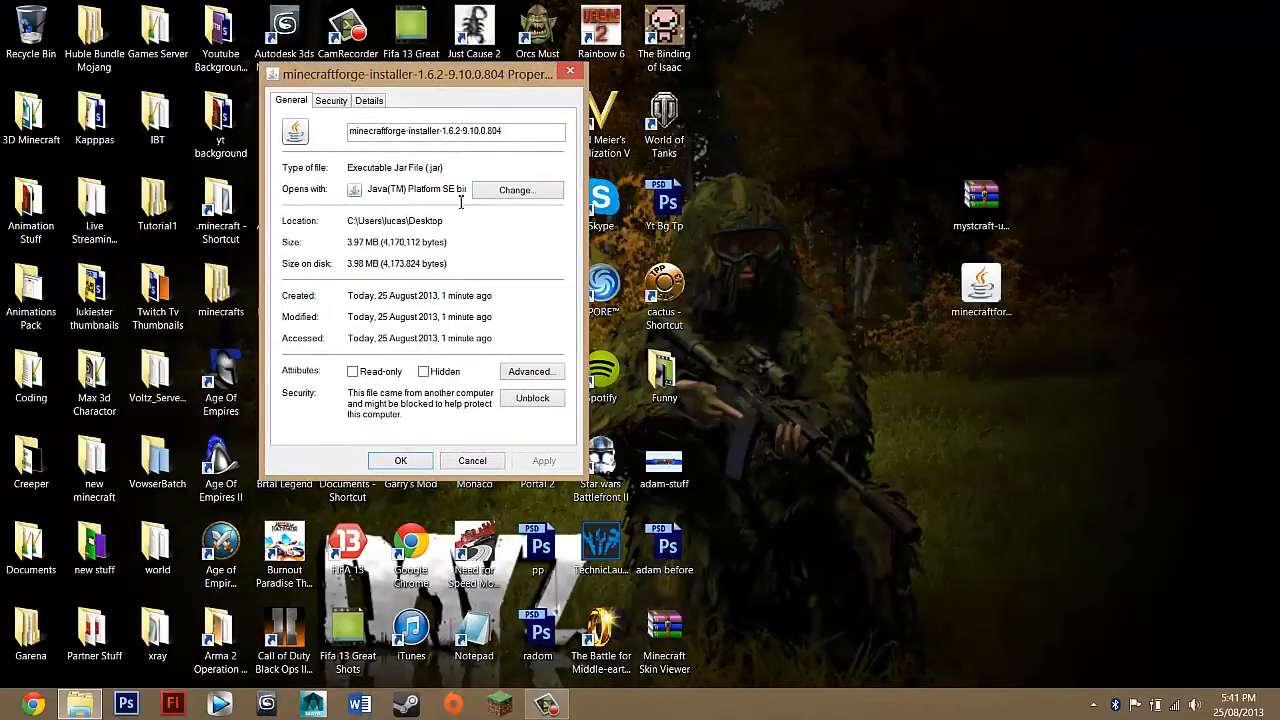
pyautogui.click(516, 190)
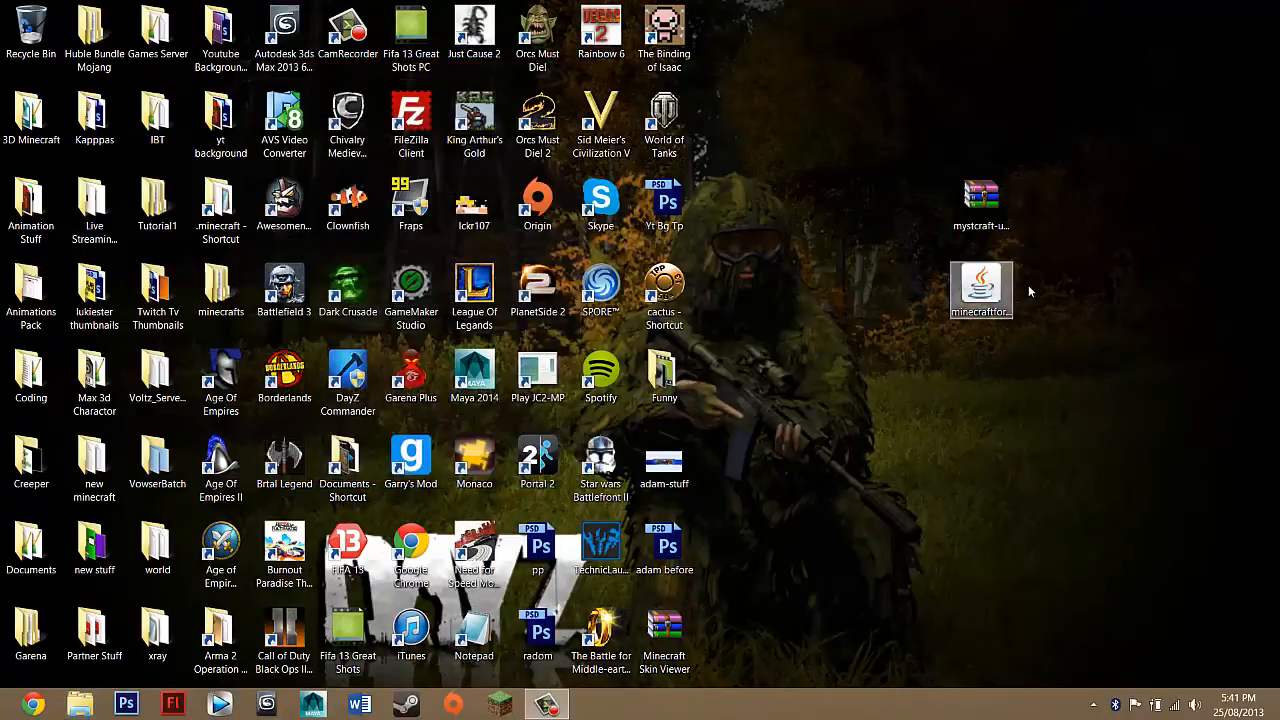
pyautogui.doubleClick(980, 290)
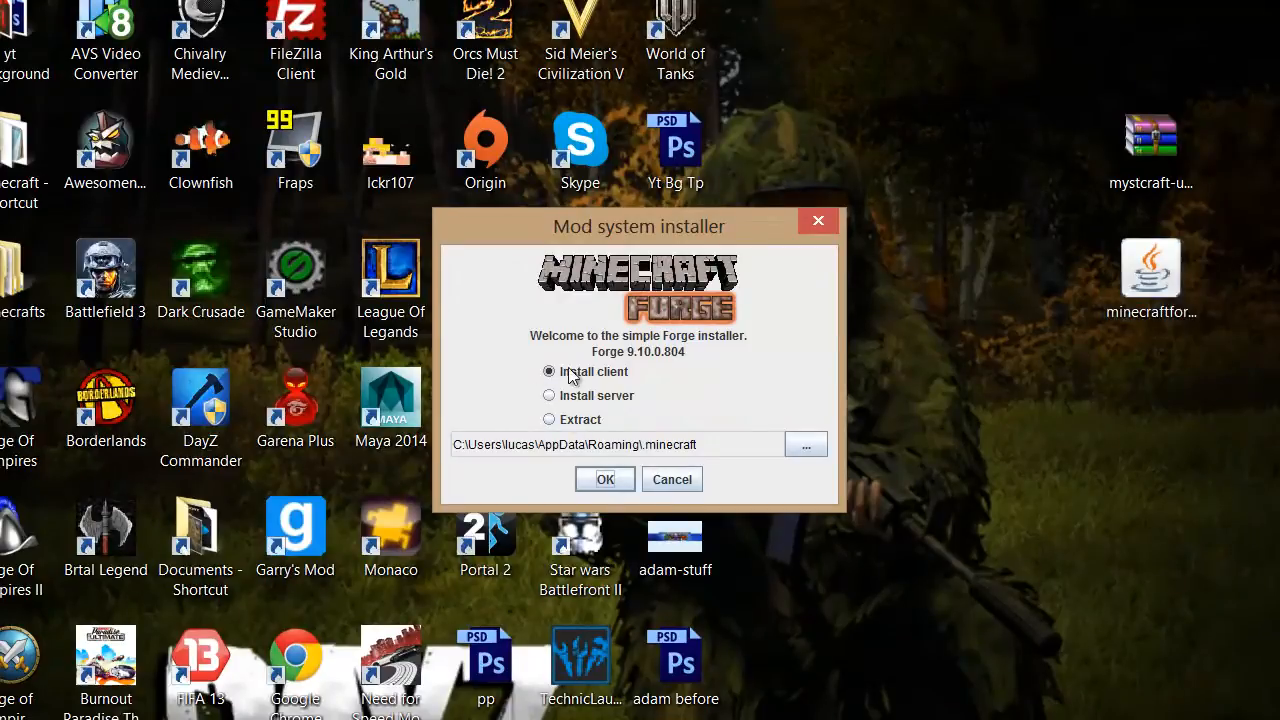
pyautogui.moveTo(592, 386)
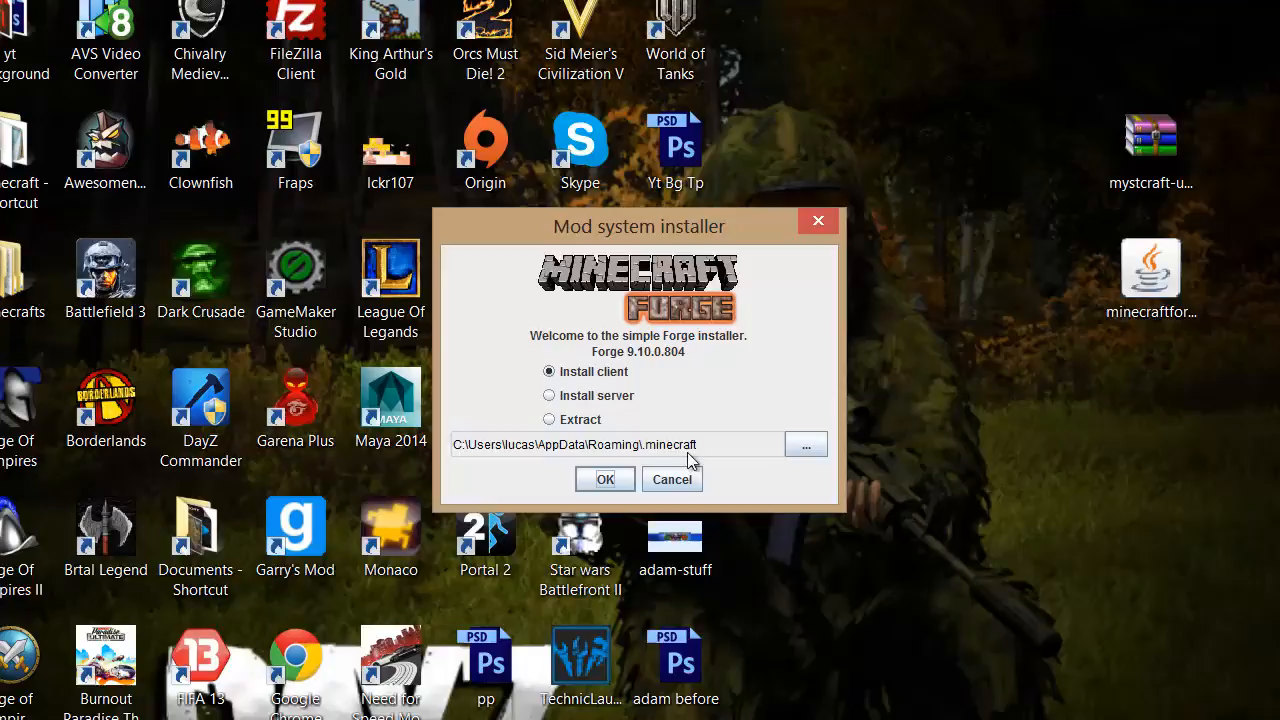
pyautogui.moveTo(666, 452)
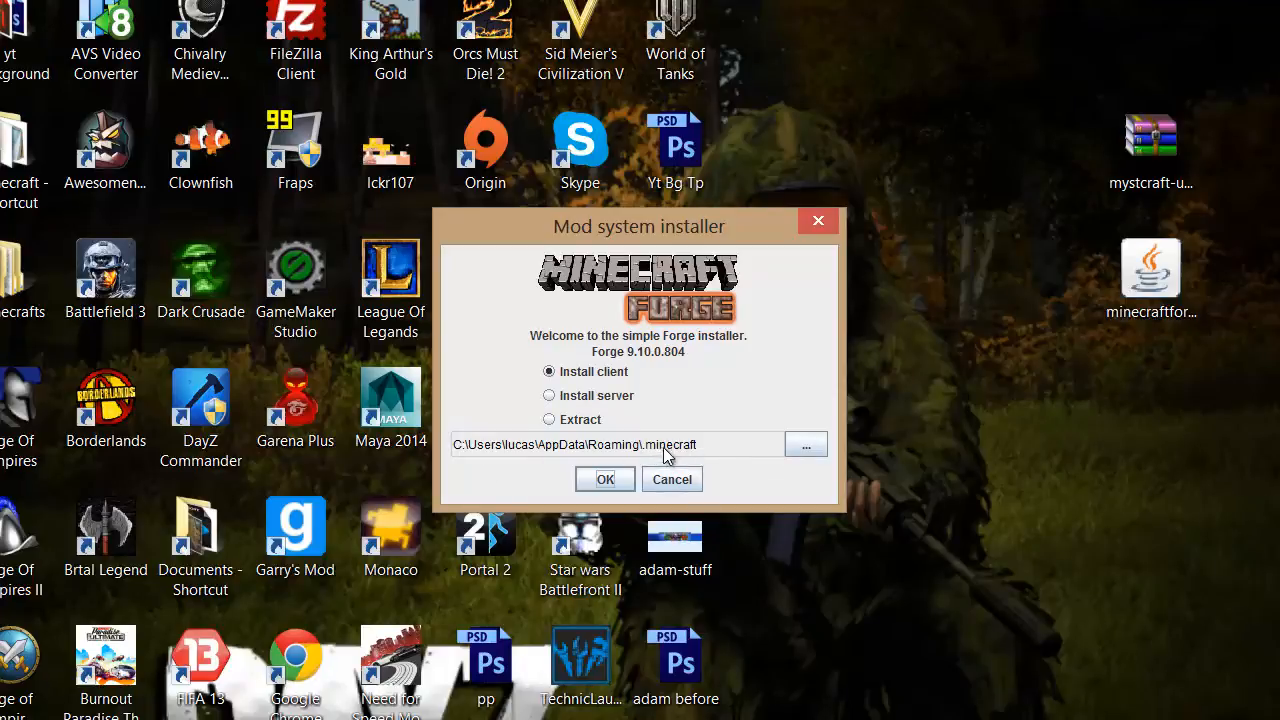
pyautogui.moveTo(744, 444)
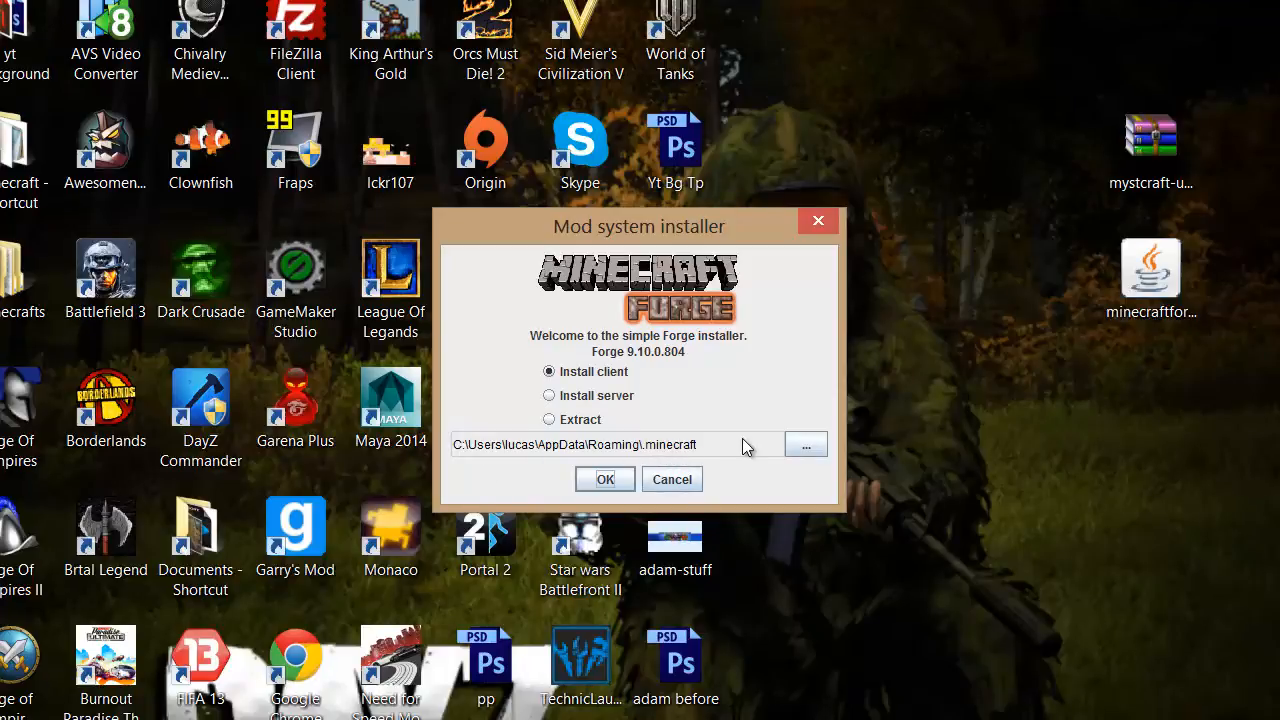
pyautogui.moveTo(648, 396)
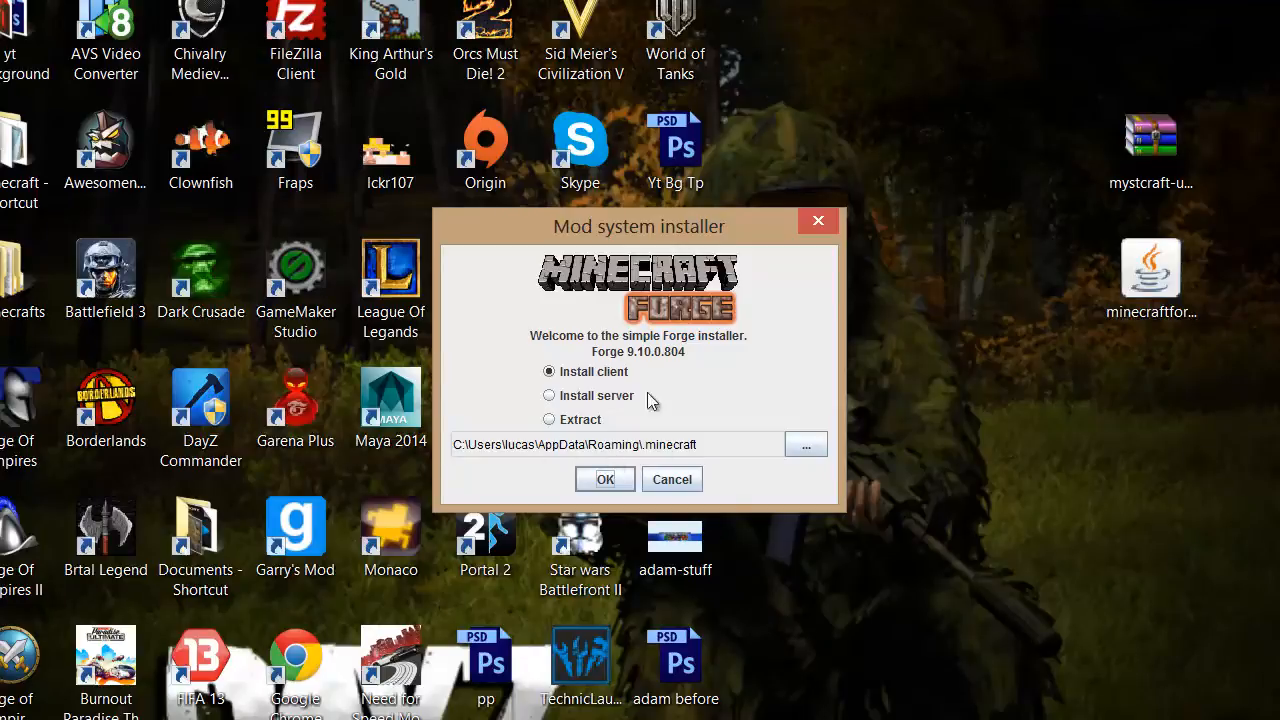
pyautogui.moveTo(608, 480)
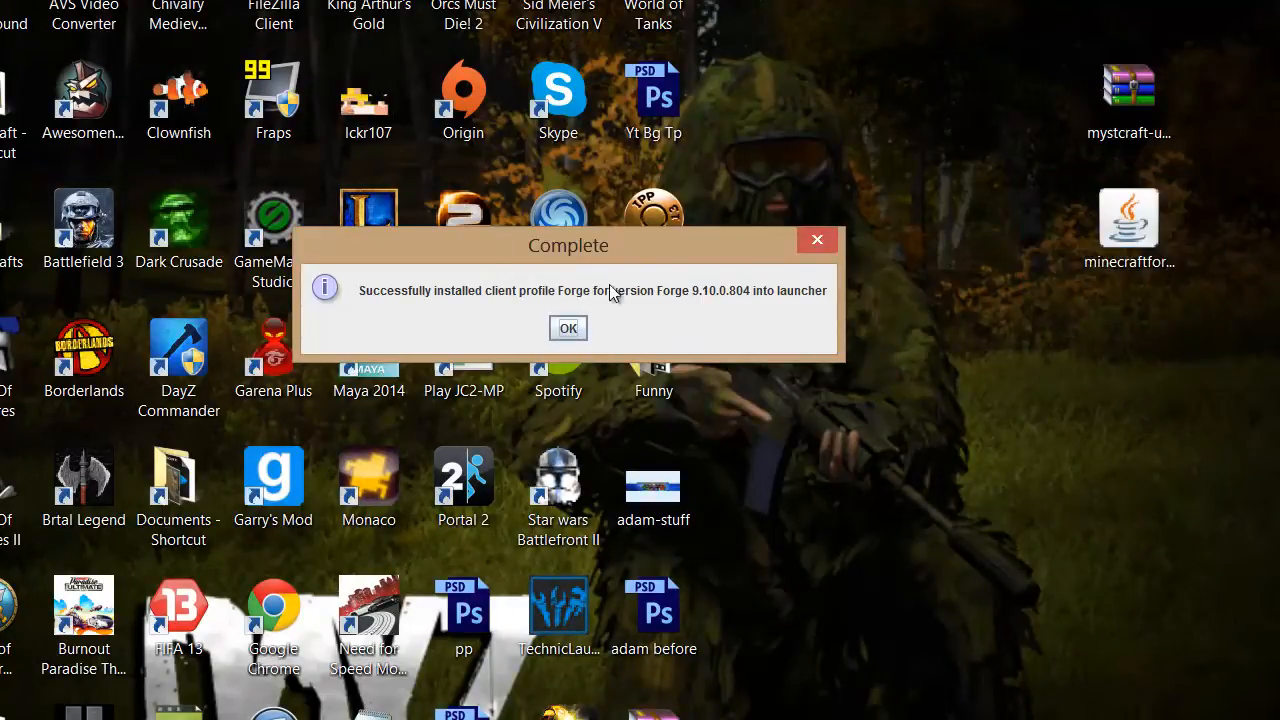
# - Acknowledge the Forge 9.10.0.804 client install Complete message
pyautogui.click(568, 328)
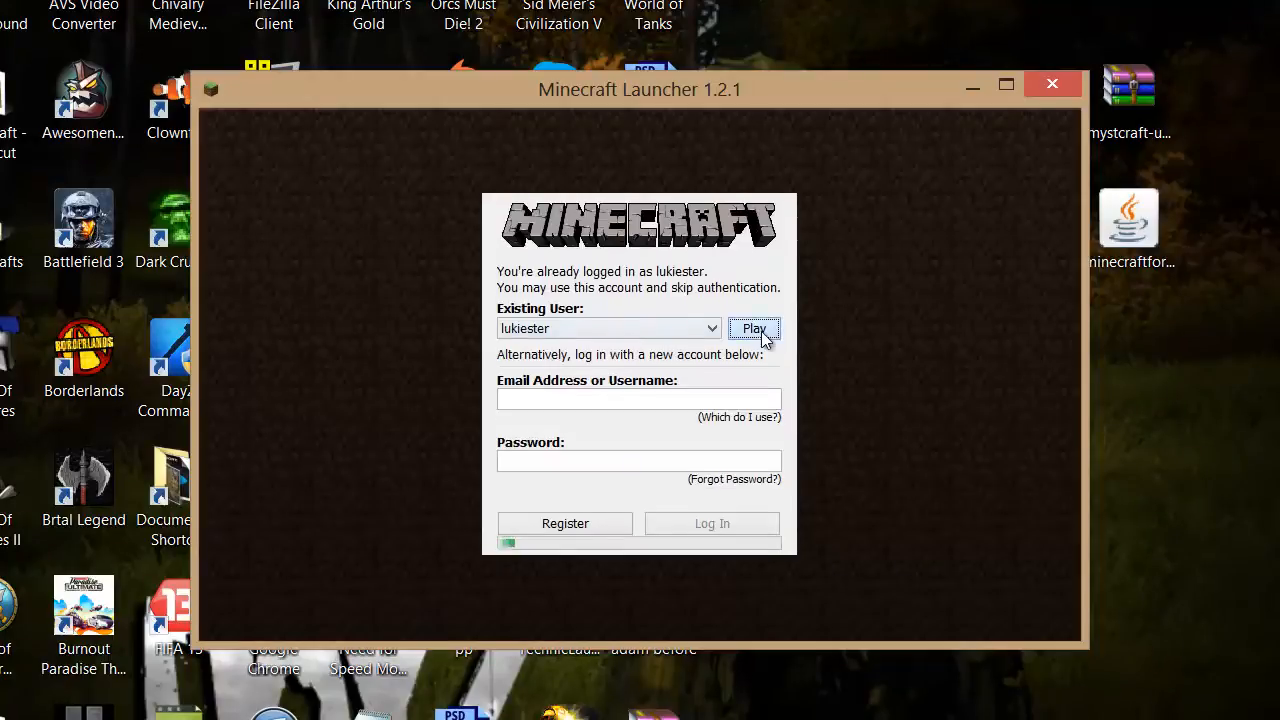
pyautogui.click(754, 328)
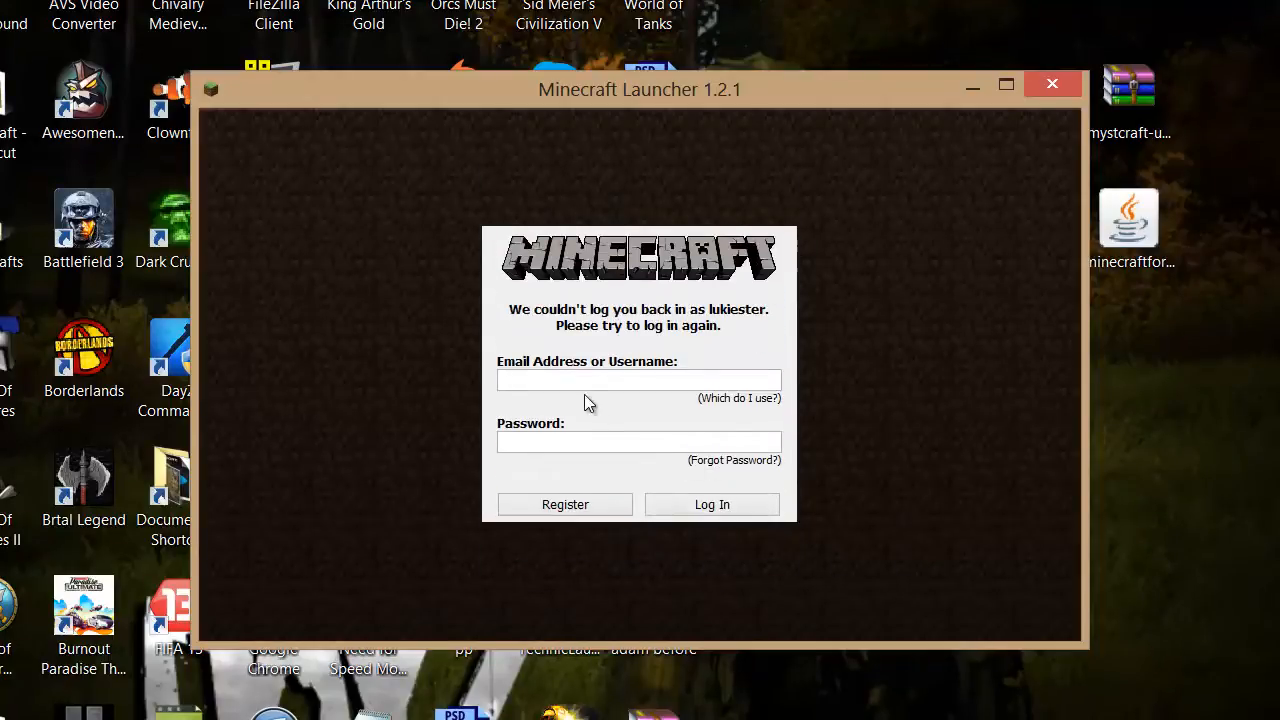
pyautogui.write('lukiester')
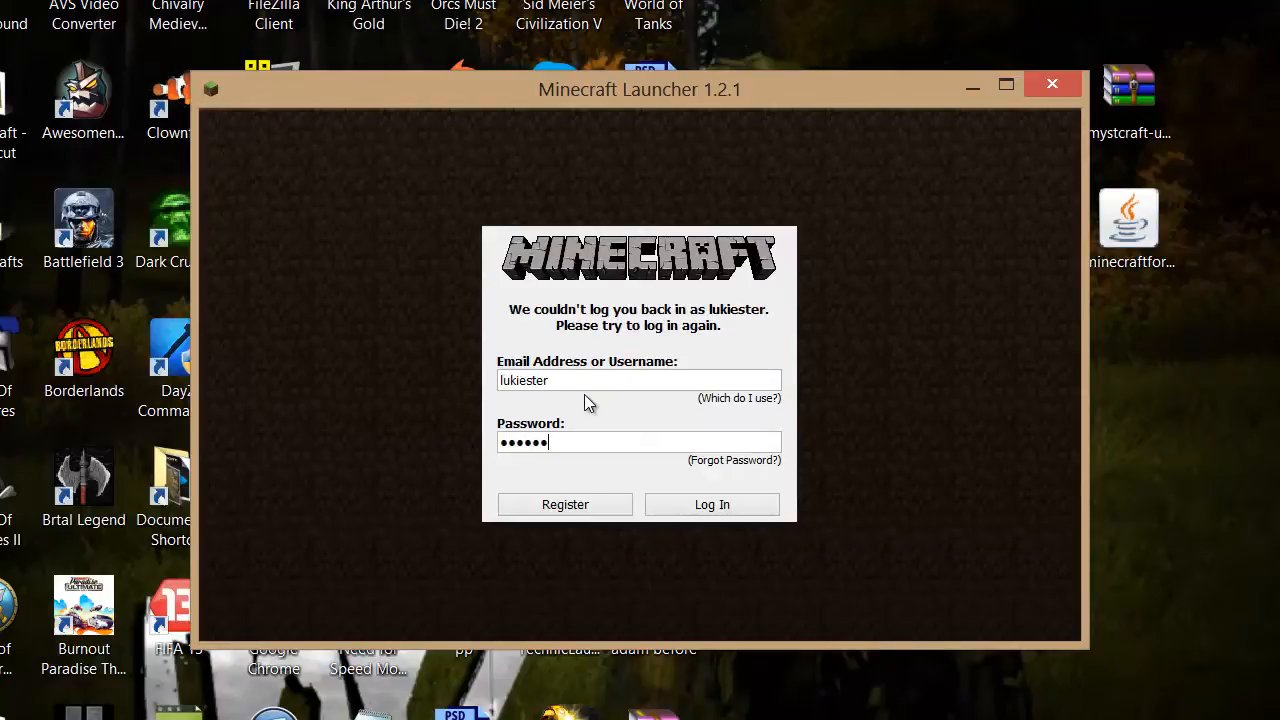
pyautogui.click(712, 504)
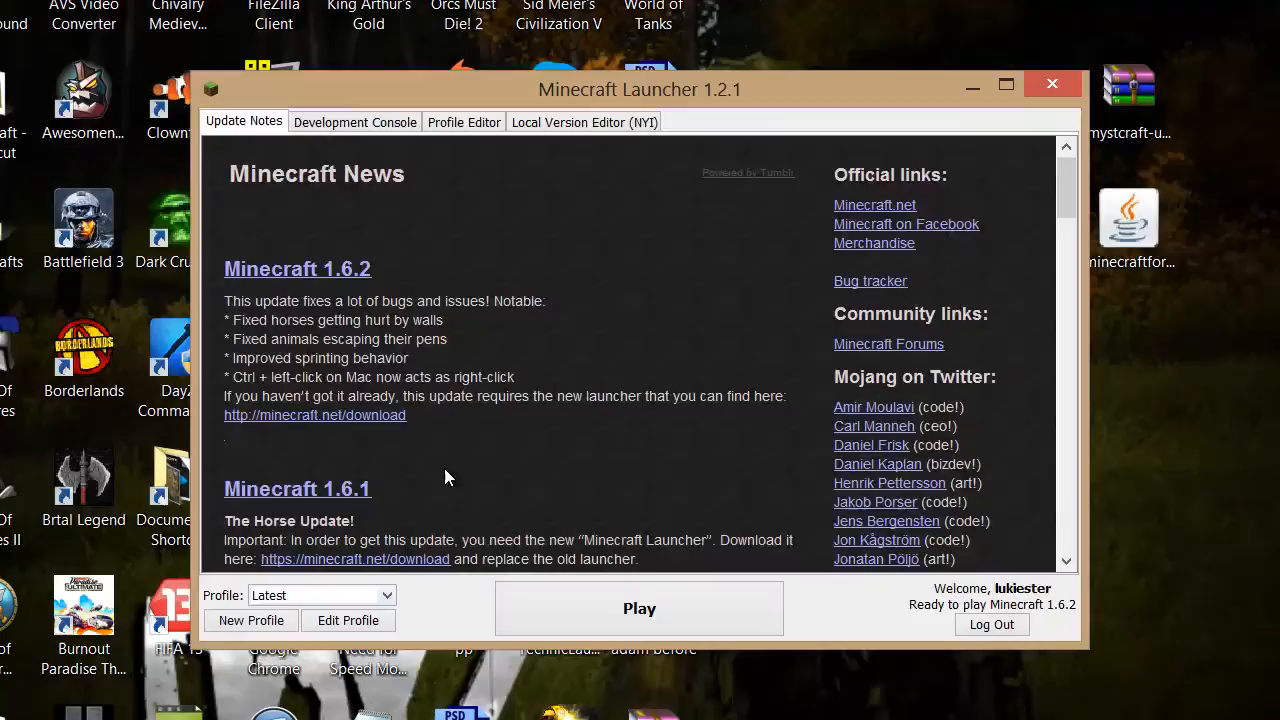
pyautogui.moveTo(408, 600)
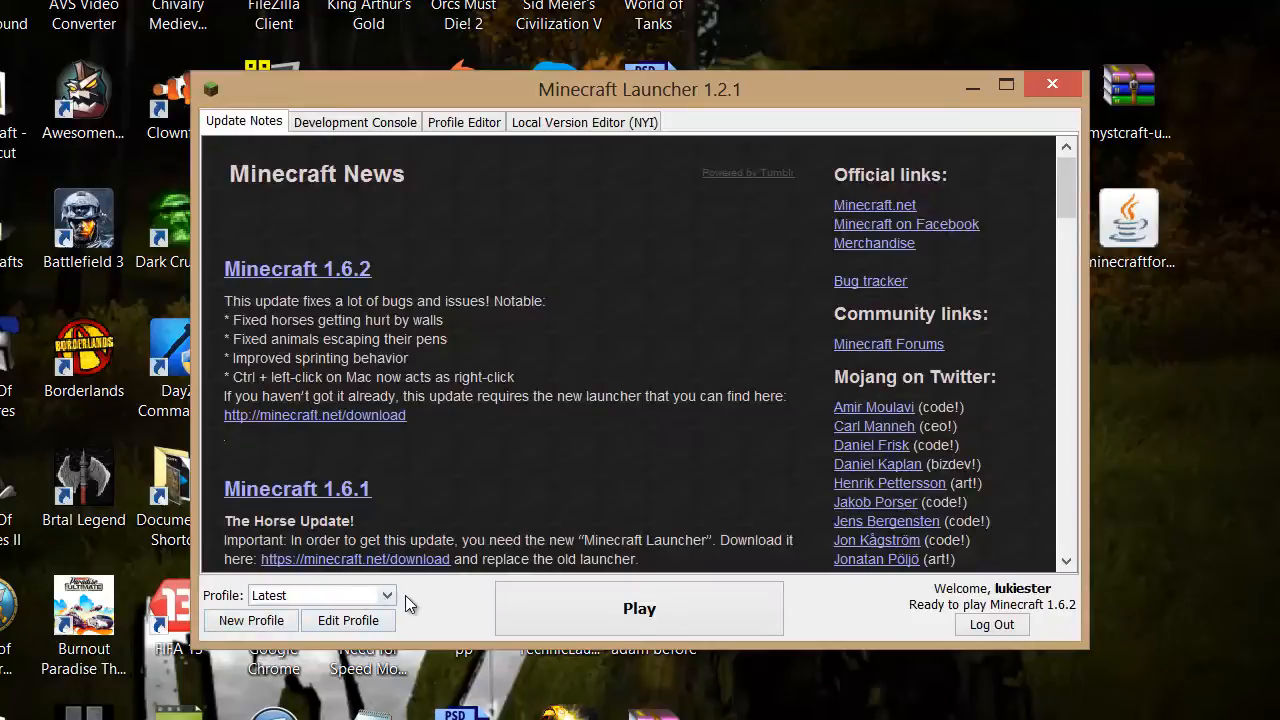
pyautogui.click(320, 596)
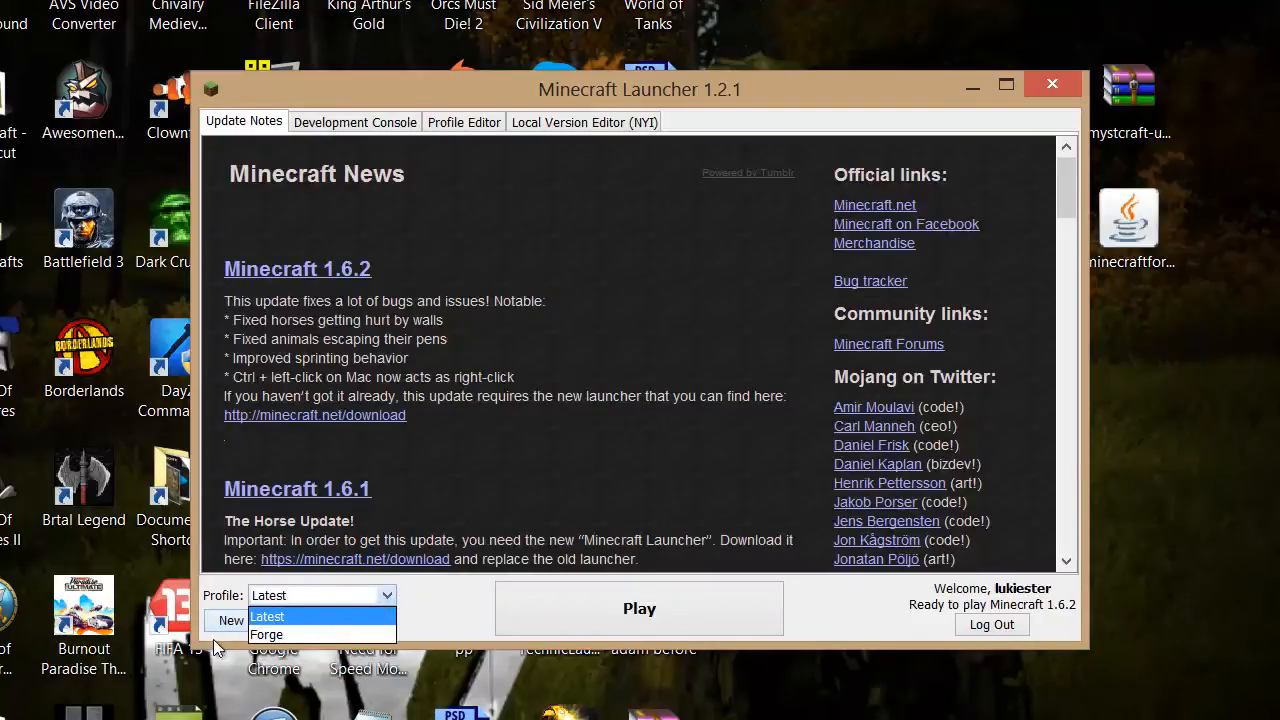
pyautogui.moveTo(304, 634)
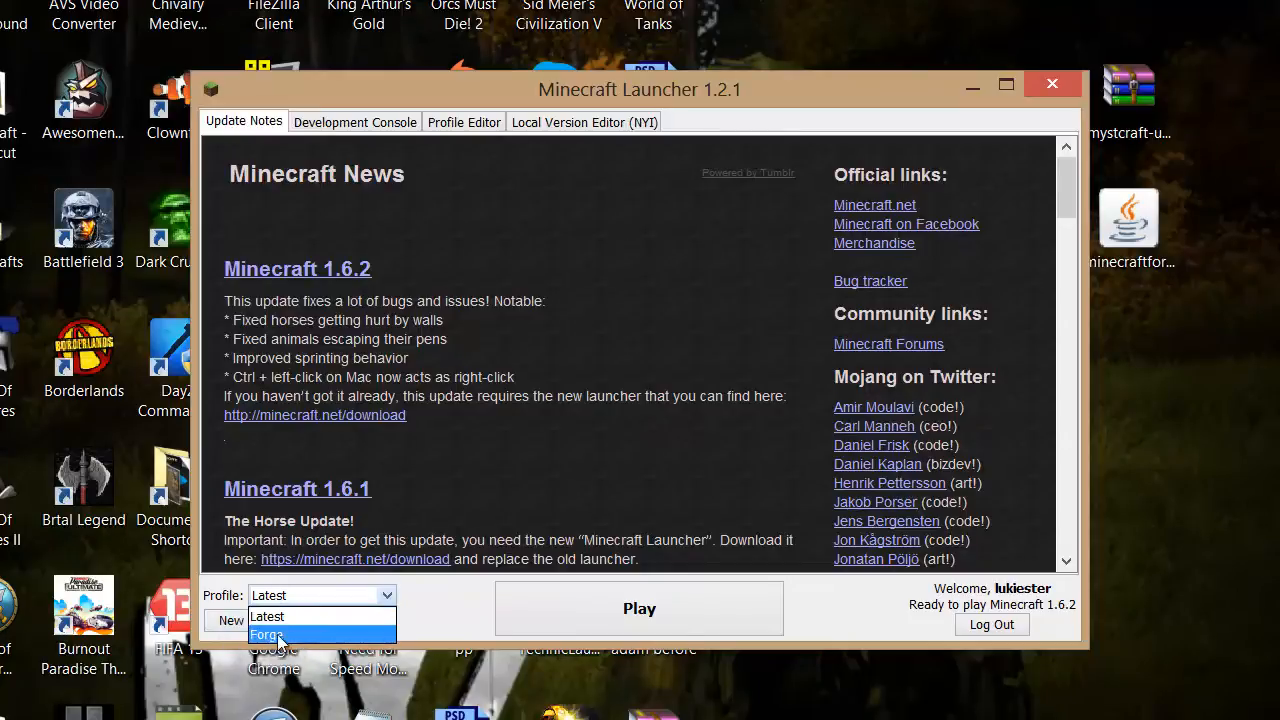
pyautogui.moveTo(296, 618)
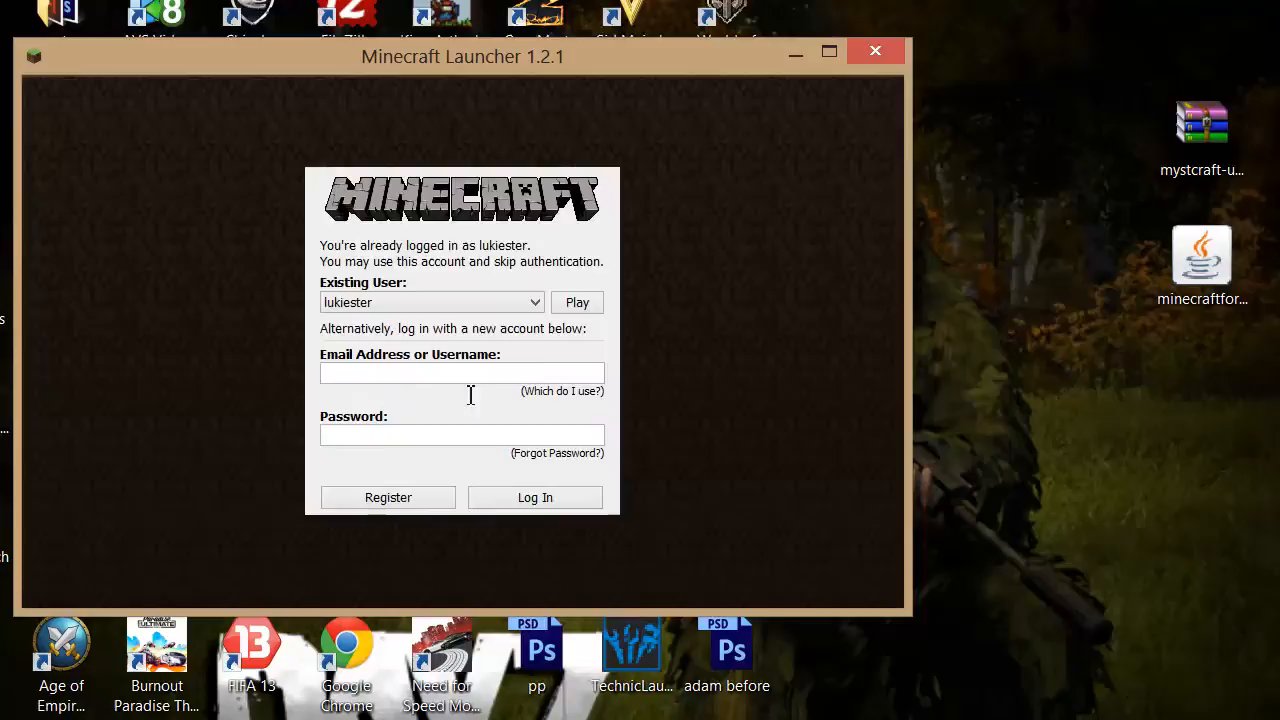
# - Continue as the logged-in user and launch Minecraft 1.6.2 with the Forge profile
pyautogui.click(576, 302)
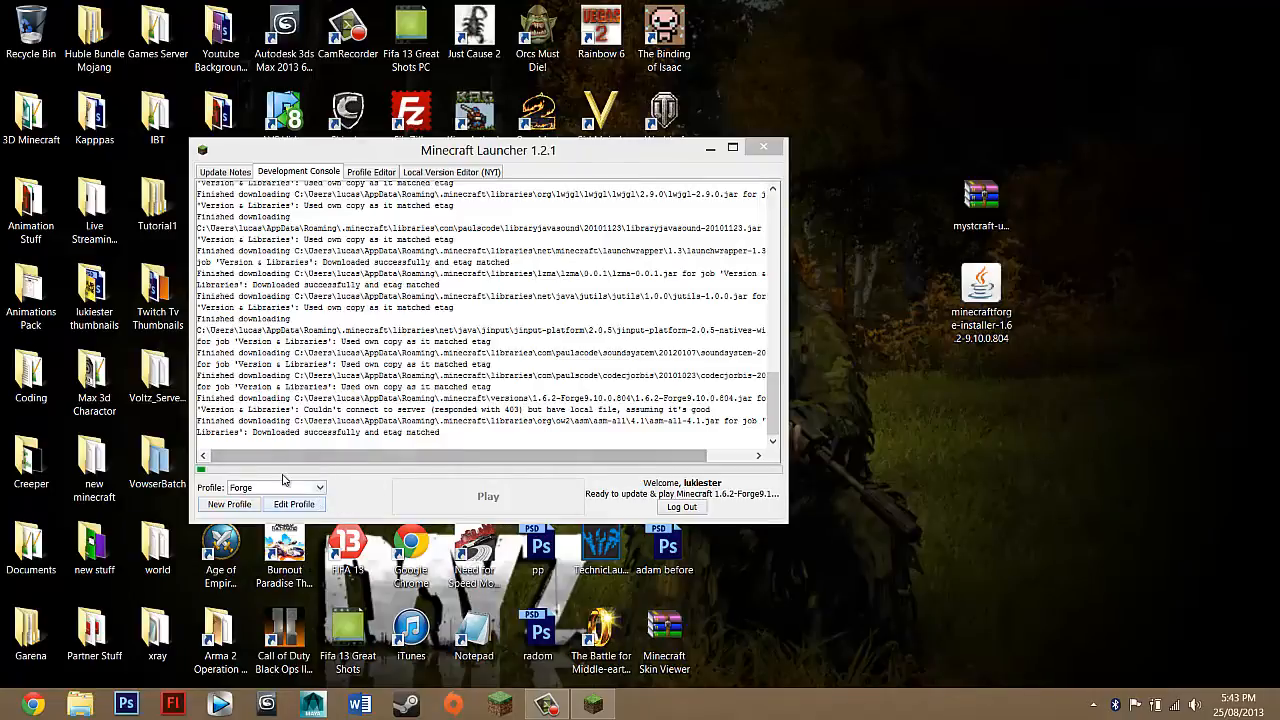
pyautogui.moveTo(406, 518)
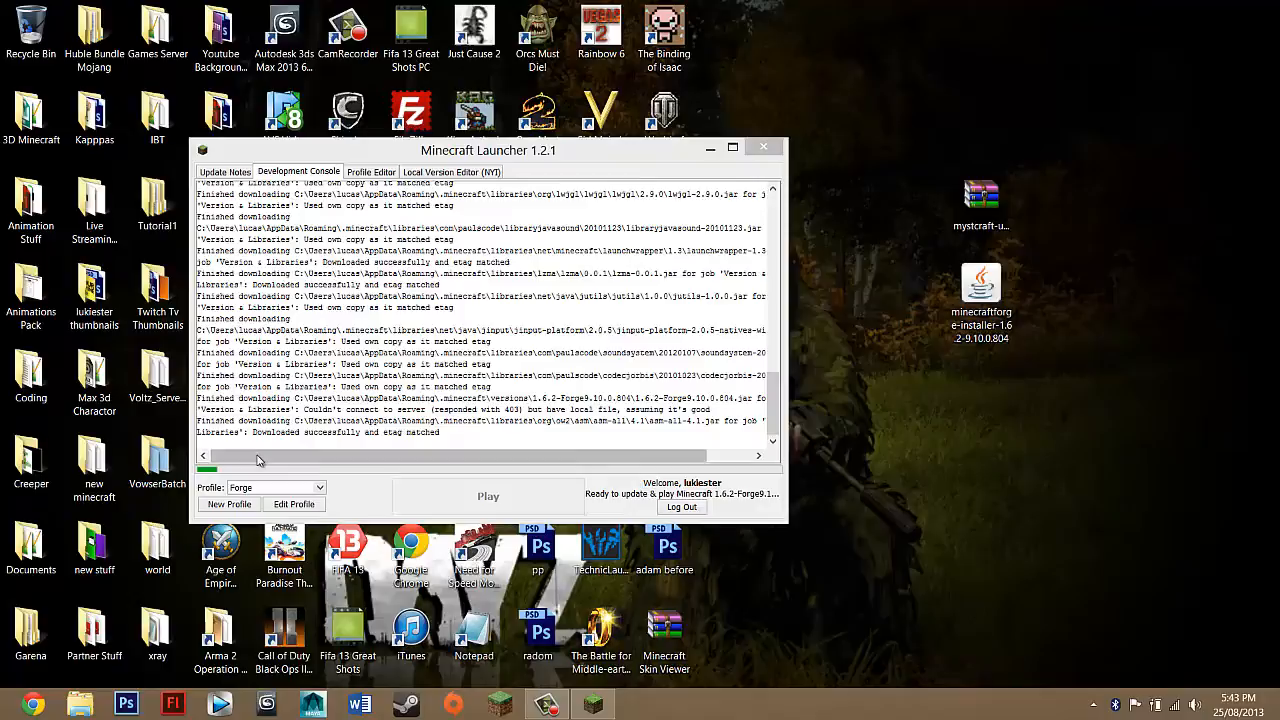
pyautogui.moveTo(800, 348)
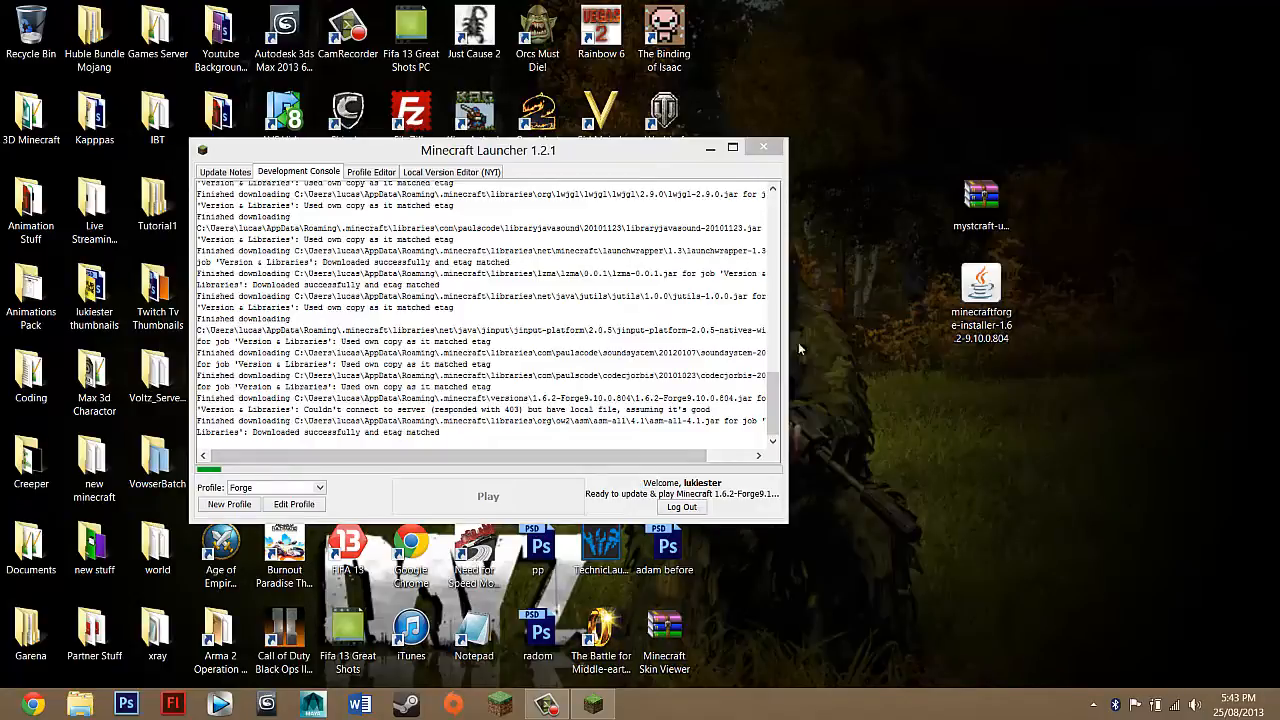
pyautogui.click(762, 146)
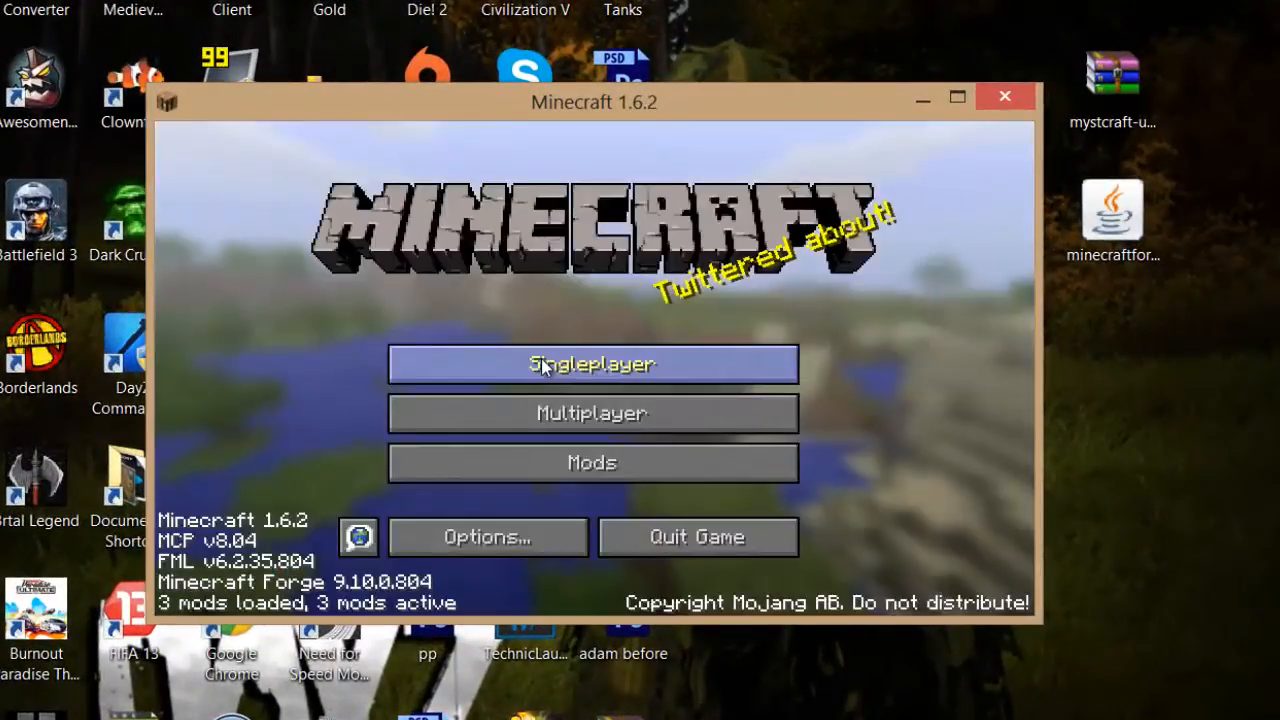
pyautogui.moveTo(528, 472)
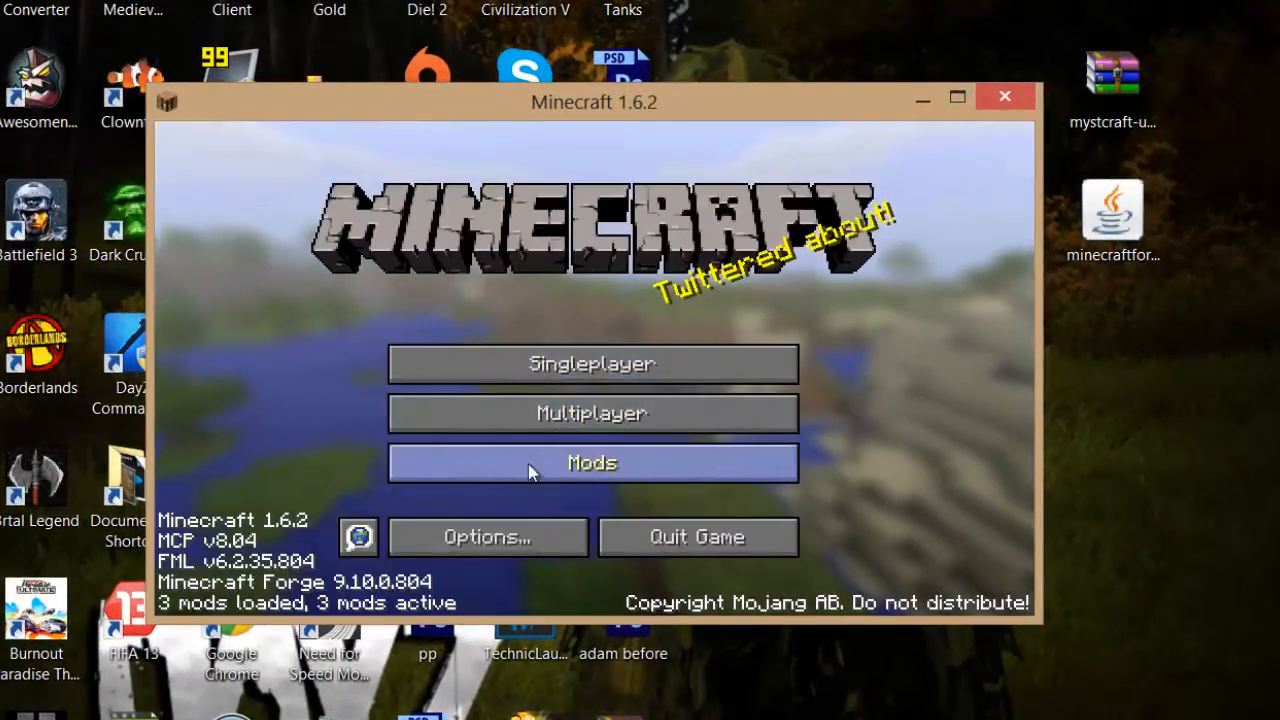
pyautogui.moveTo(592, 412)
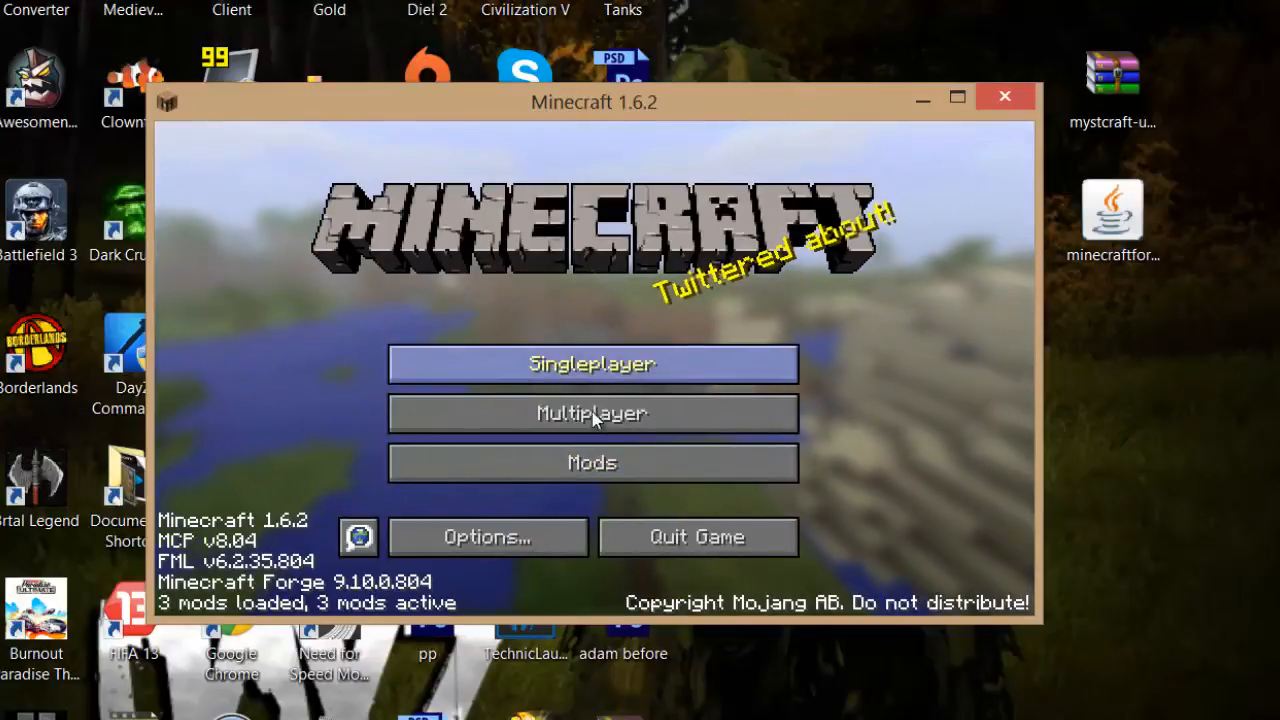
pyautogui.moveTo(520, 492)
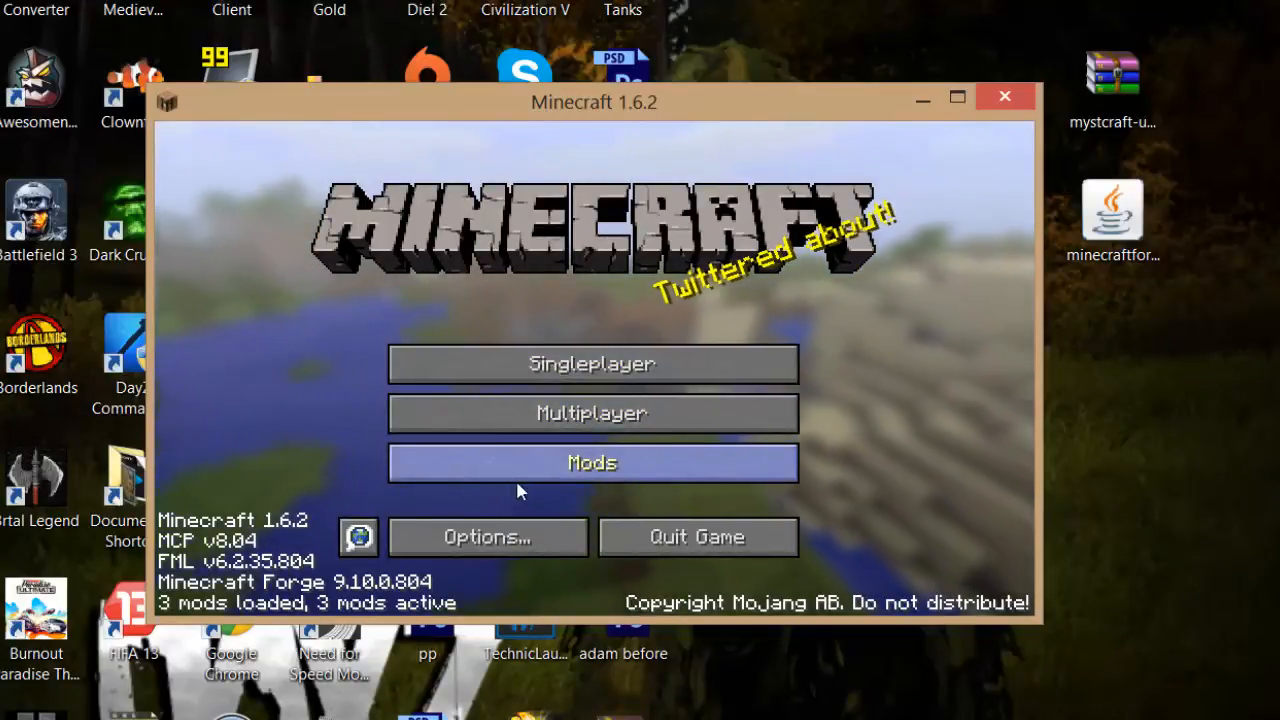
pyautogui.click(592, 464)
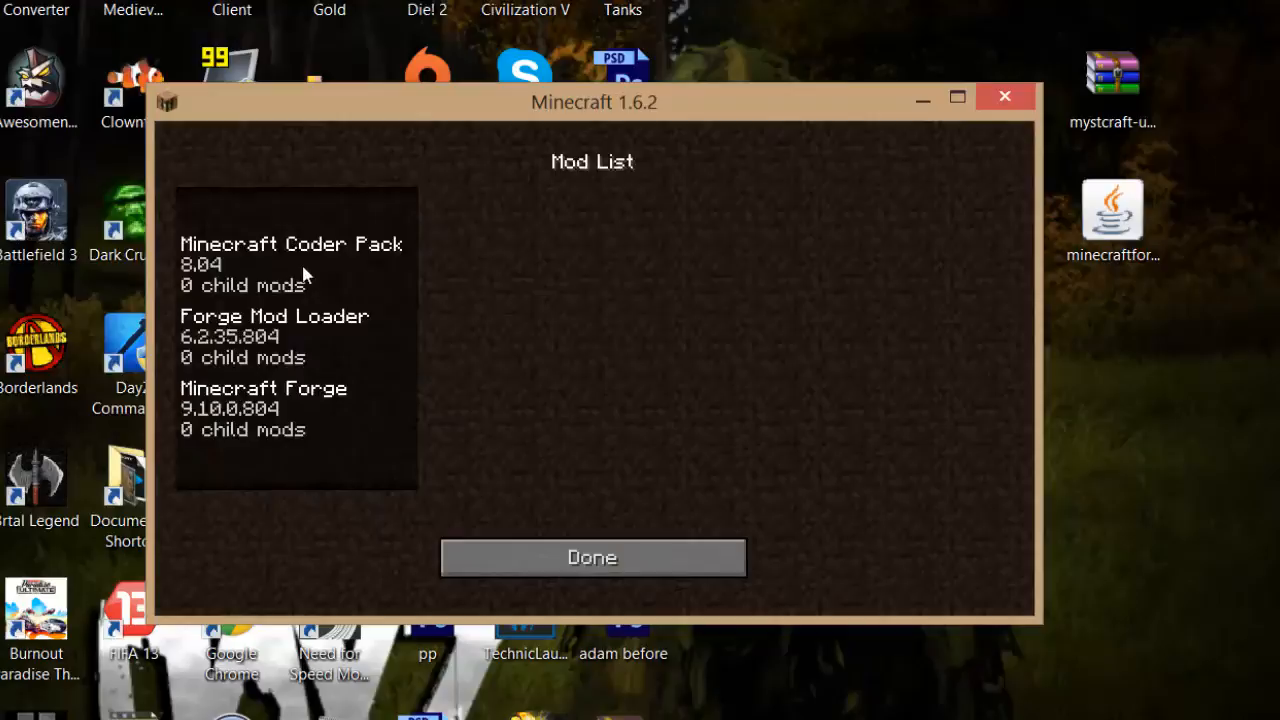
pyautogui.click(276, 336)
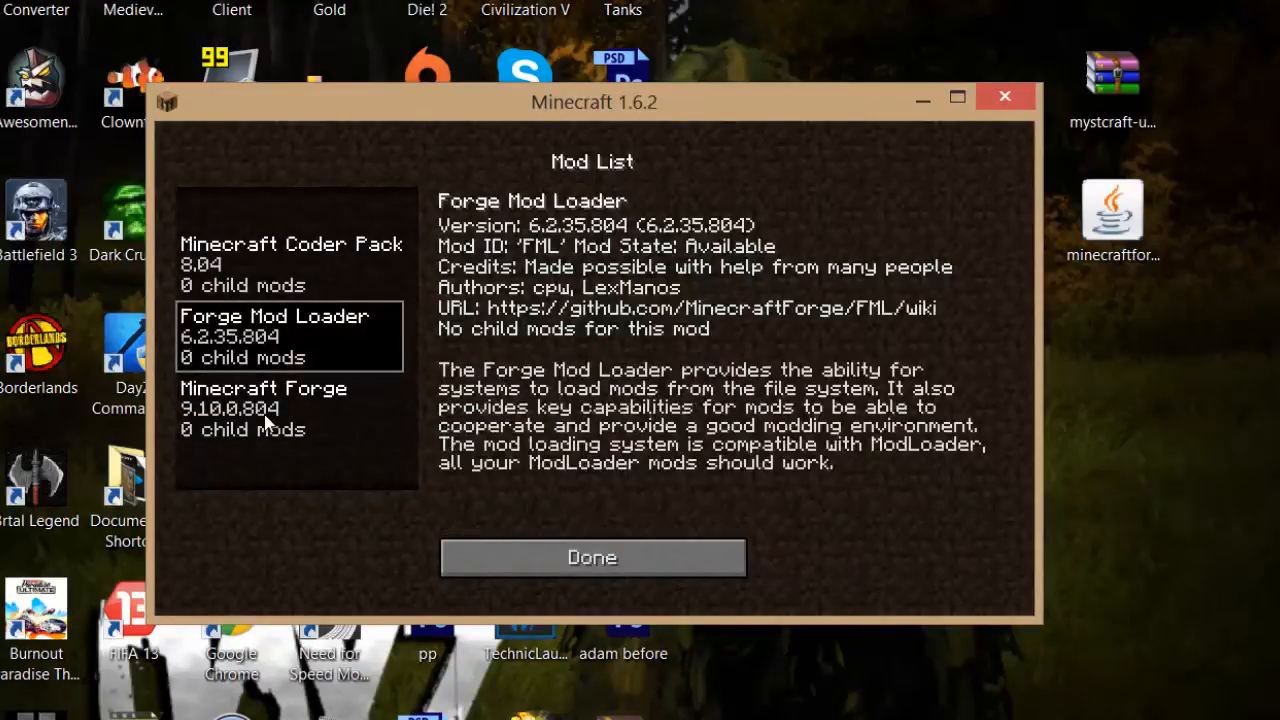
pyautogui.click(264, 408)
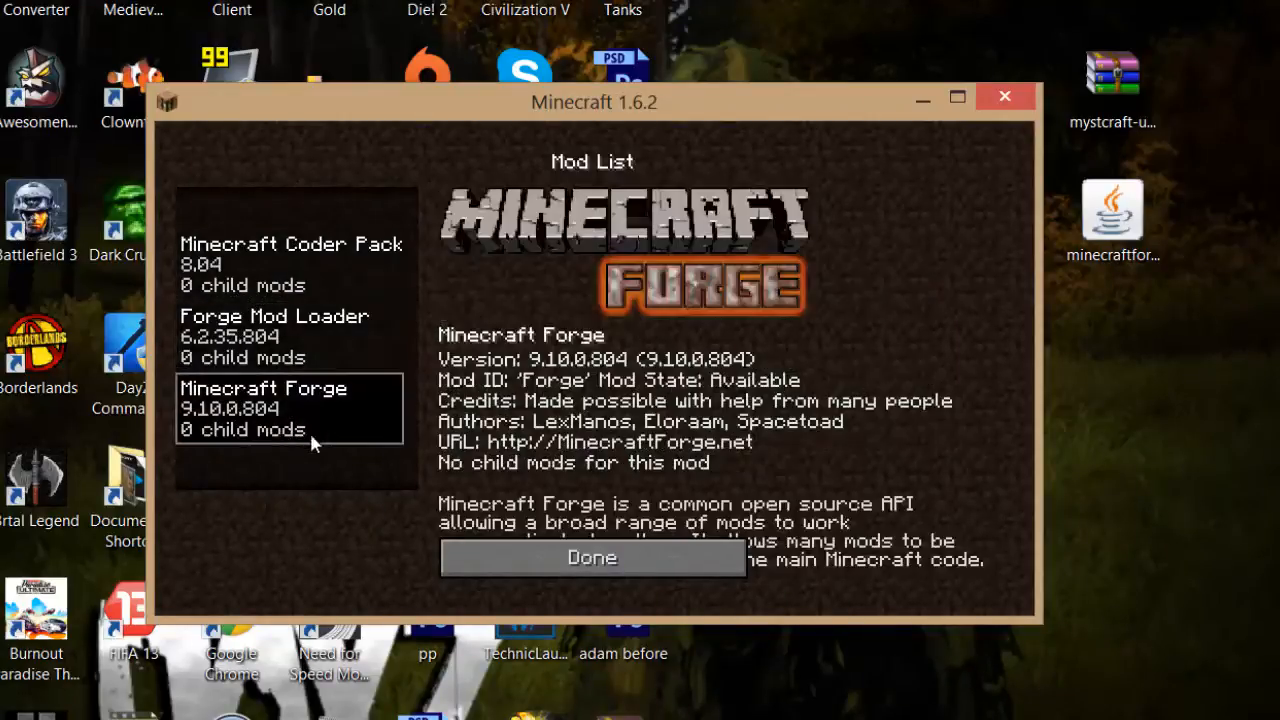
pyautogui.click(592, 558)
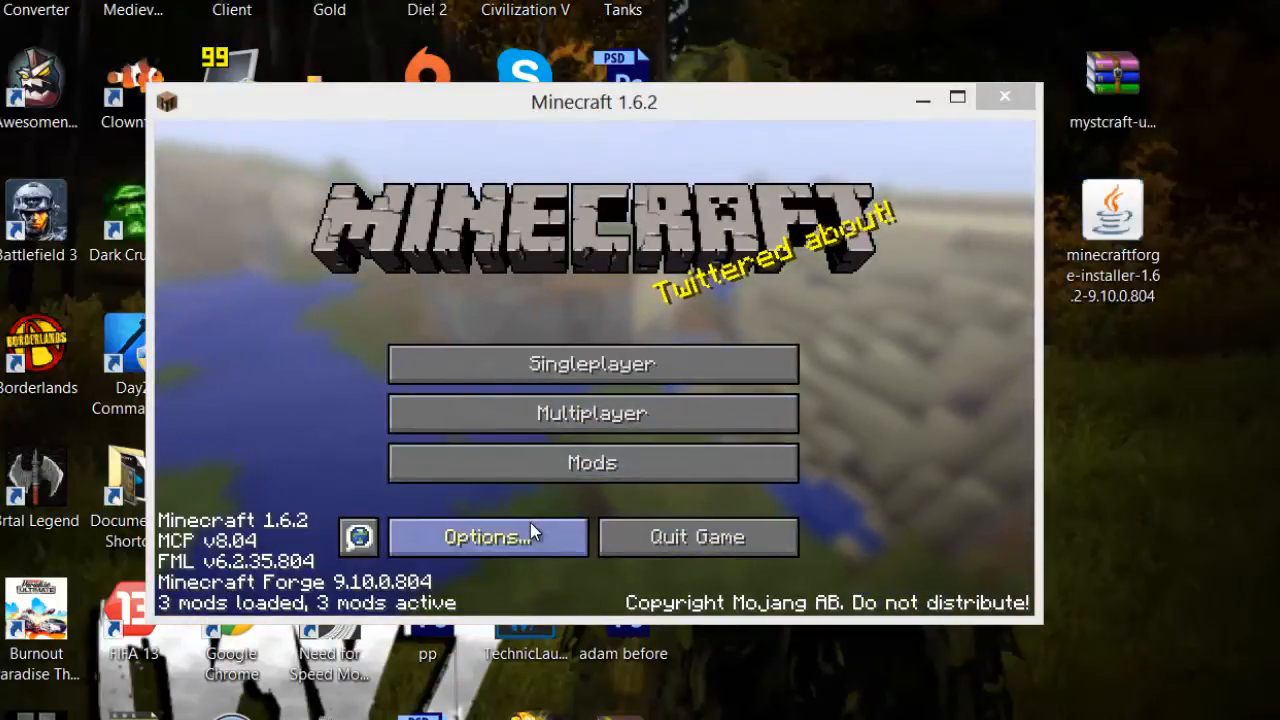
# - Reach the resourcepacks directory on disk via Options > Resource Packs > Open resource pack folder
pyautogui.click(488, 536)
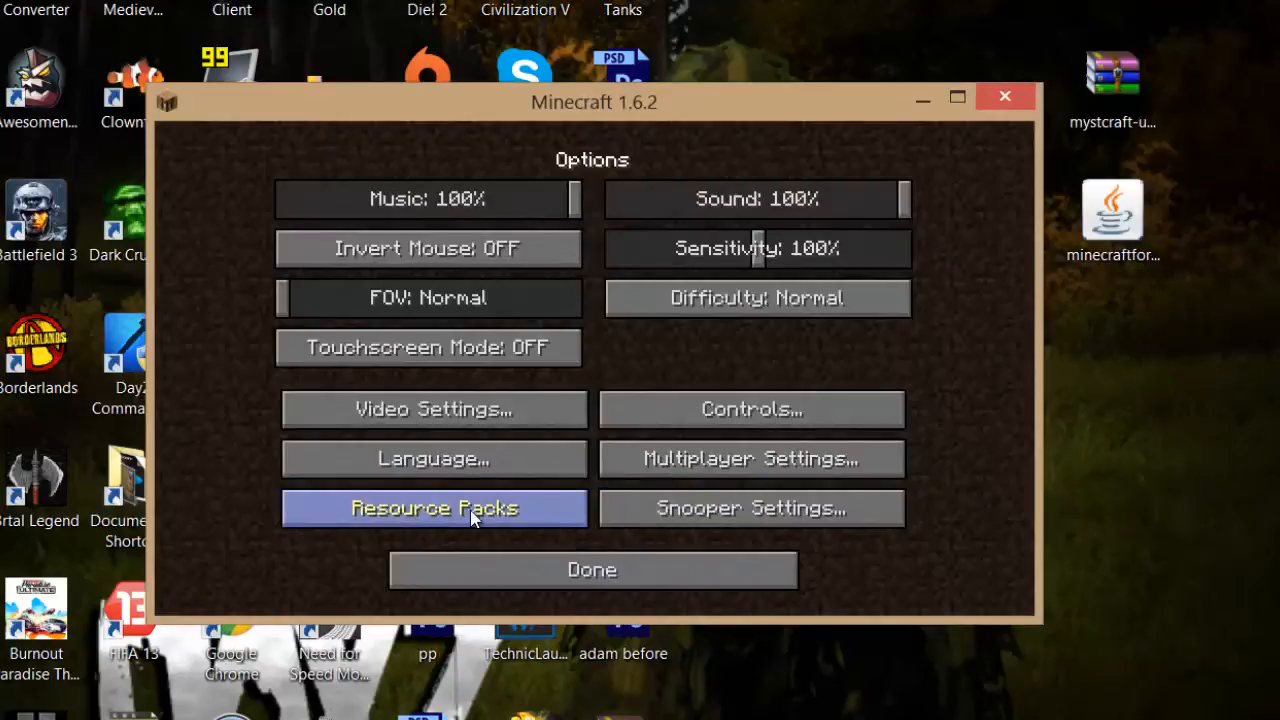
pyautogui.click(436, 508)
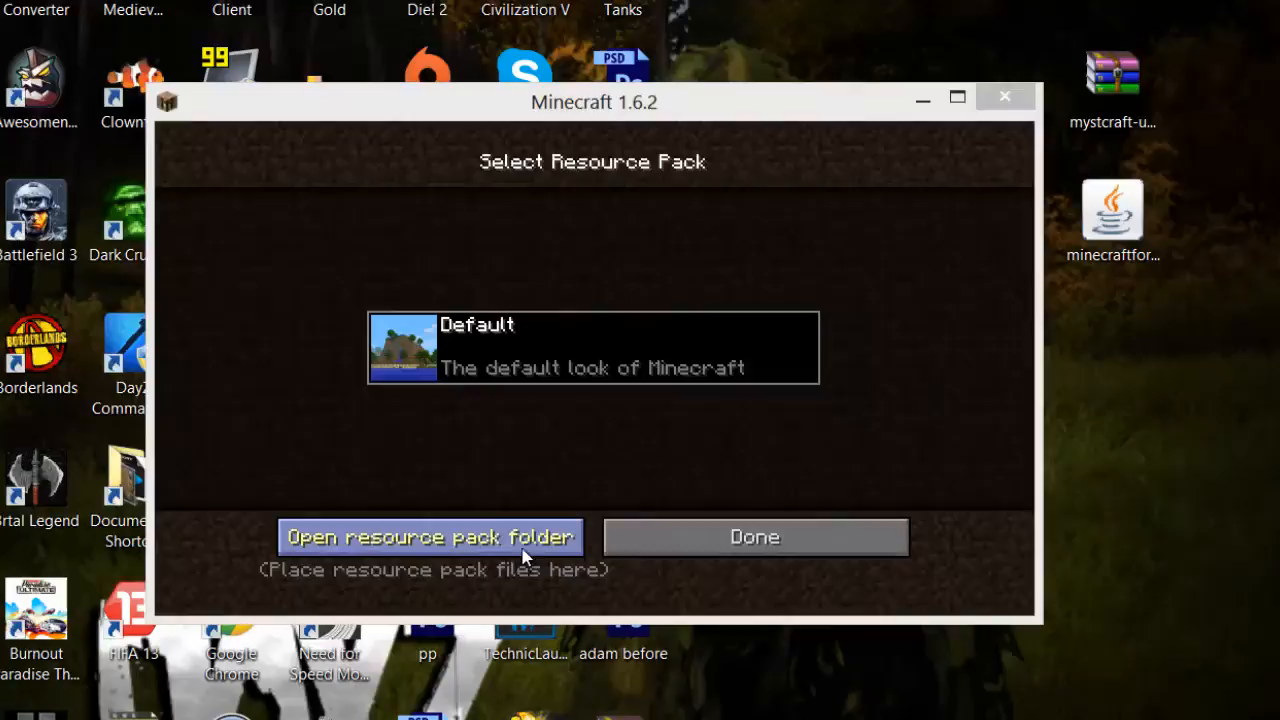
pyautogui.click(430, 536)
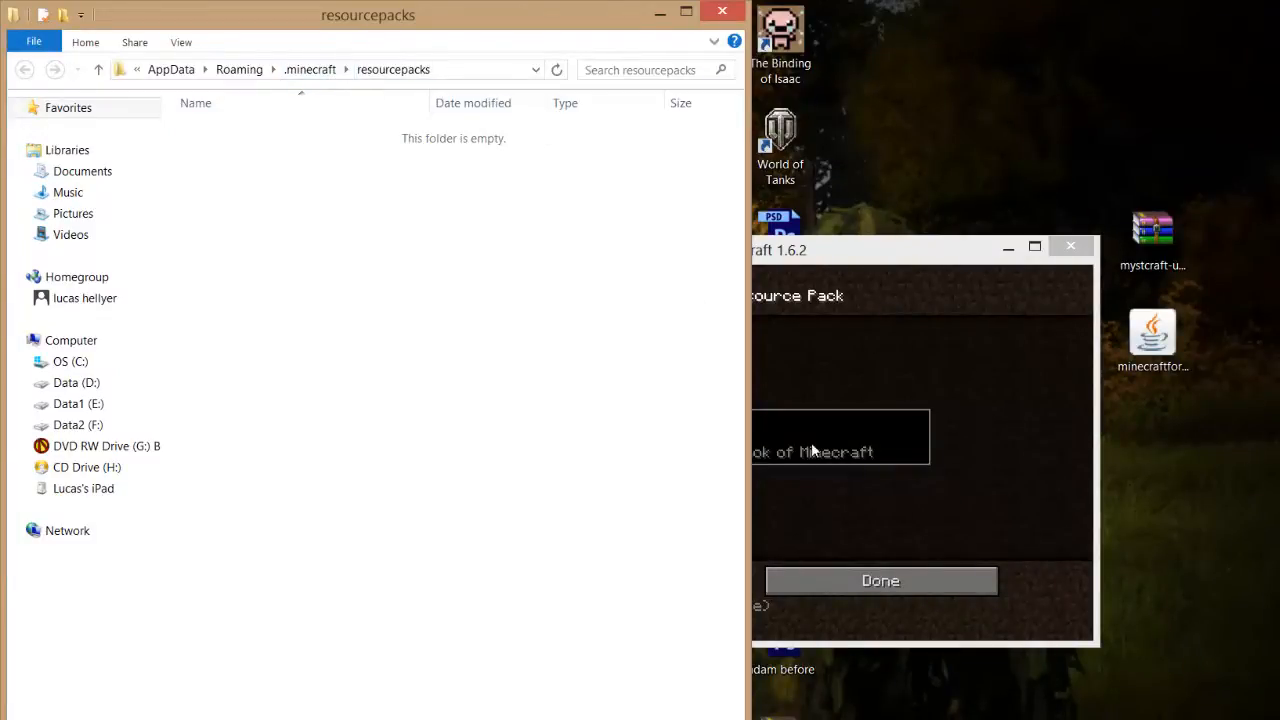
# - Go up from resourcepacks to .minecraft and enter its empty mods folder
pyautogui.click(880, 580)
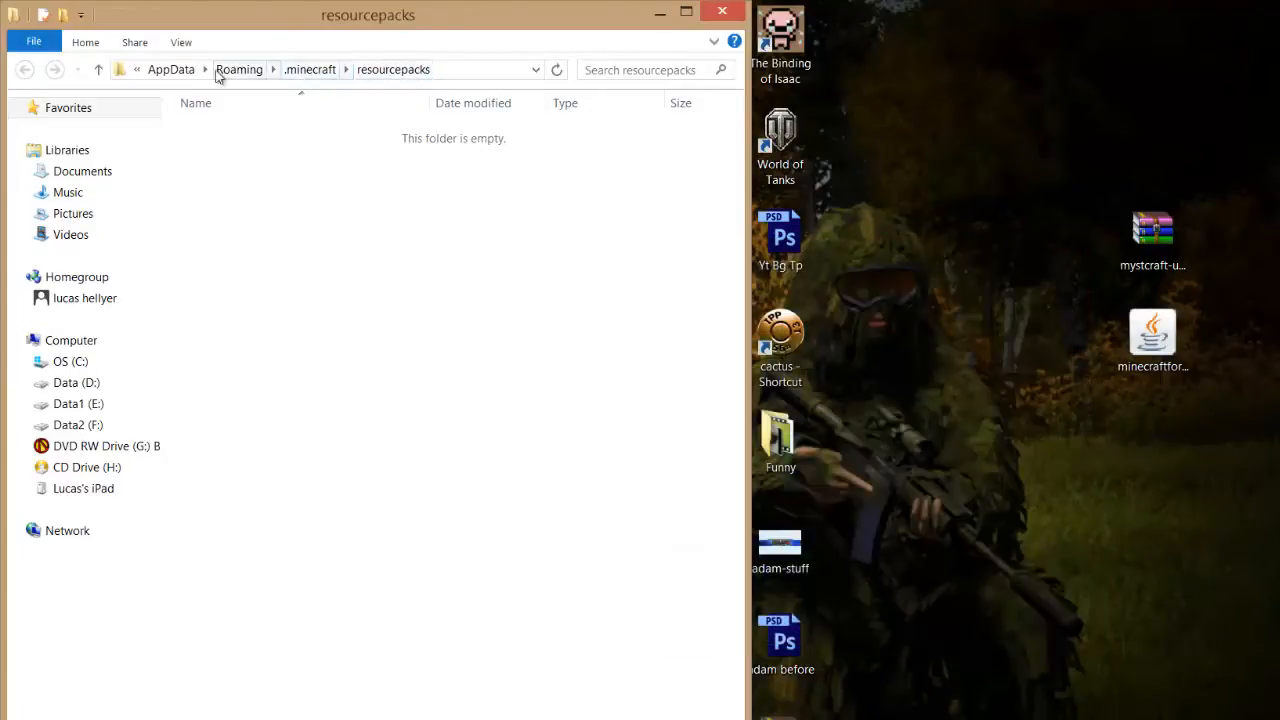
pyautogui.click(312, 70)
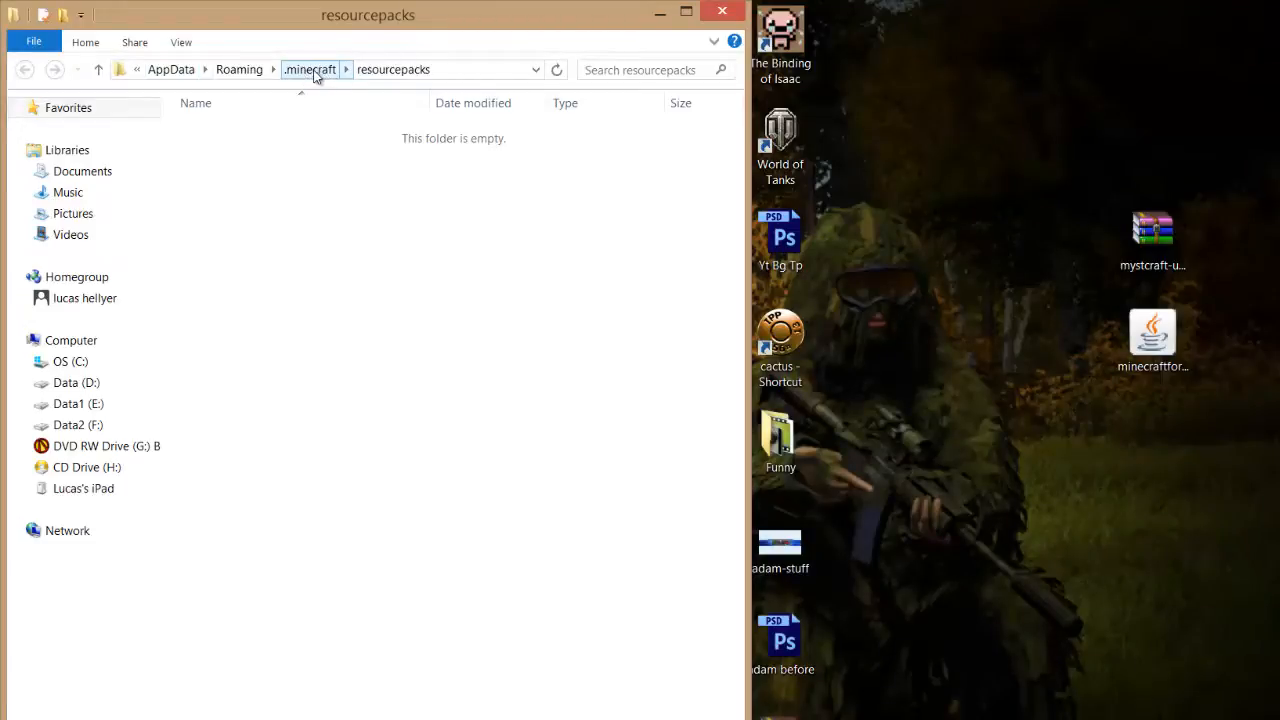
pyautogui.click(312, 68)
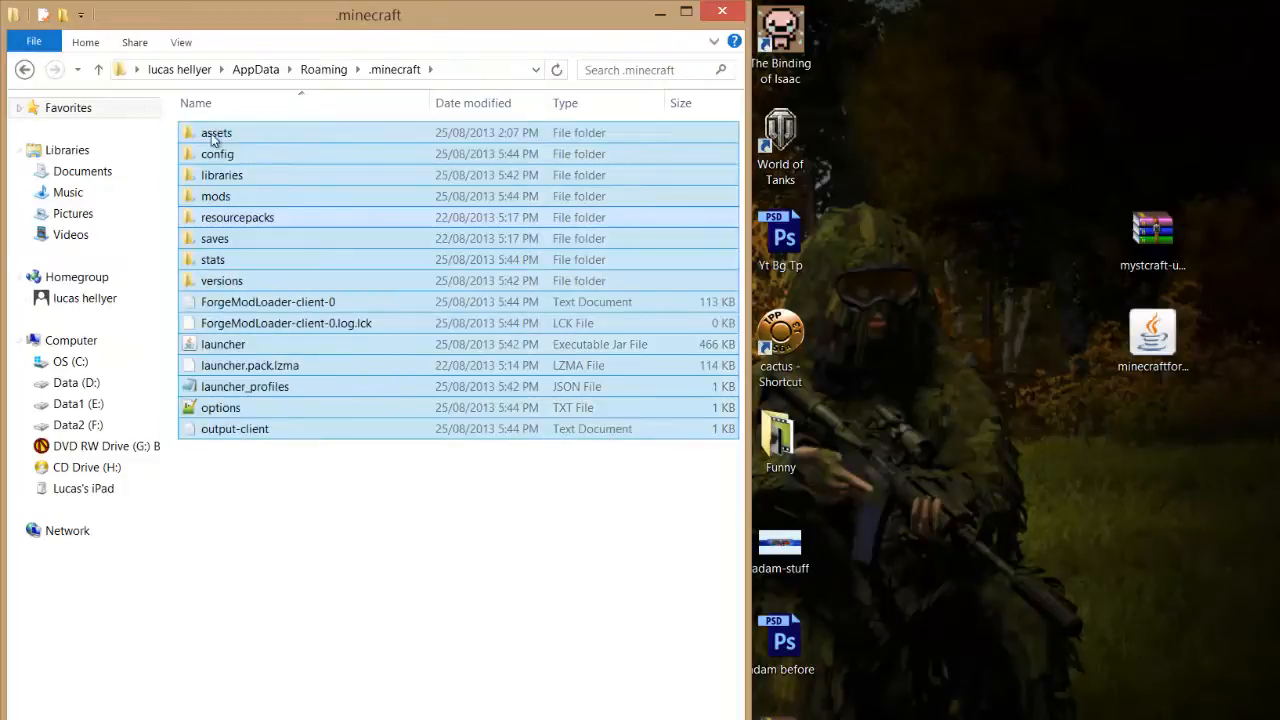
pyautogui.click(216, 196)
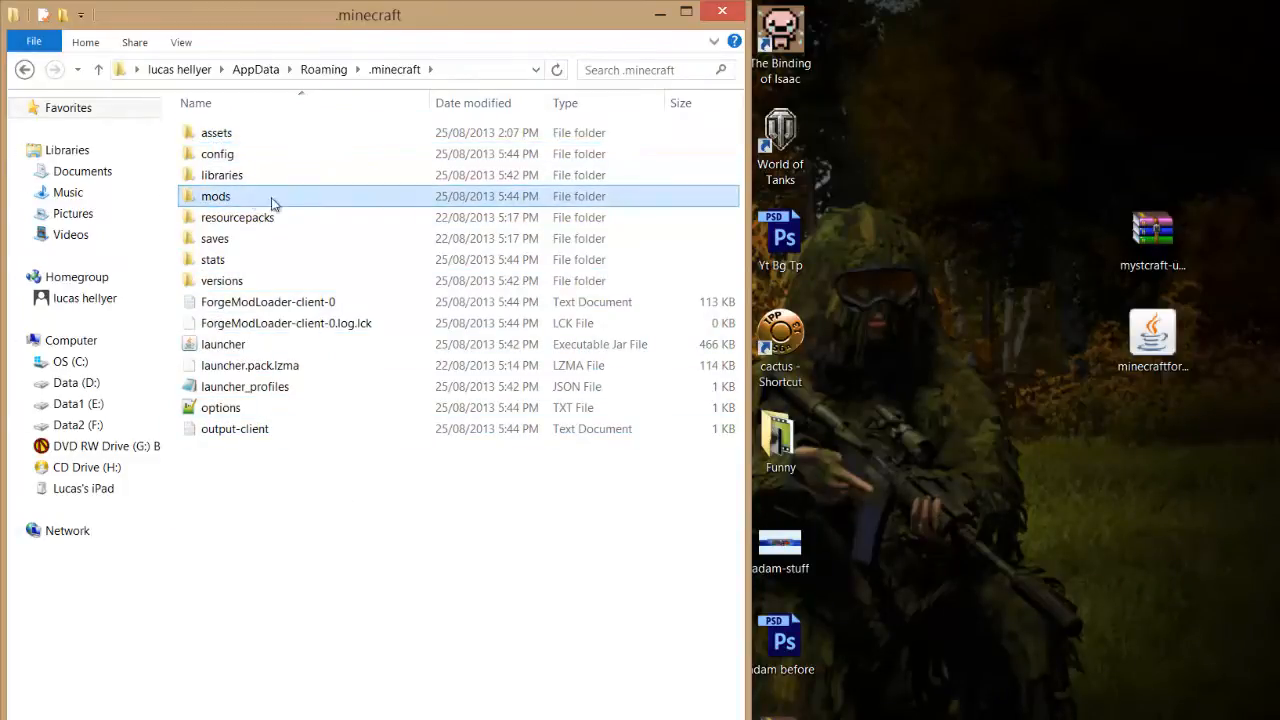
pyautogui.doubleClick(216, 196)
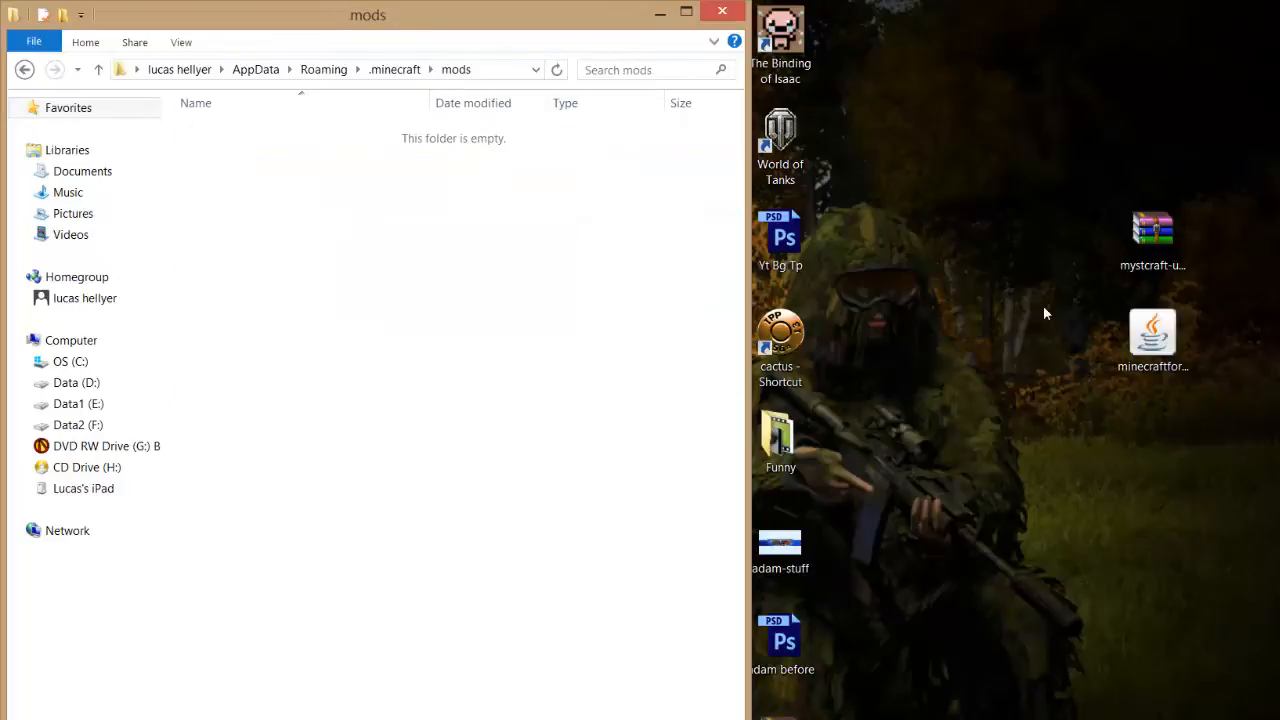
pyautogui.moveTo(1176, 212)
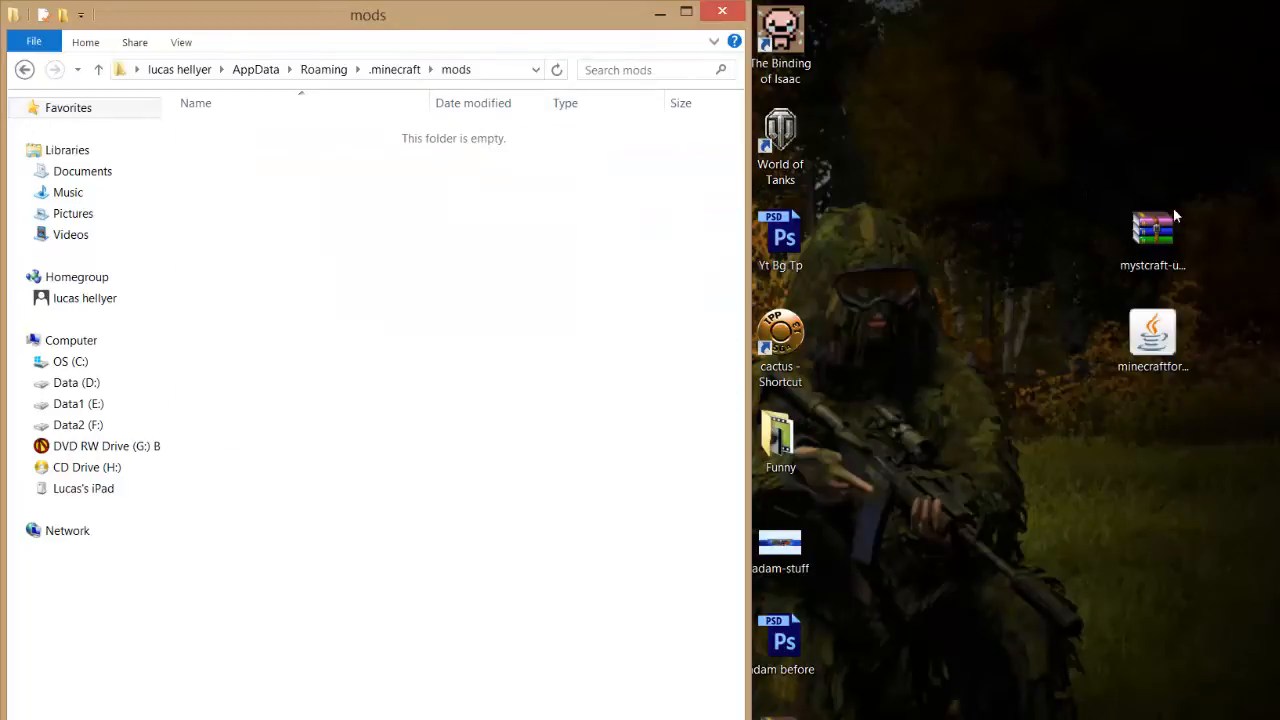
# - Drag the Mystcraft universal zip from the Desktop into the mods folder
pyautogui.click(1154, 232)
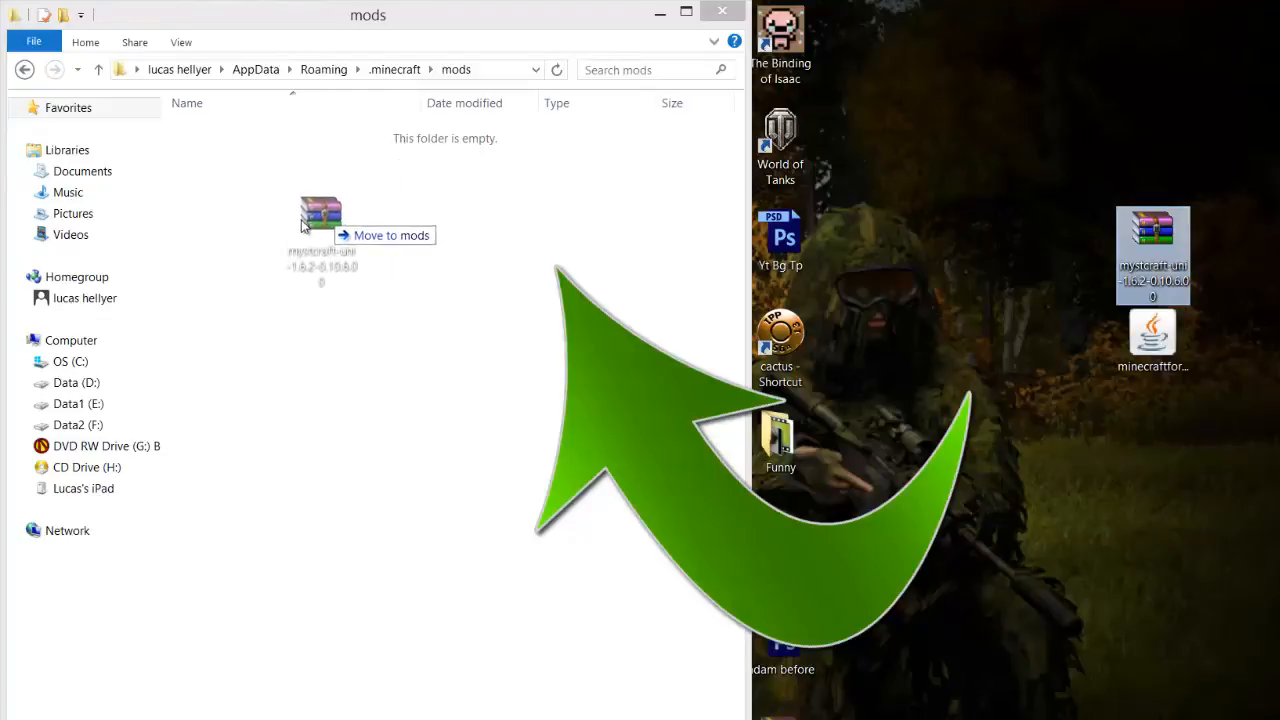
pyautogui.moveTo(320, 220); pyautogui.dragTo(440, 140)
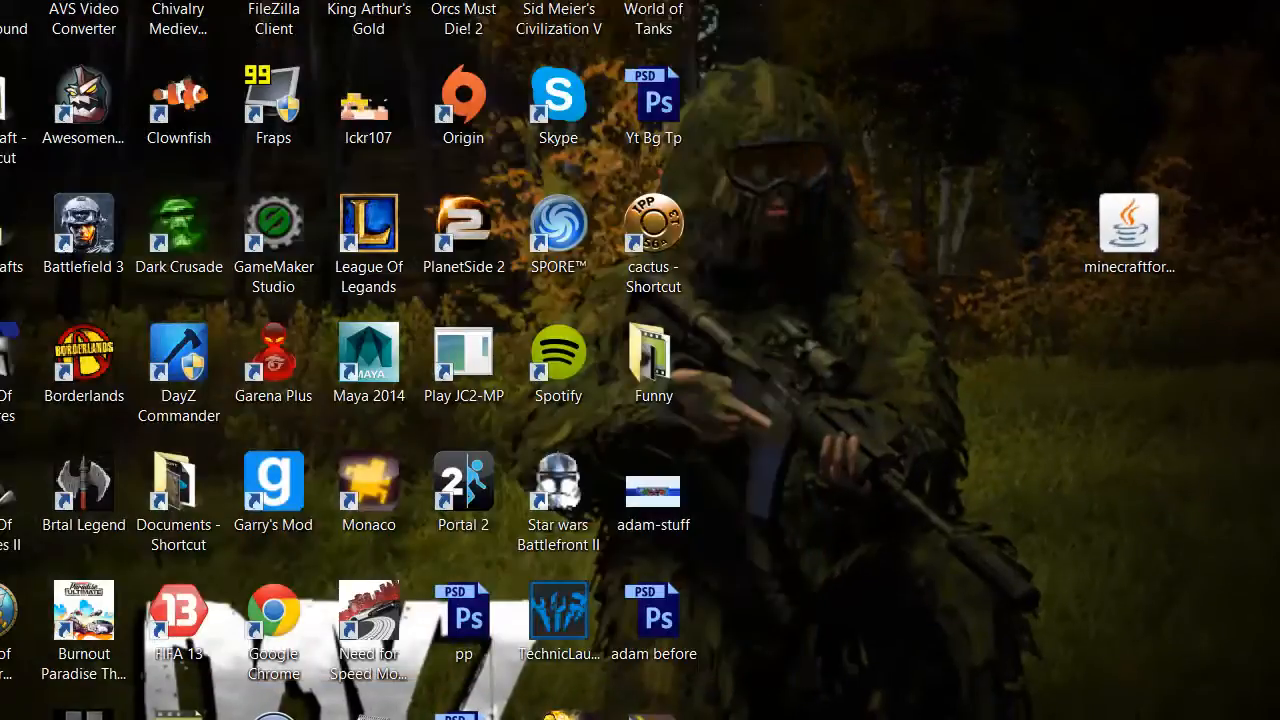
# - Relaunch Minecraft Launcher, select the Forge profile and bring up its editor showing 1.6.2-Forge9.10.0.804
pyautogui.doubleClick(1128, 222)
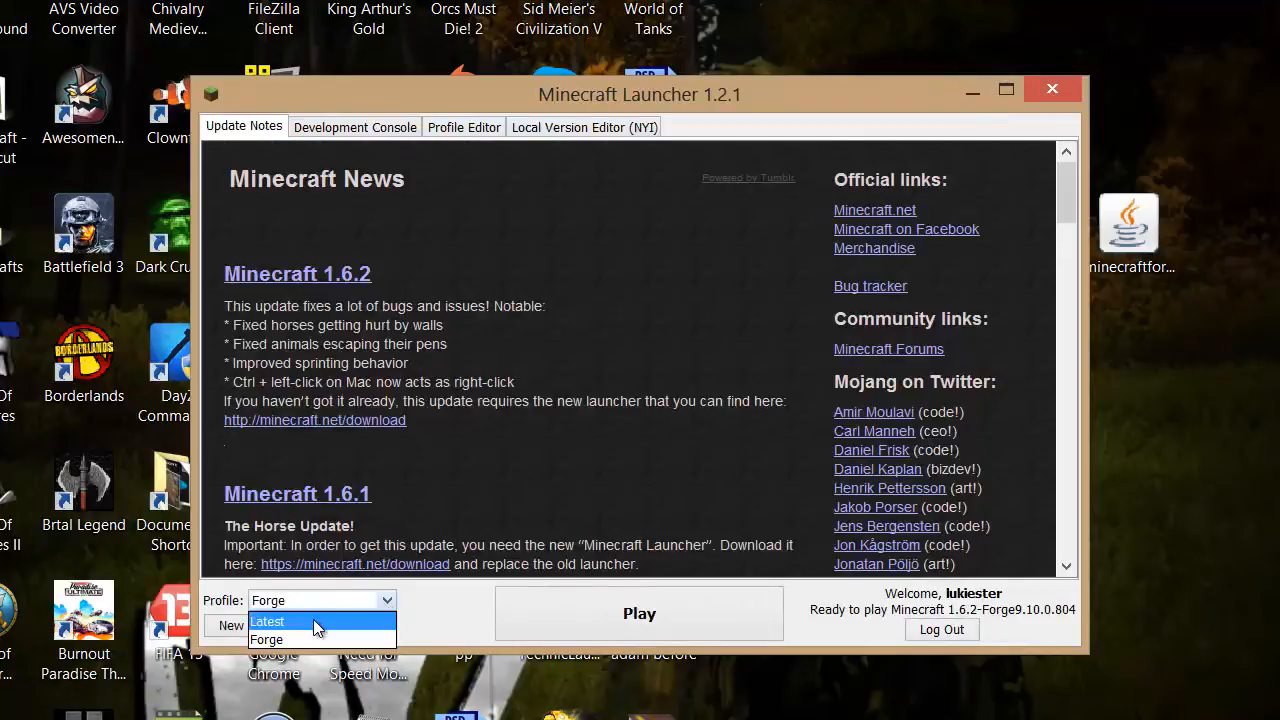
pyautogui.click(270, 622)
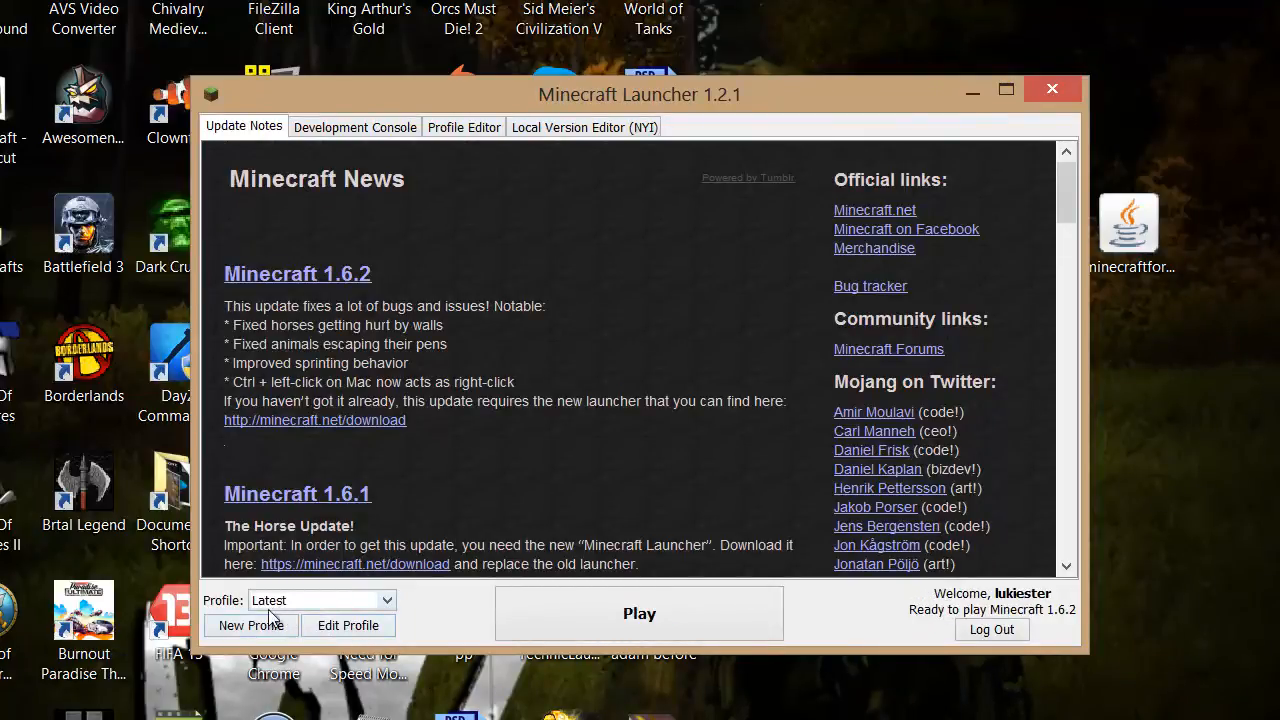
pyautogui.moveTo(304, 634)
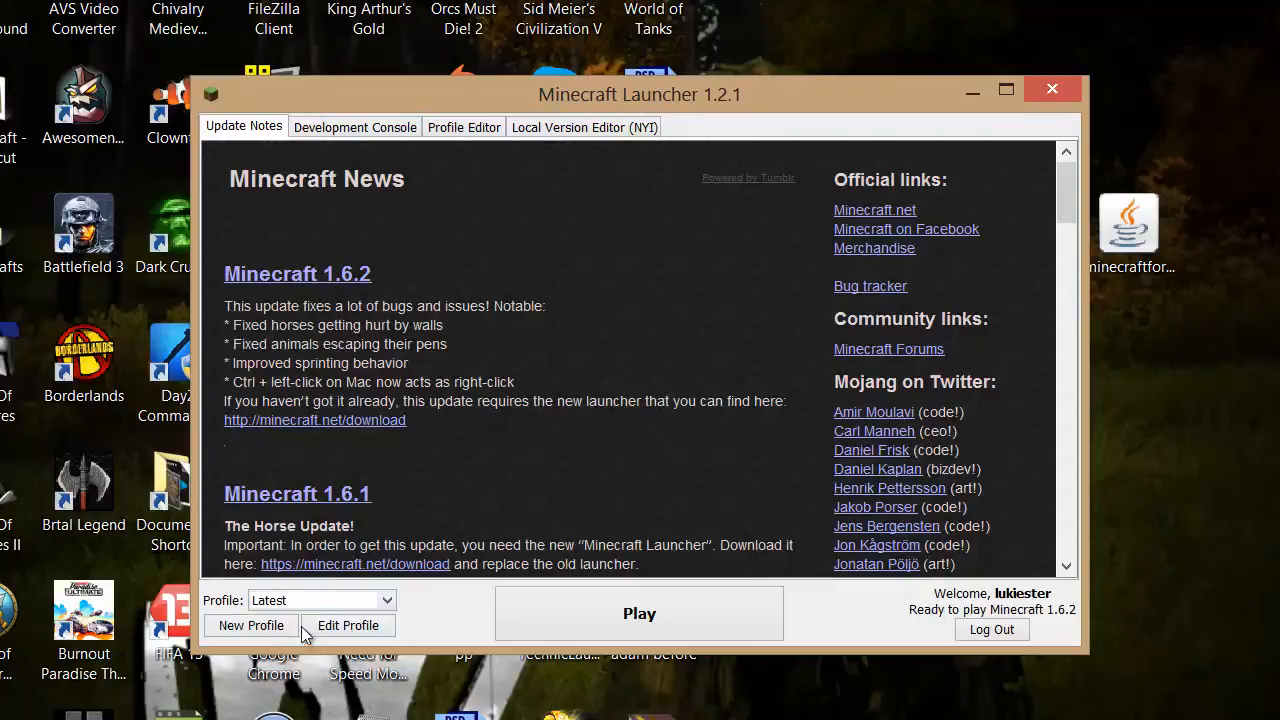
pyautogui.moveTo(244, 580)
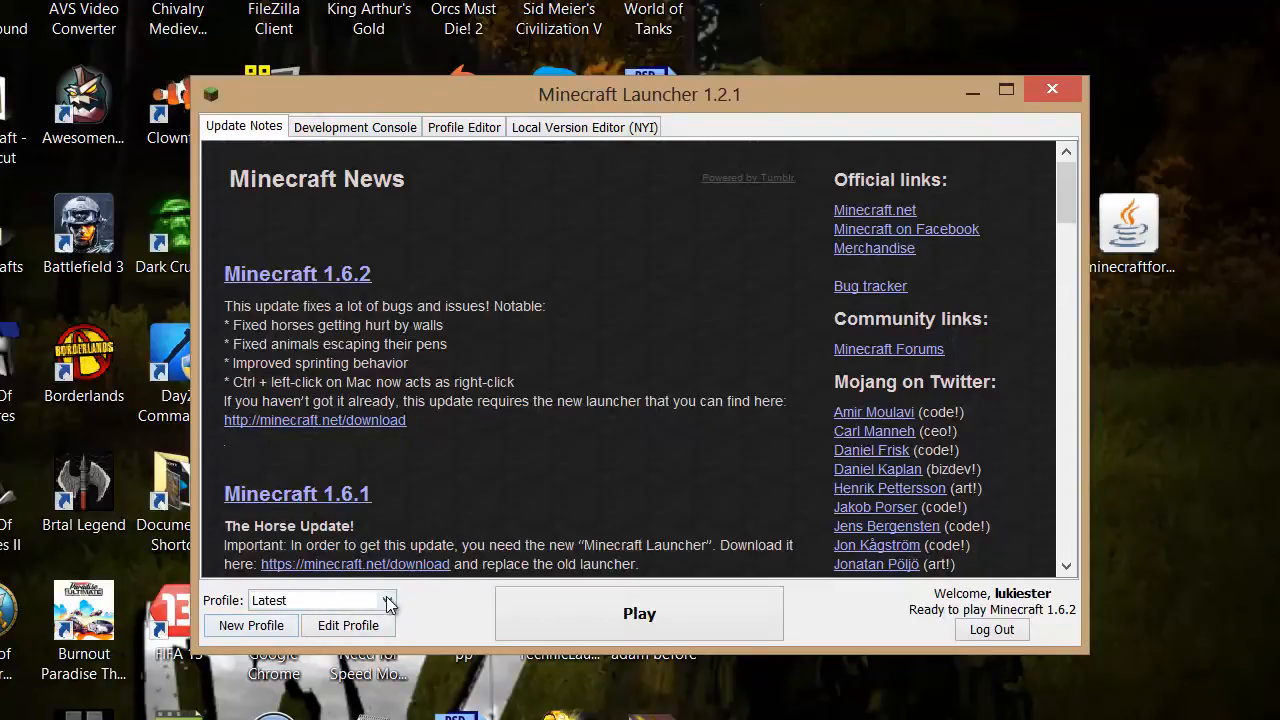
pyautogui.click(386, 600)
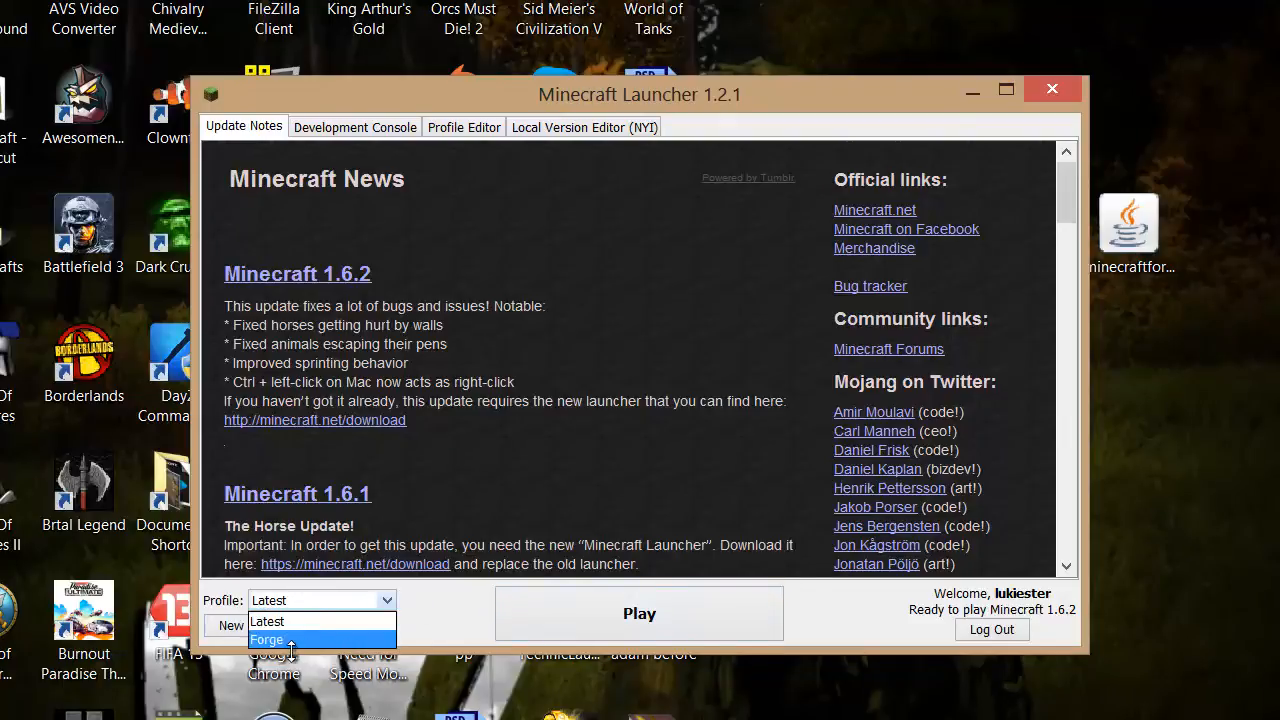
pyautogui.click(268, 640)
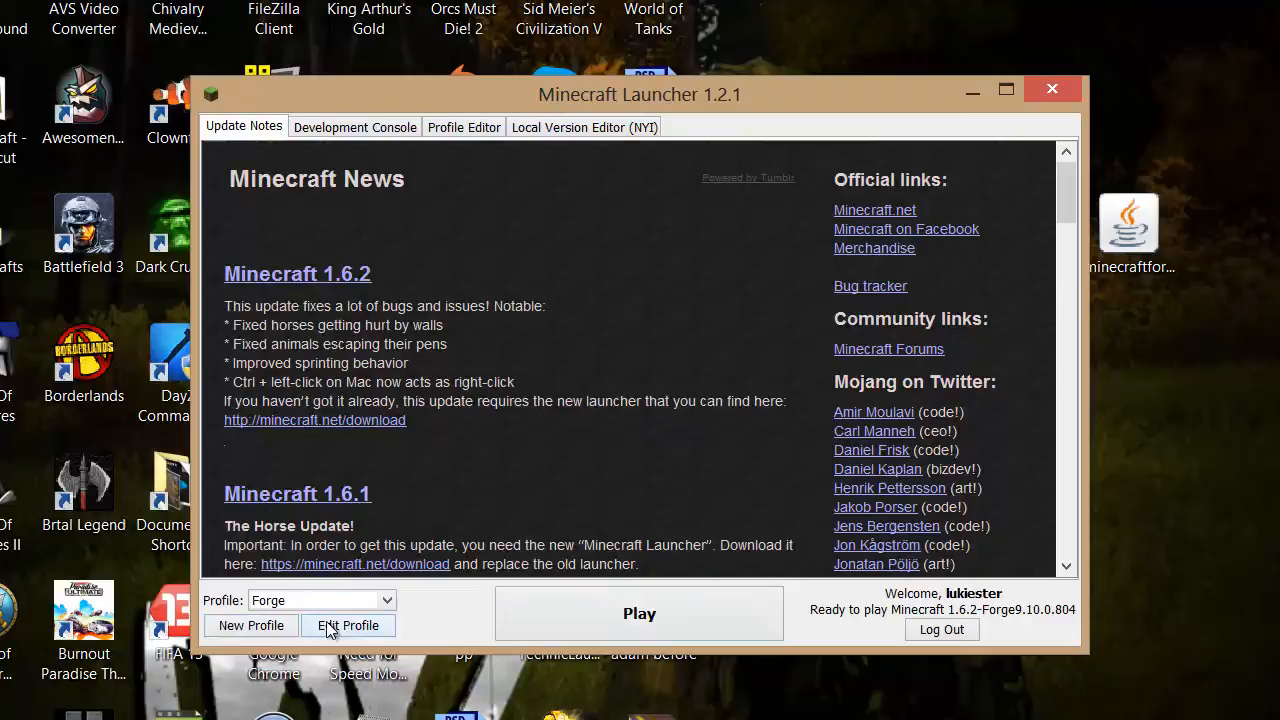
pyautogui.click(348, 624)
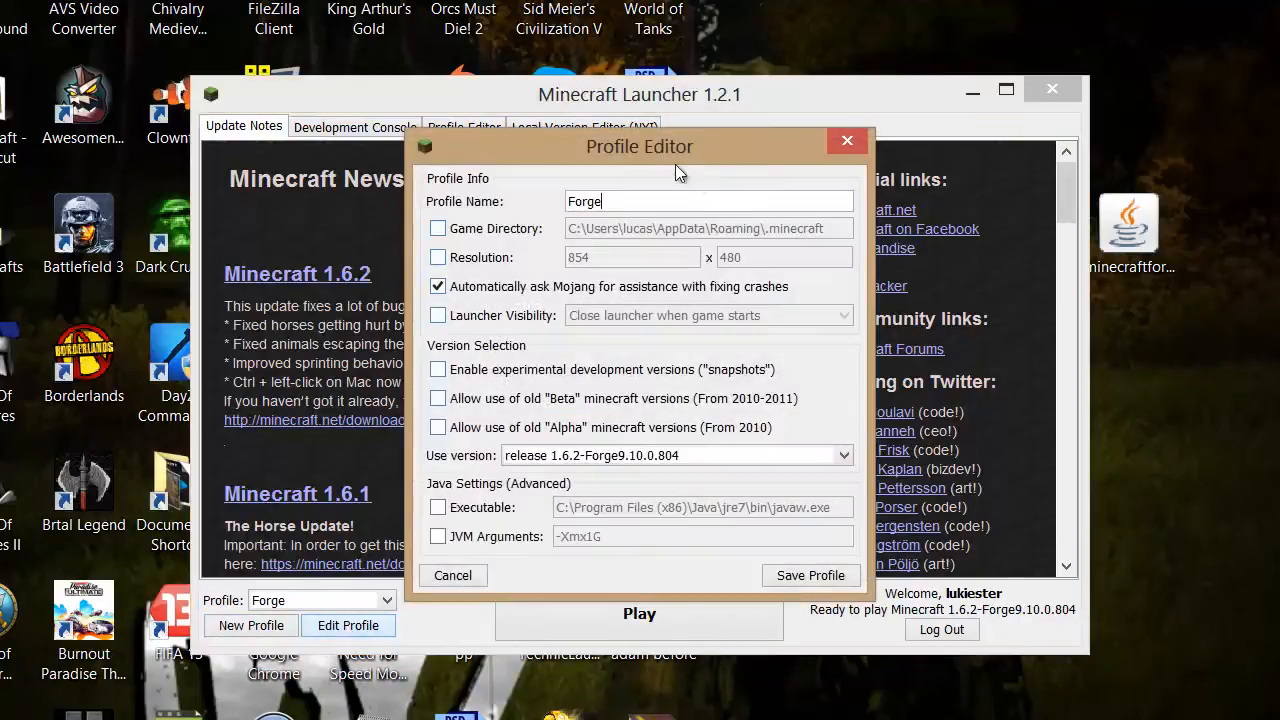
# - Rename the Forge profile to Mod and save the profile
pyautogui.doubleClick(582, 200)
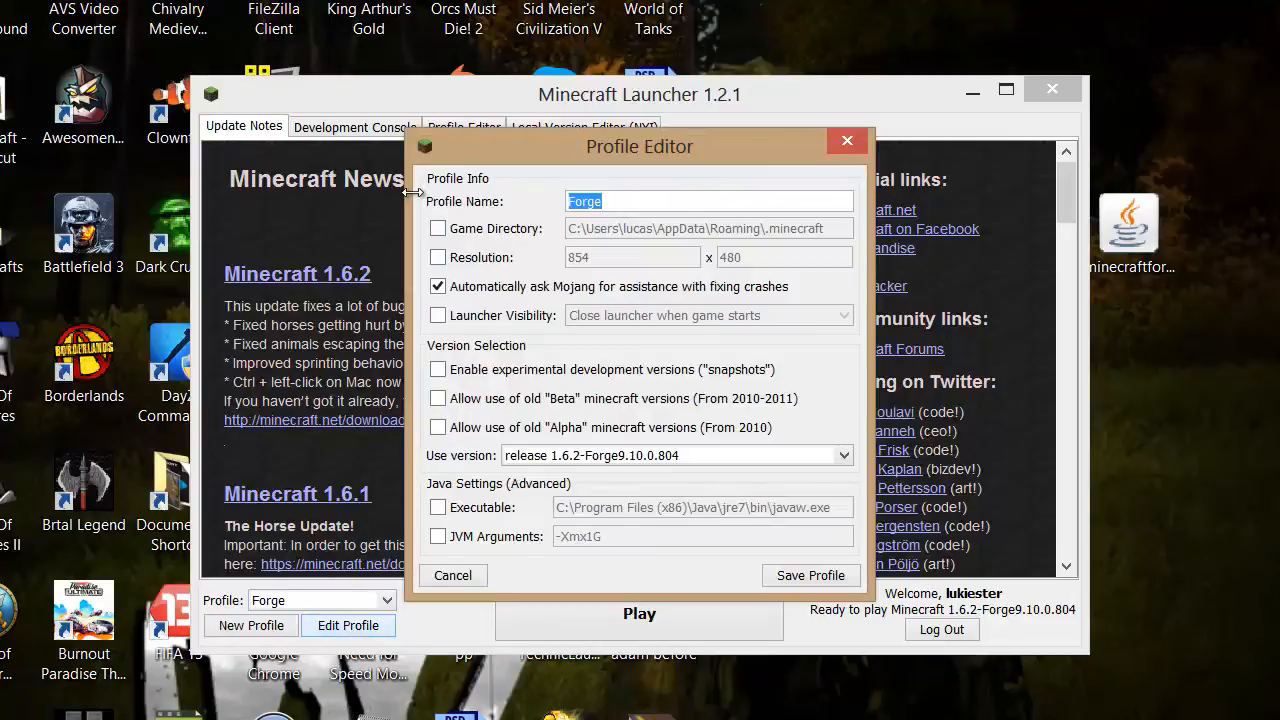
pyautogui.write('Mod')
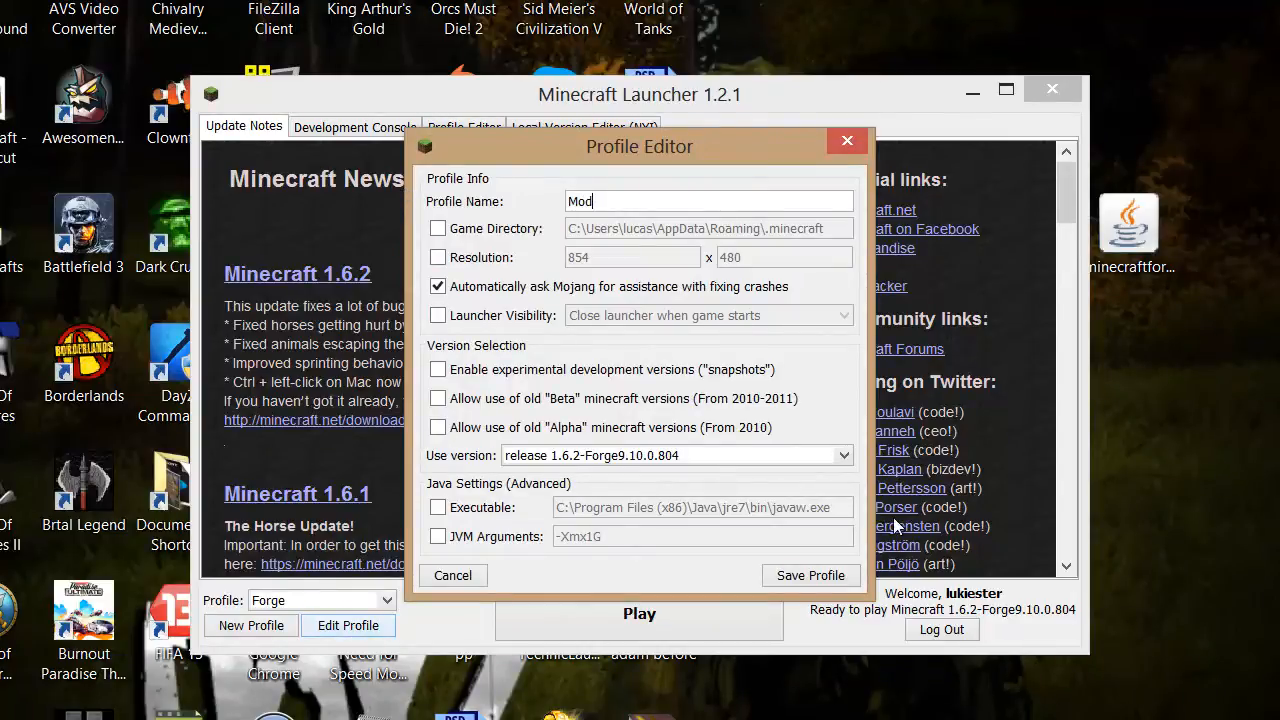
pyautogui.click(812, 576)
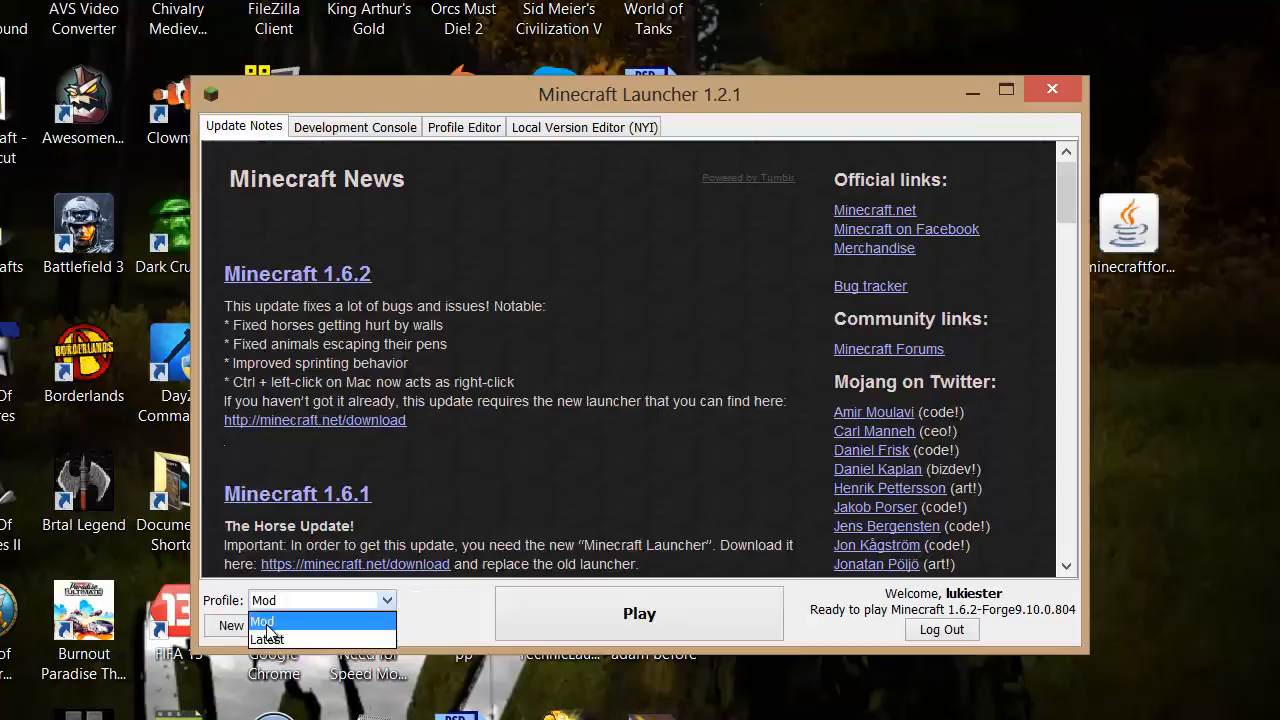
# - Launch Minecraft 1.6.2 from the Mod profile
pyautogui.click(640, 612)
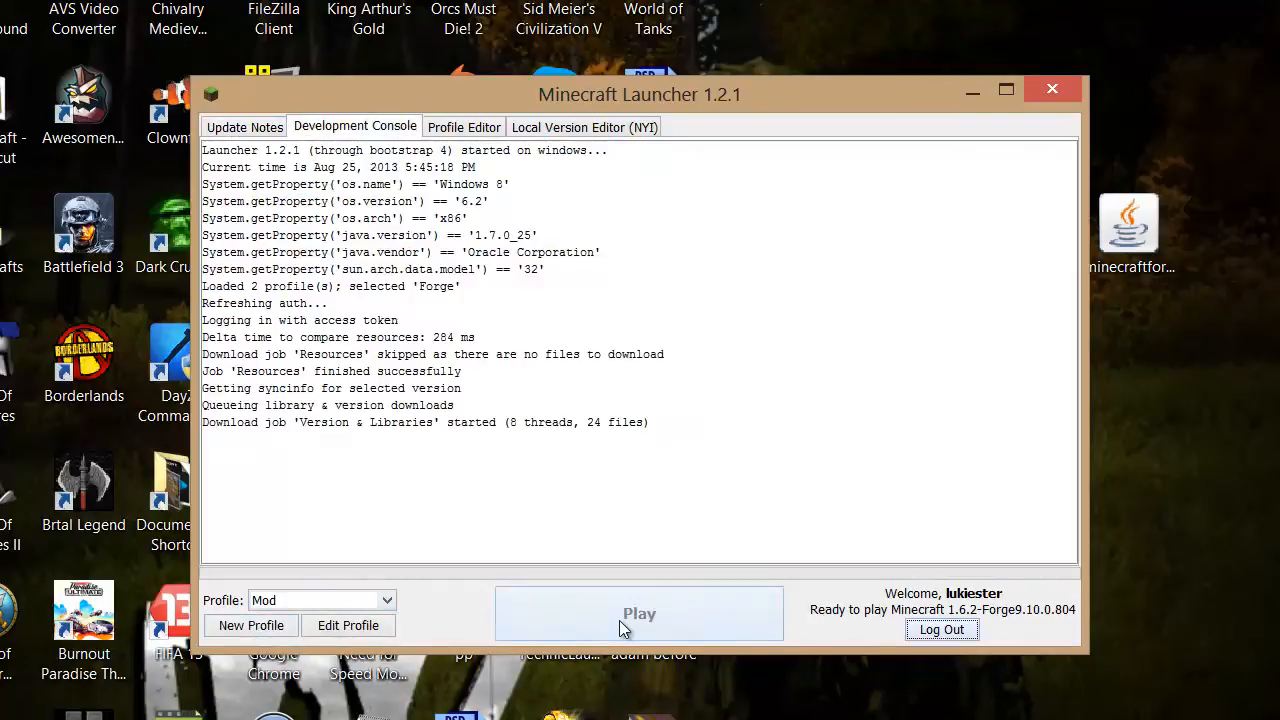
pyautogui.click(640, 612)
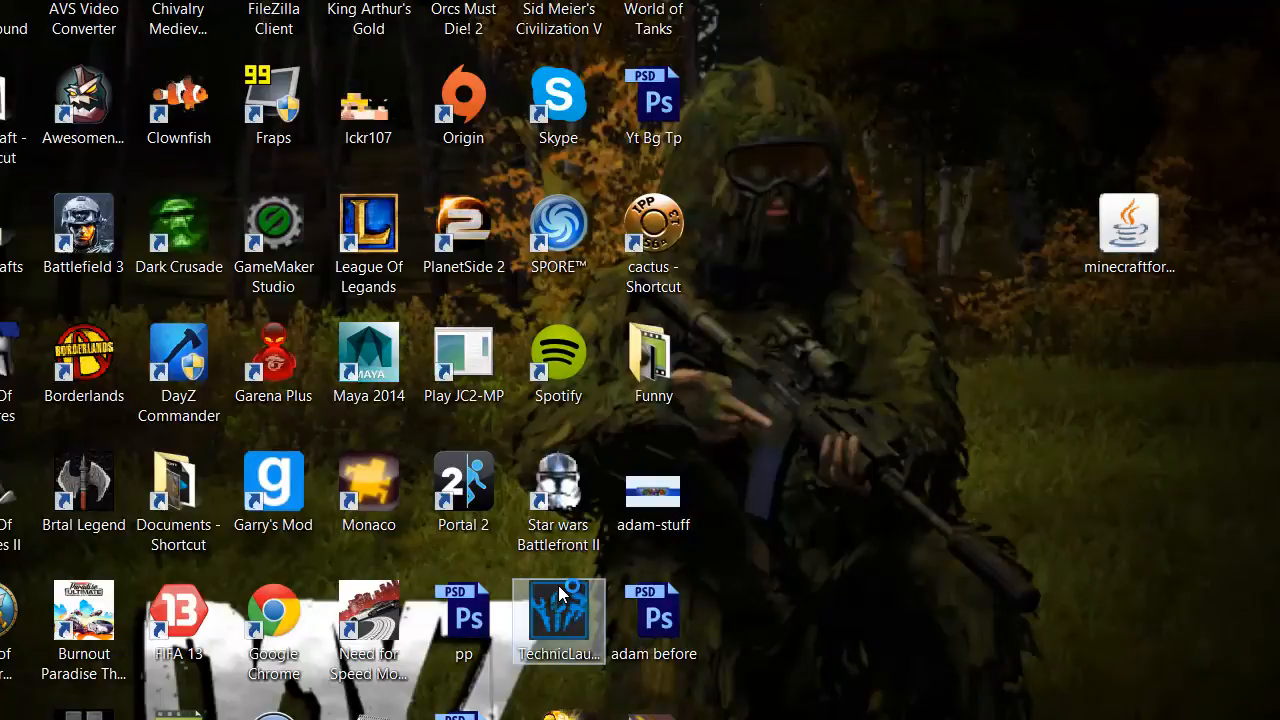
pyautogui.doubleClick(558, 620)
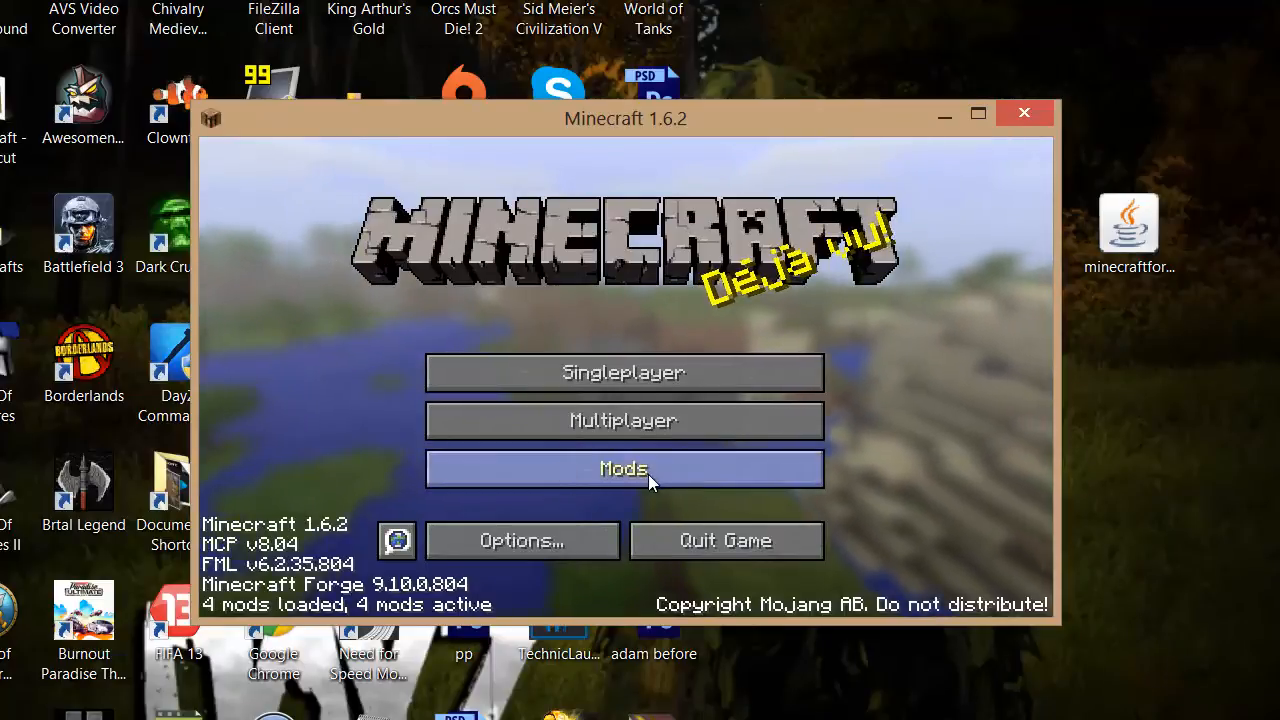
# - Check the Mods list to confirm Mystcraft is loaded, then return to the menu
pyautogui.click(624, 468)
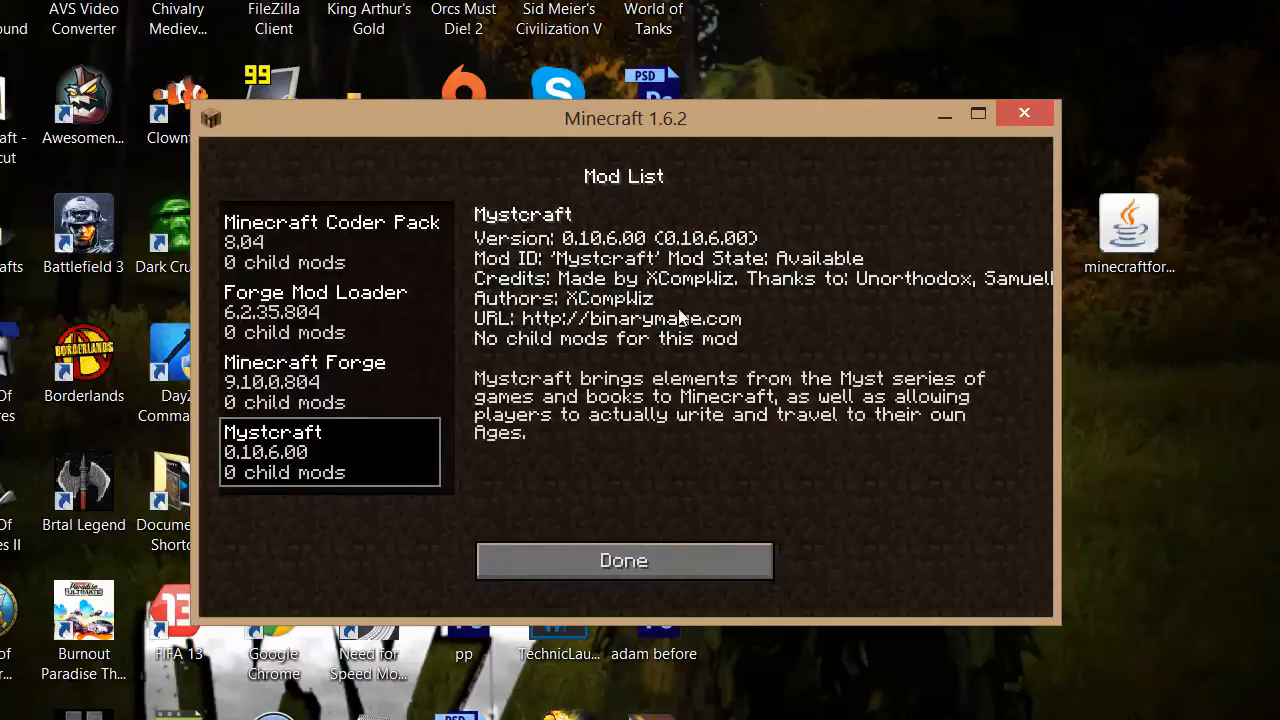
pyautogui.click(624, 560)
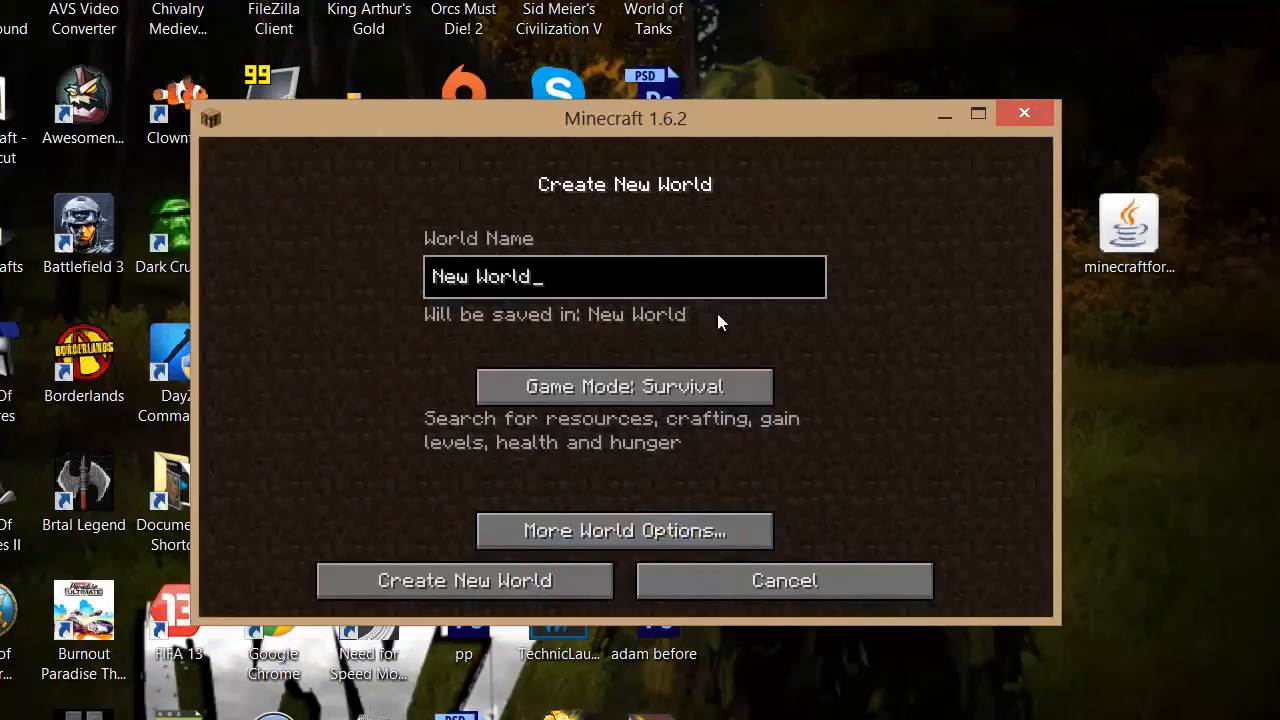
# - Create New World, enter it, and bring up the inventory
pyautogui.click(464, 580)
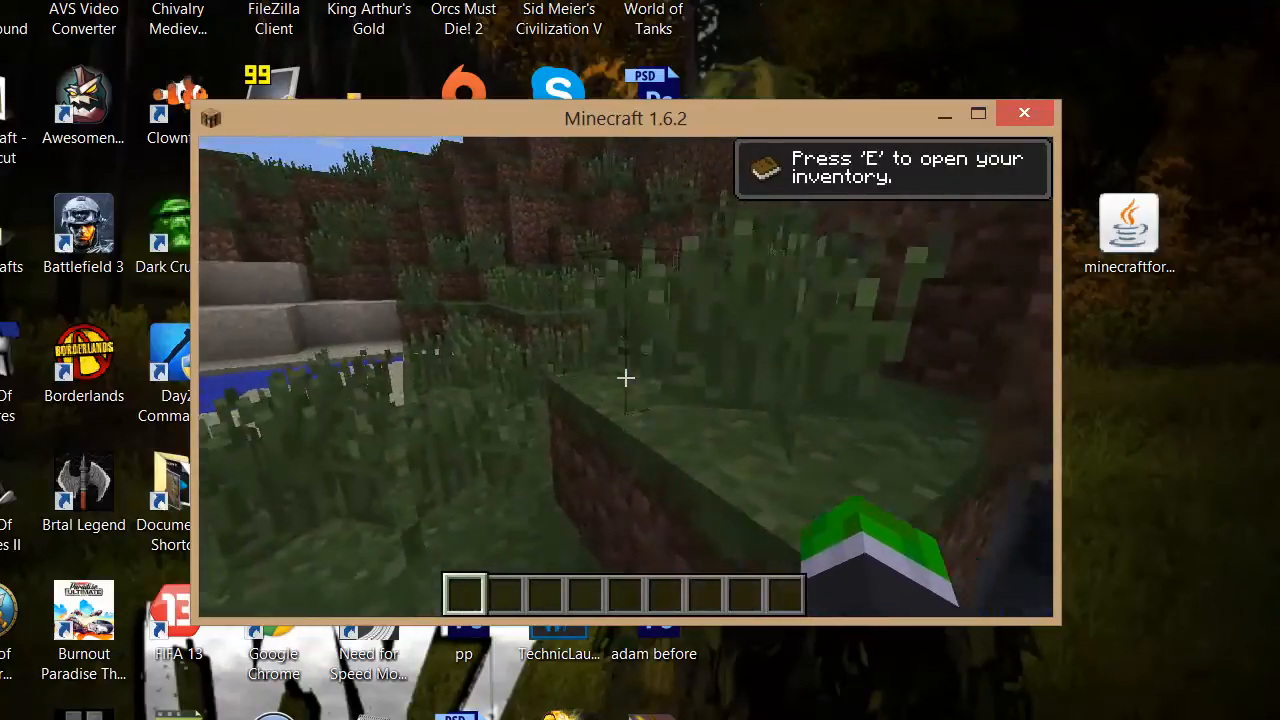
pyautogui.press('e')
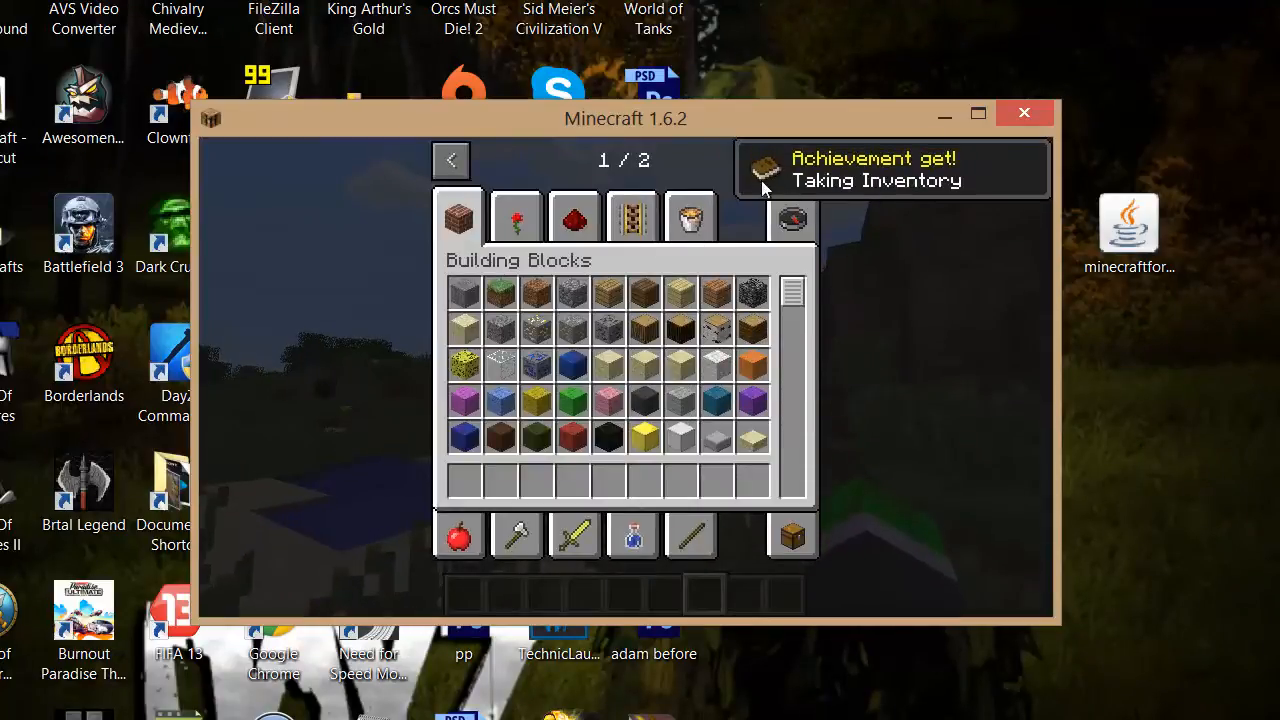
# - Browse the Mystcraft and Mystcraft Symbols item groups on the second page, then return to the world
pyautogui.click(800, 160)
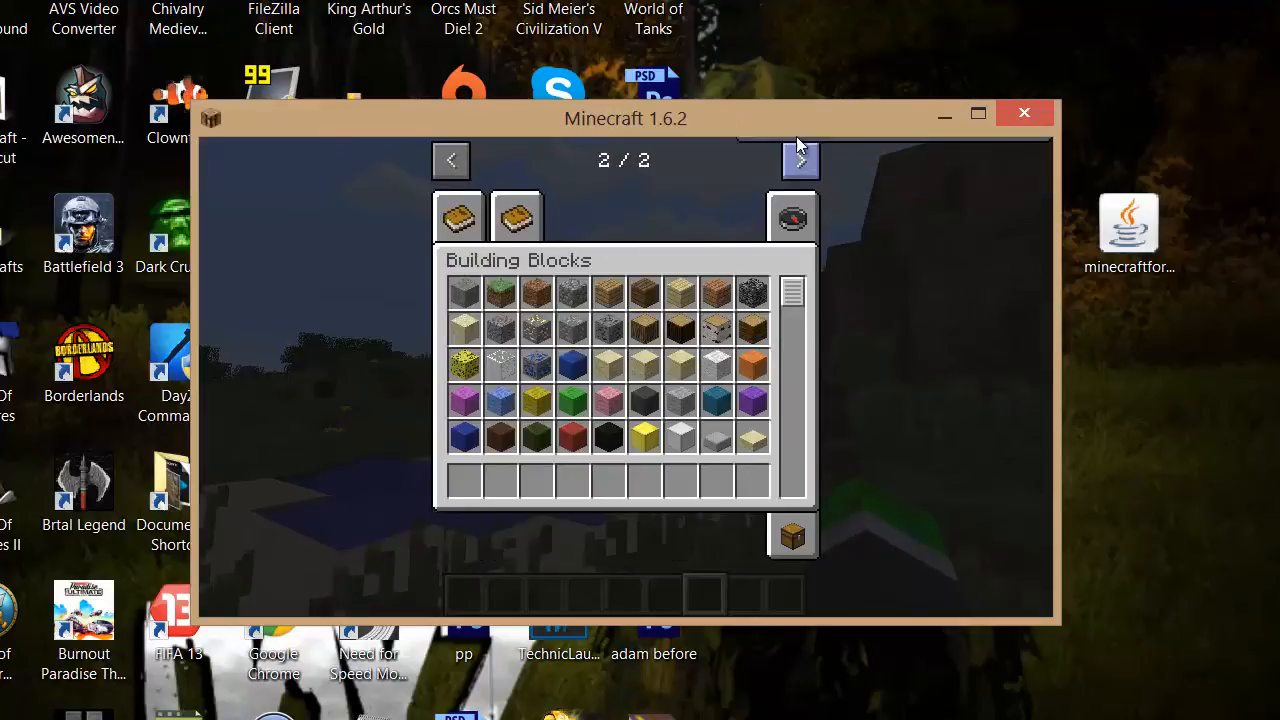
pyautogui.click(516, 216)
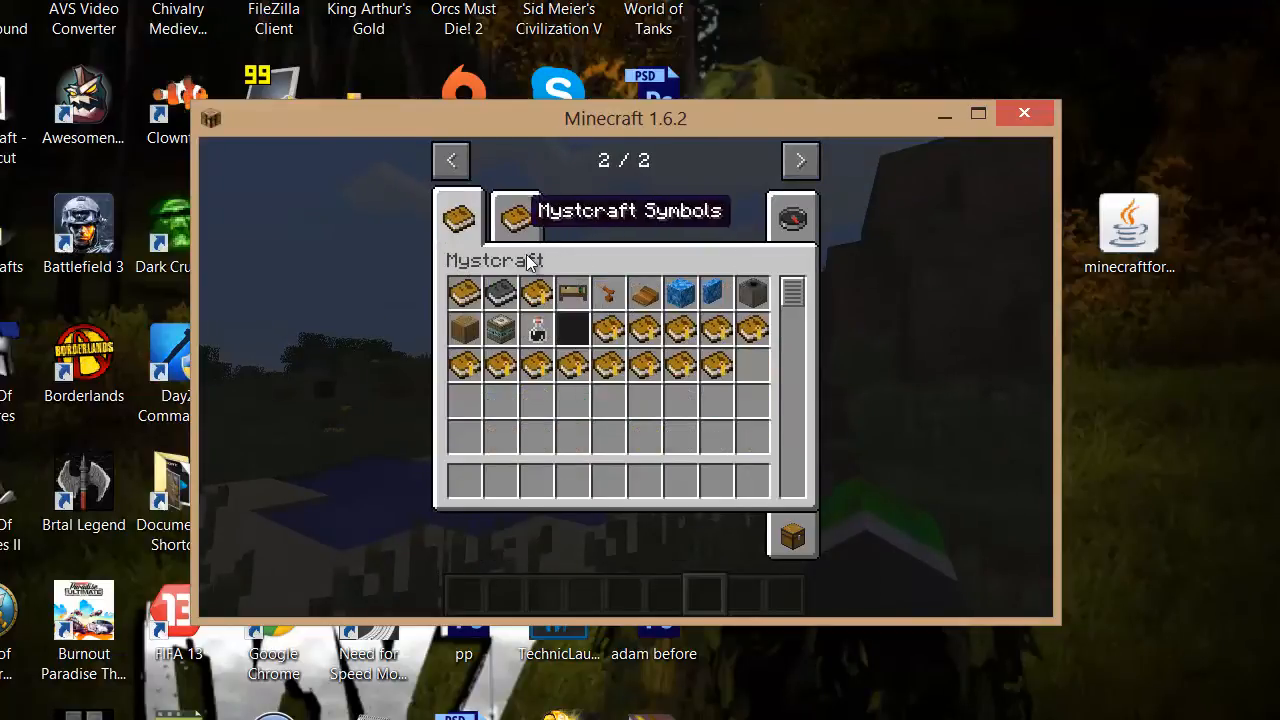
pyautogui.click(516, 216)
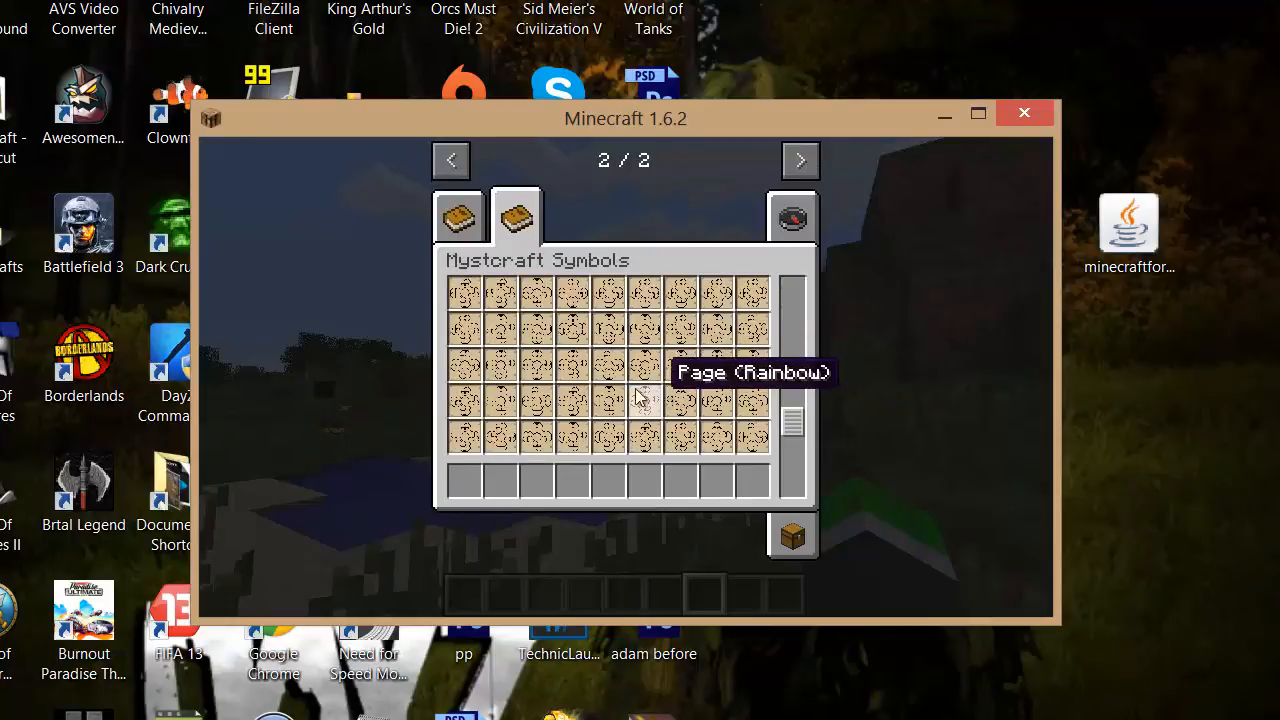
pyautogui.click(458, 216)
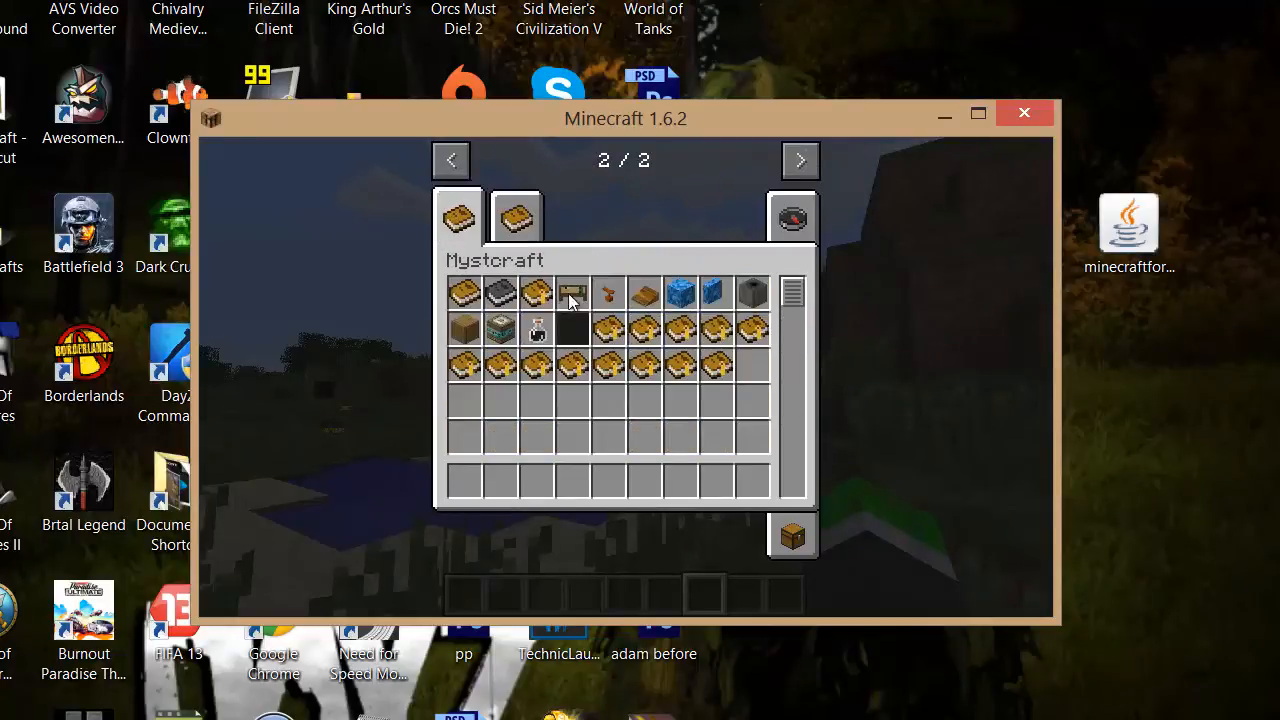
pyautogui.press('Escape')
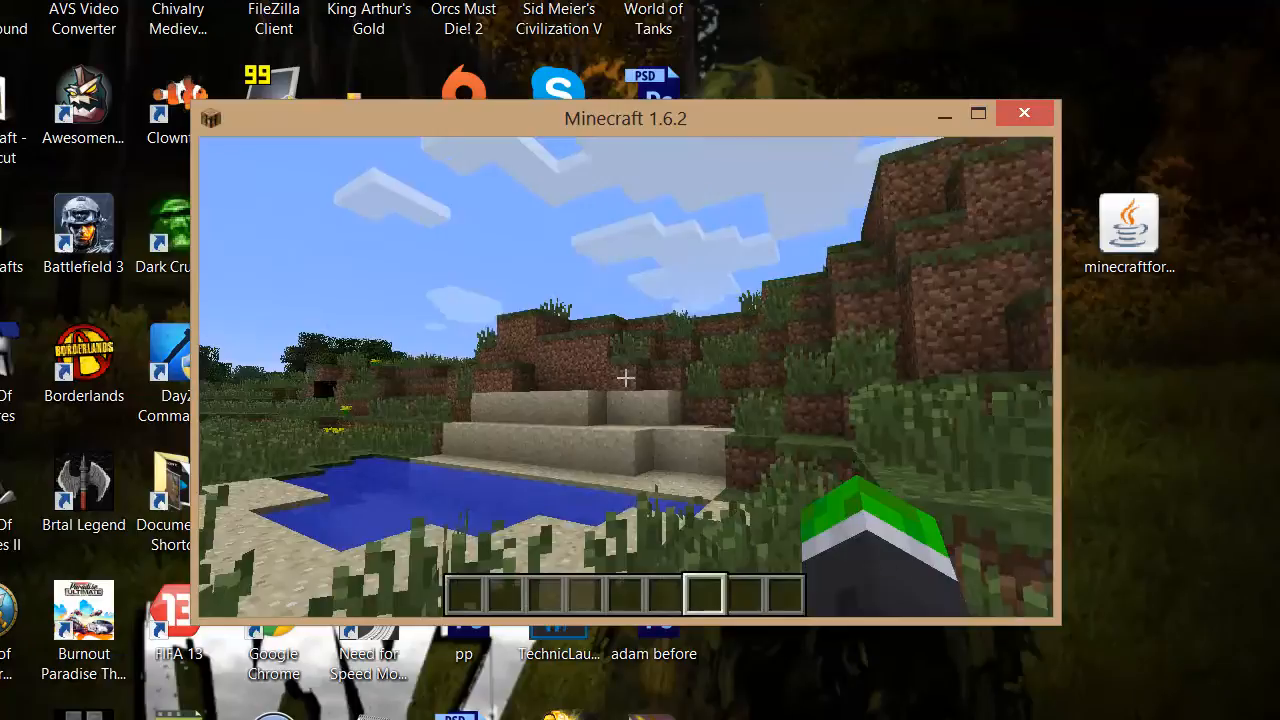